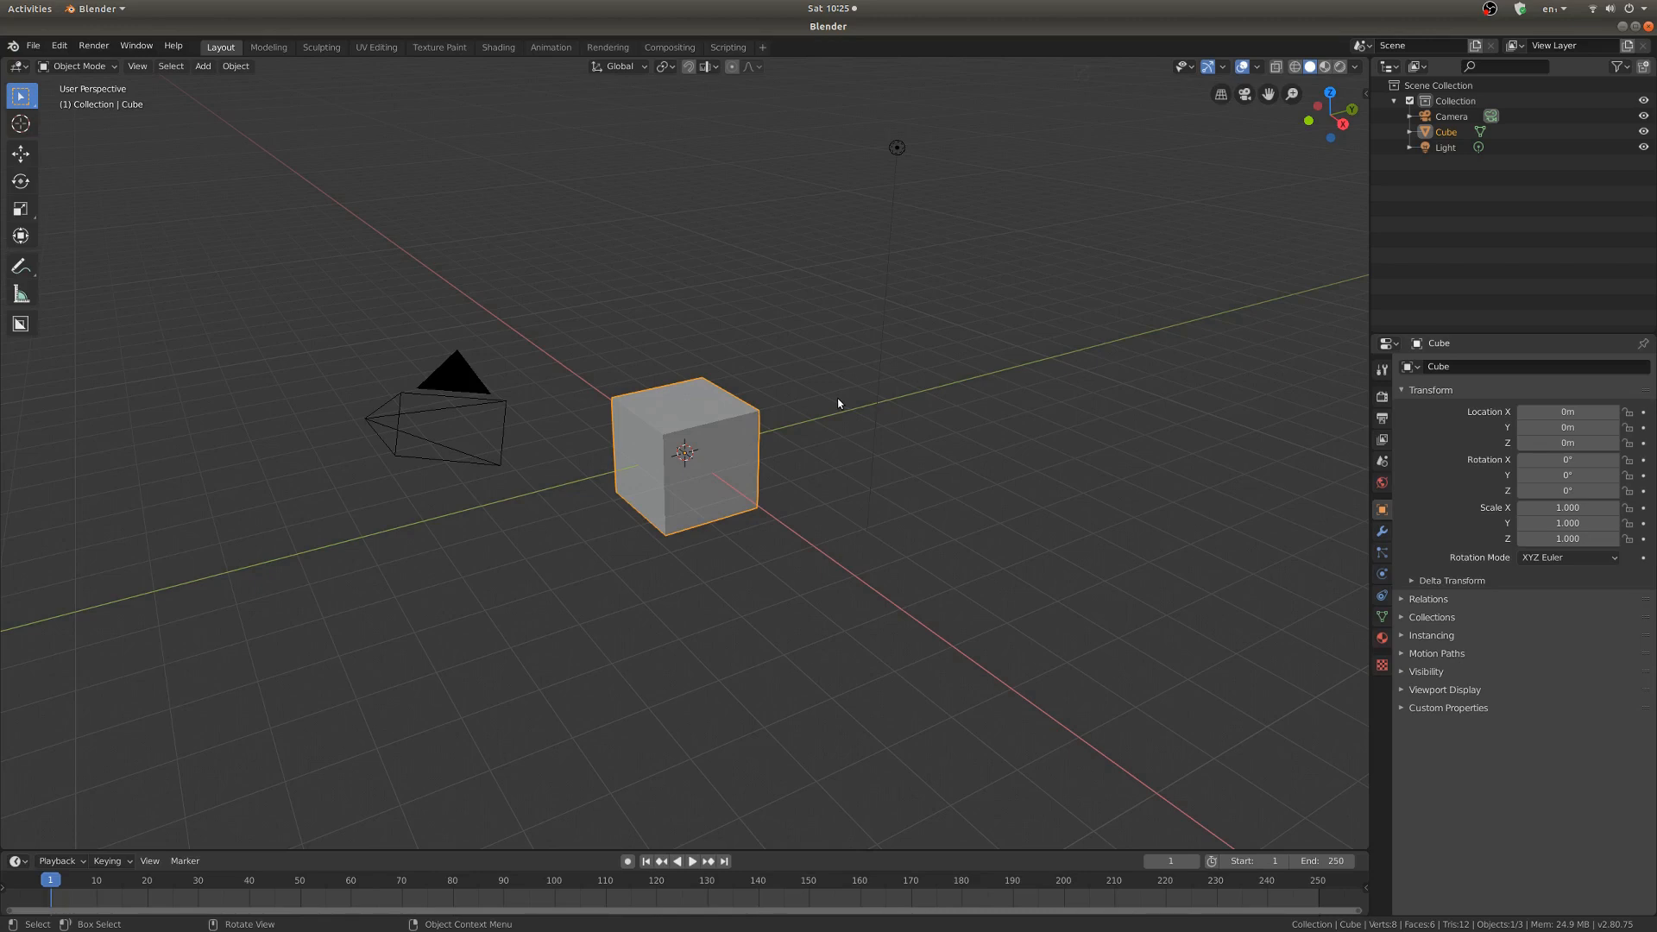
{"action": "mouse_move", "coordinate": [840, 421]}
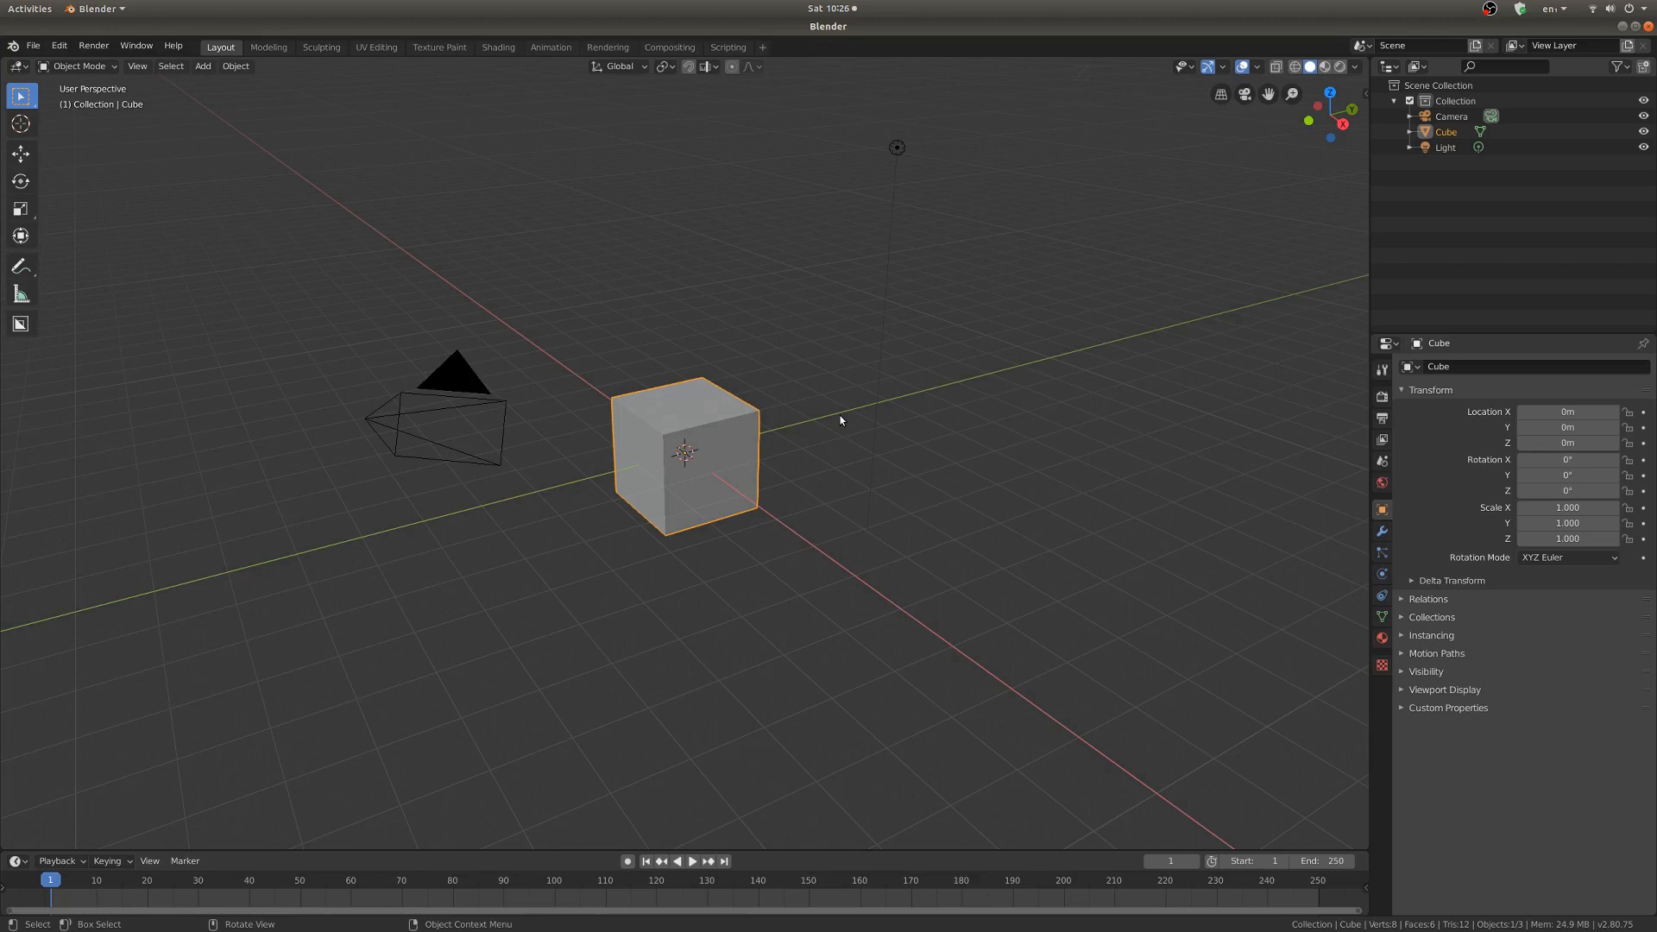
{"action": "mouse_move", "coordinate": [806, 454]}
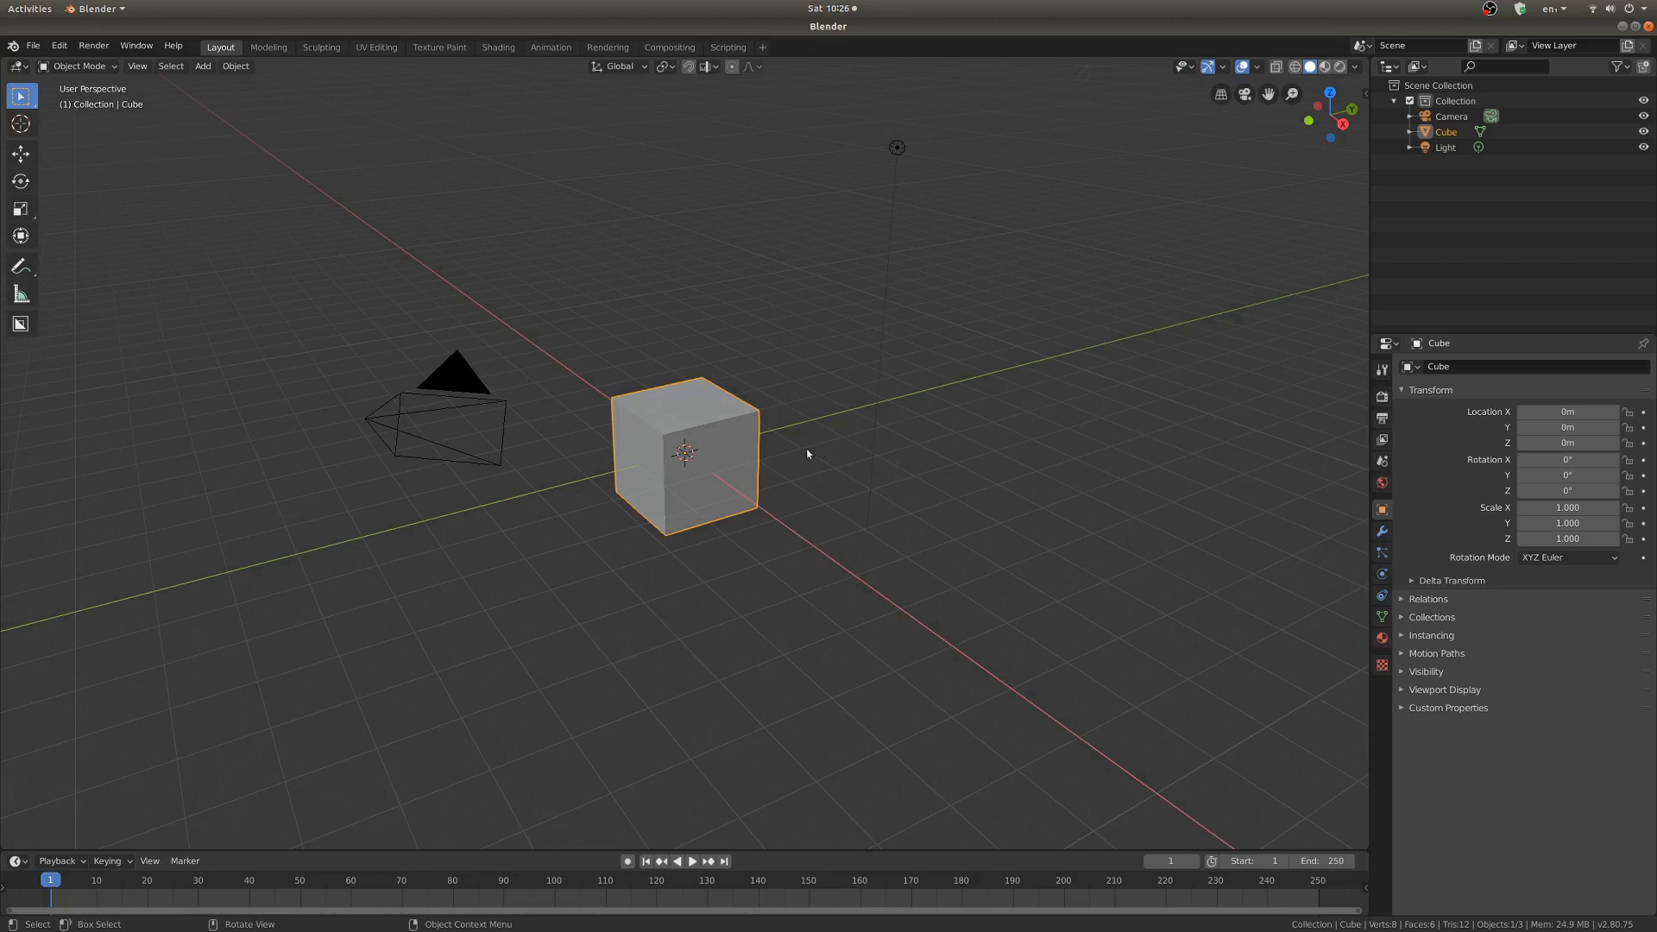
{"action": "mouse_move", "coordinate": [833, 476]}
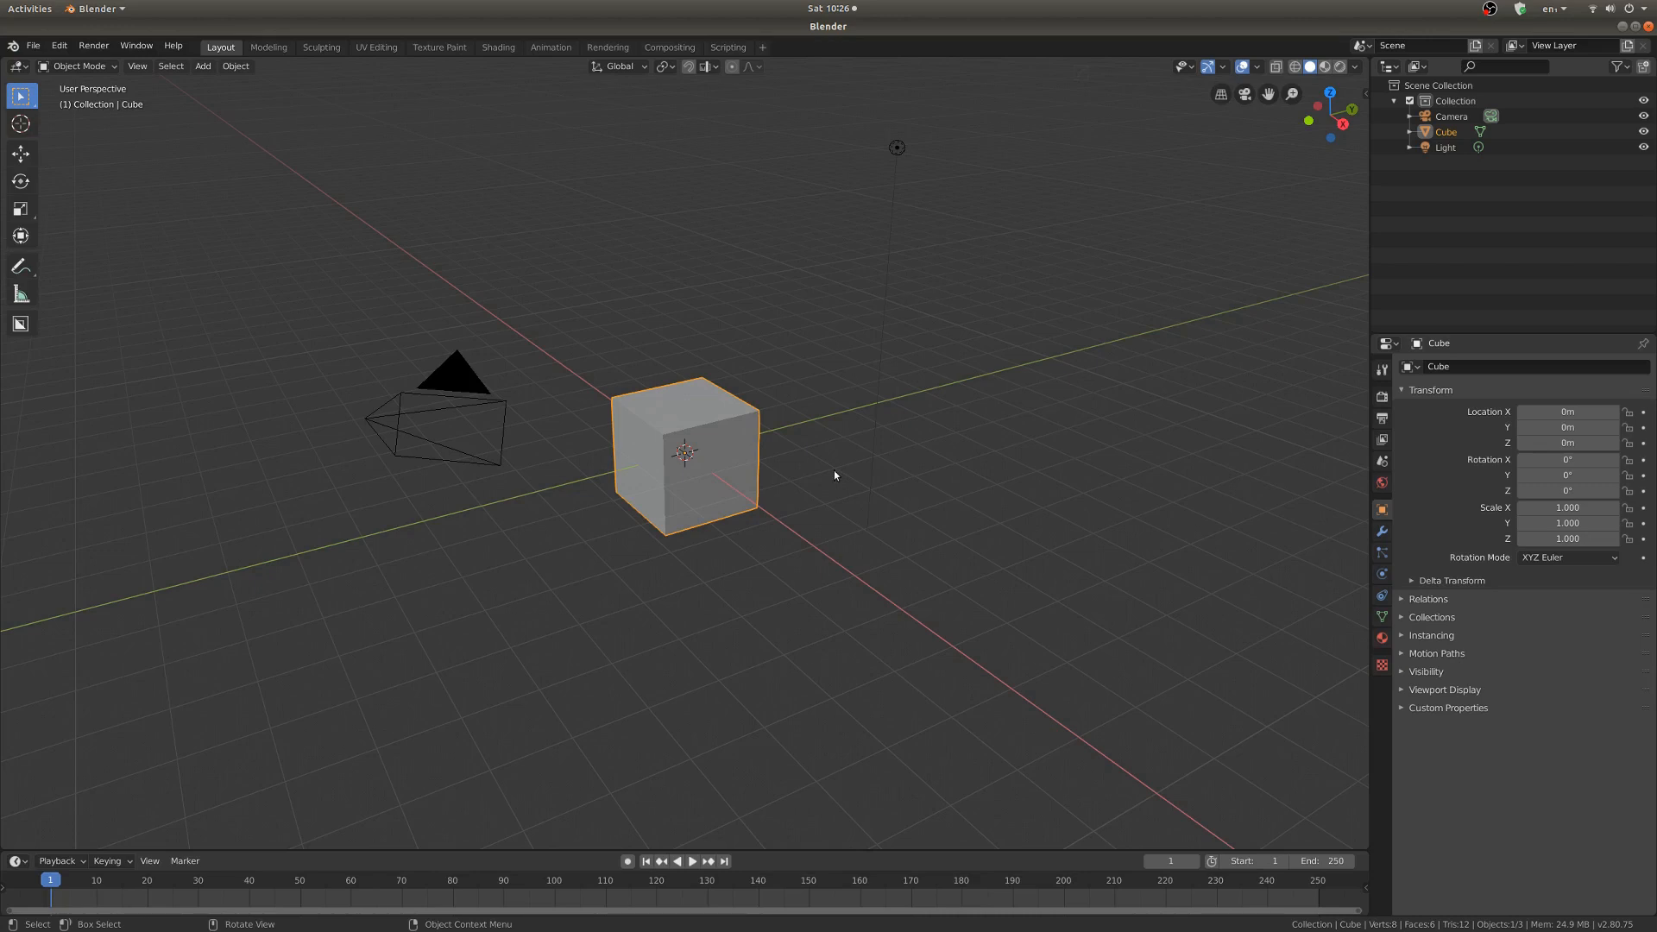
{"action": "mouse_move", "coordinate": [892, 485]}
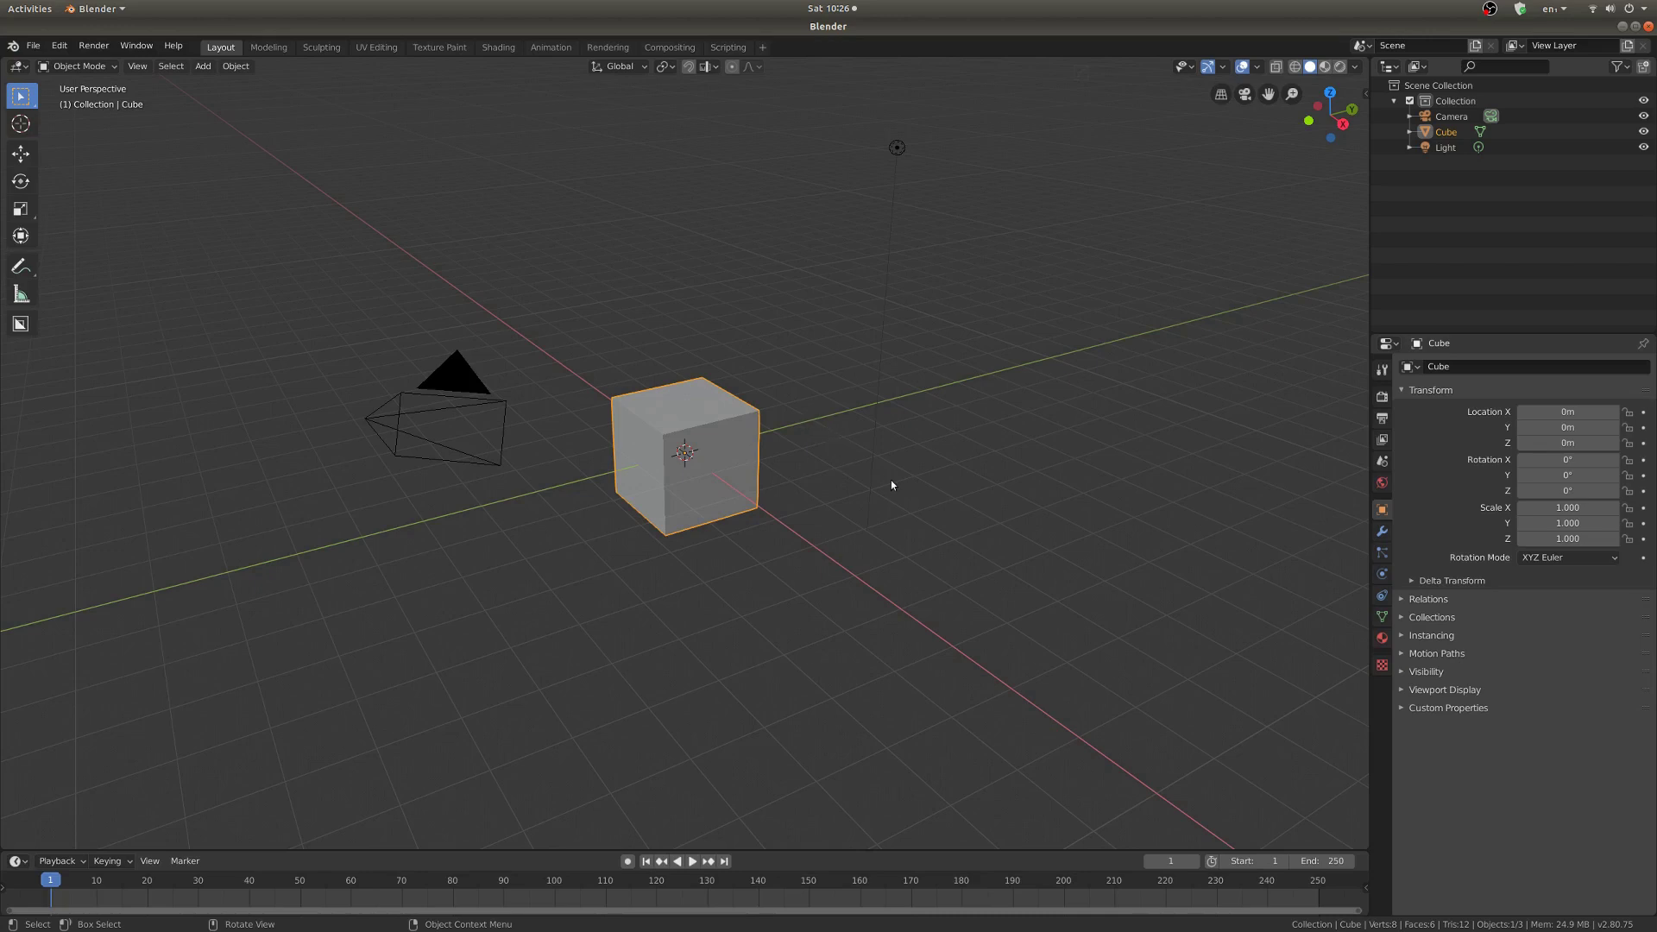
{"action": "mouse_move", "coordinate": [818, 535]}
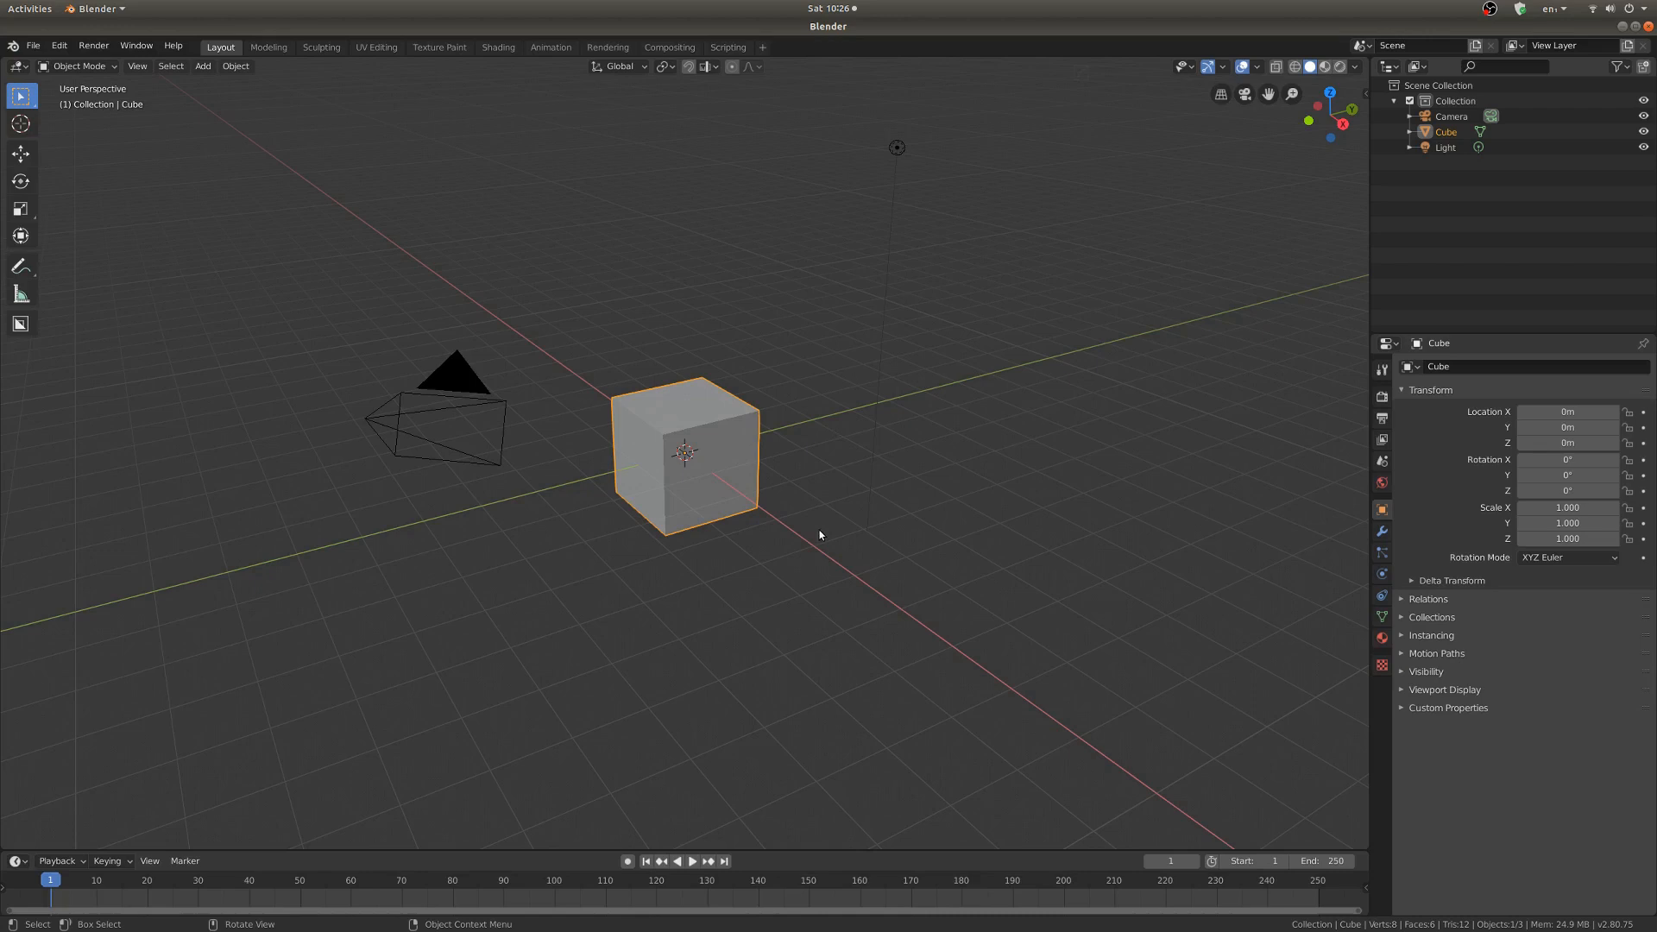
{"action": "mouse_move", "coordinate": [808, 530]}
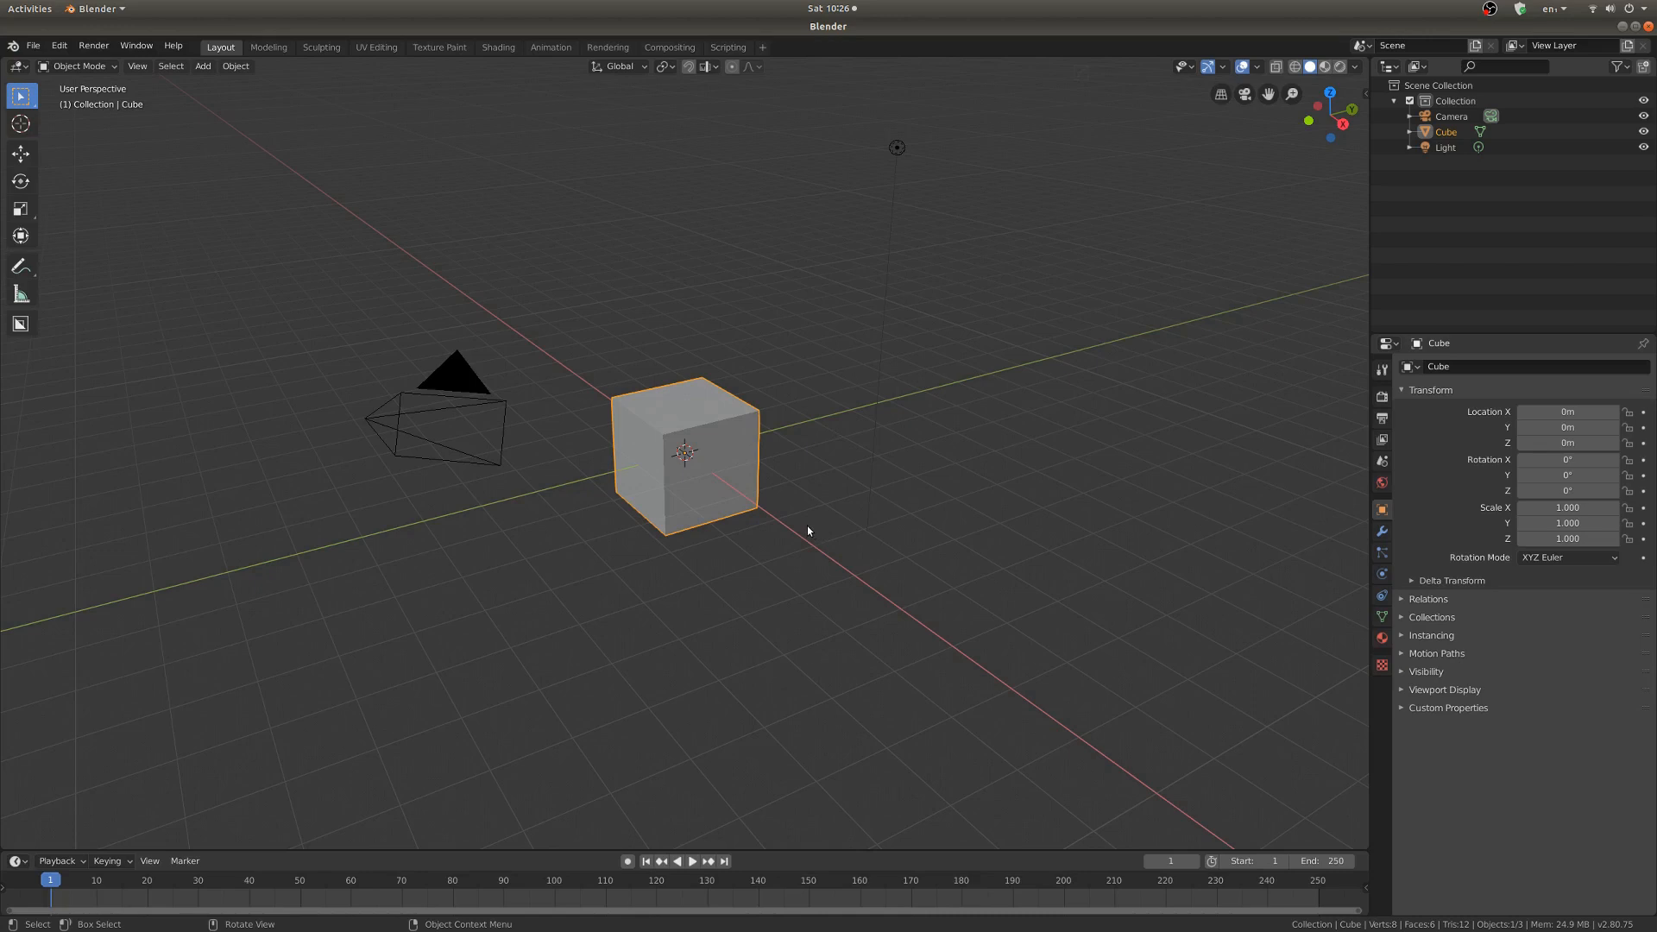
{"action": "mouse_move", "coordinate": [823, 462]}
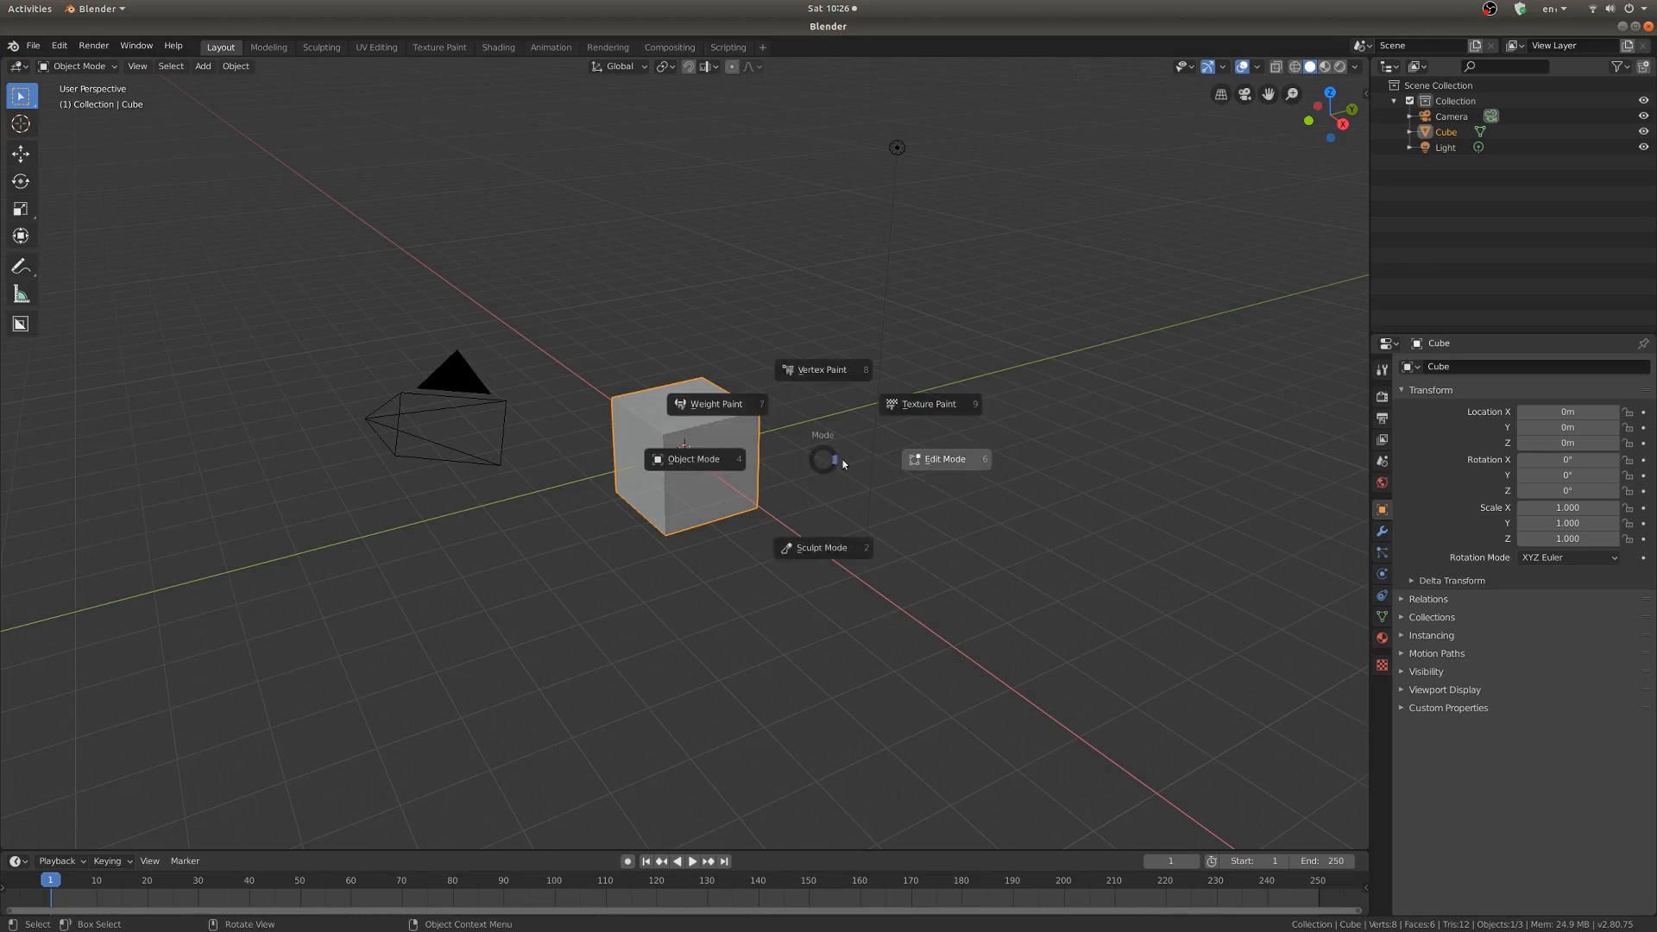
Step: Enter Edit Mode on the cube and deselect all of its geometry
{"action": "left_click", "coordinate": [694, 459]}
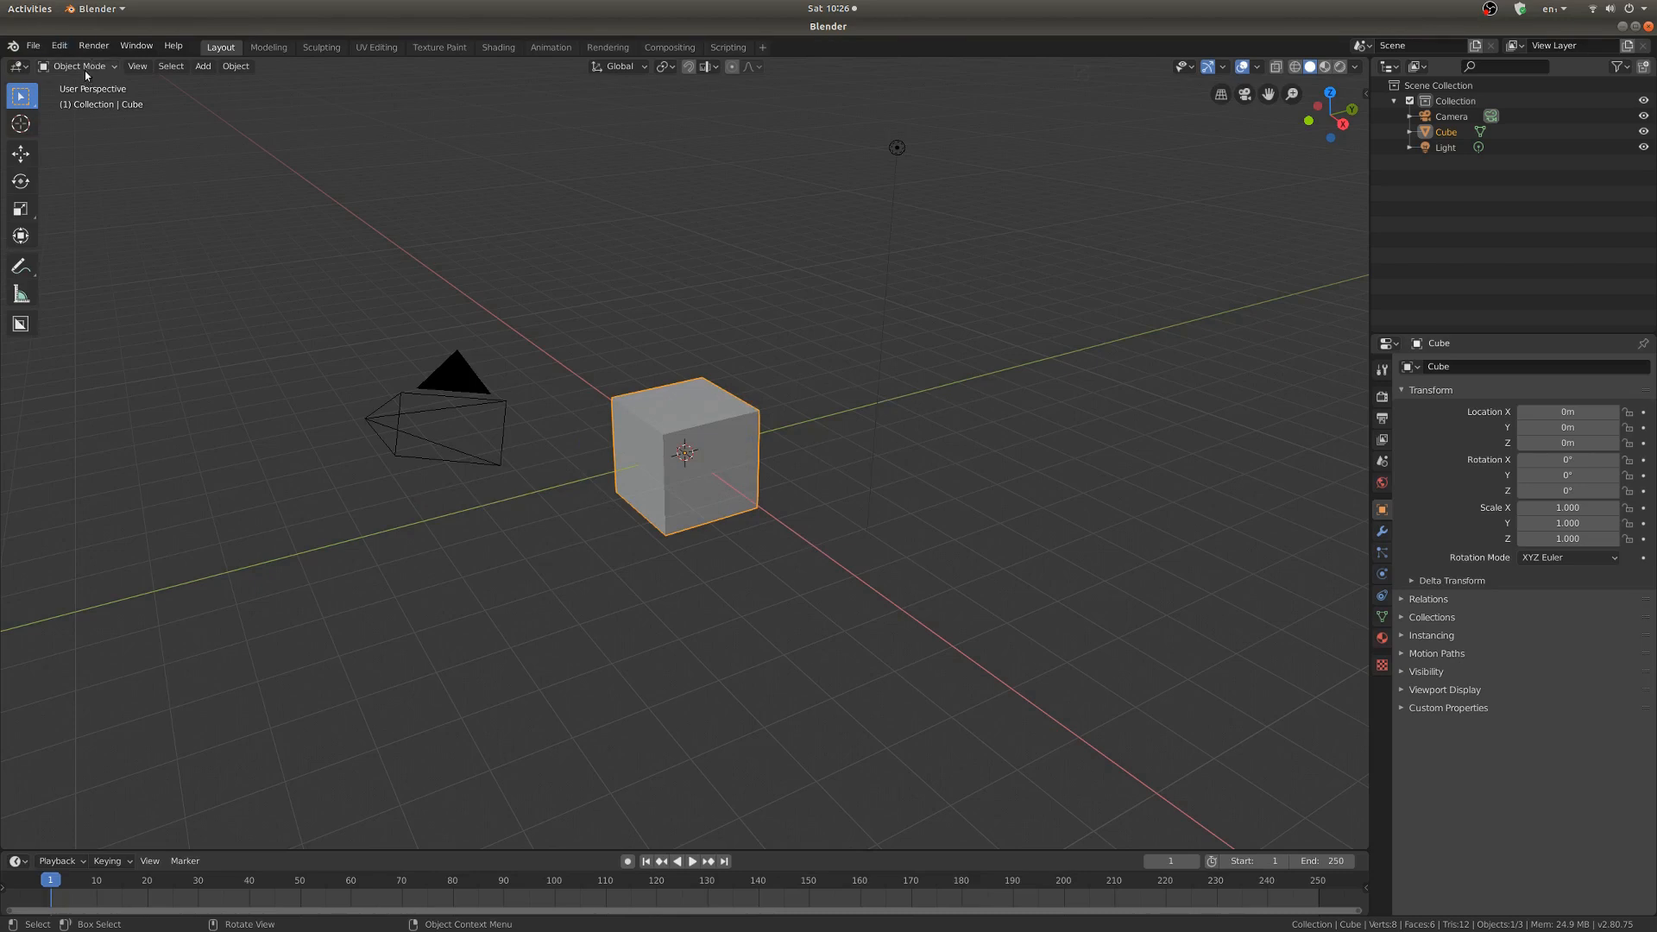
{"action": "mouse_move", "coordinate": [352, 78]}
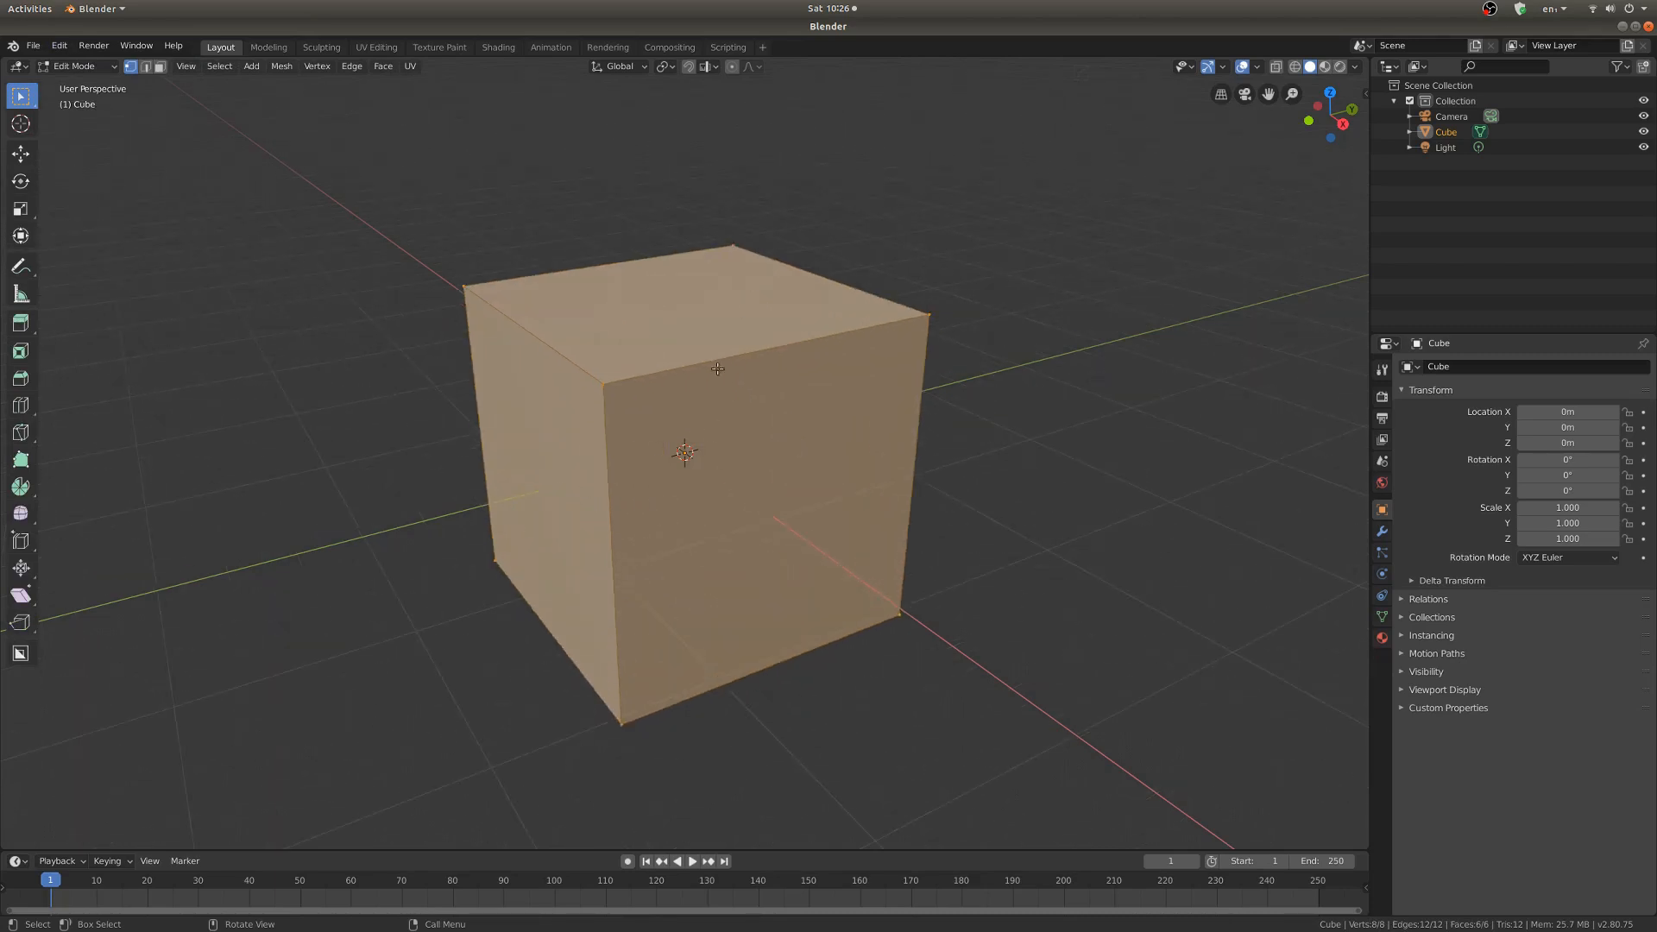
{"action": "left_click", "coordinate": [154, 68]}
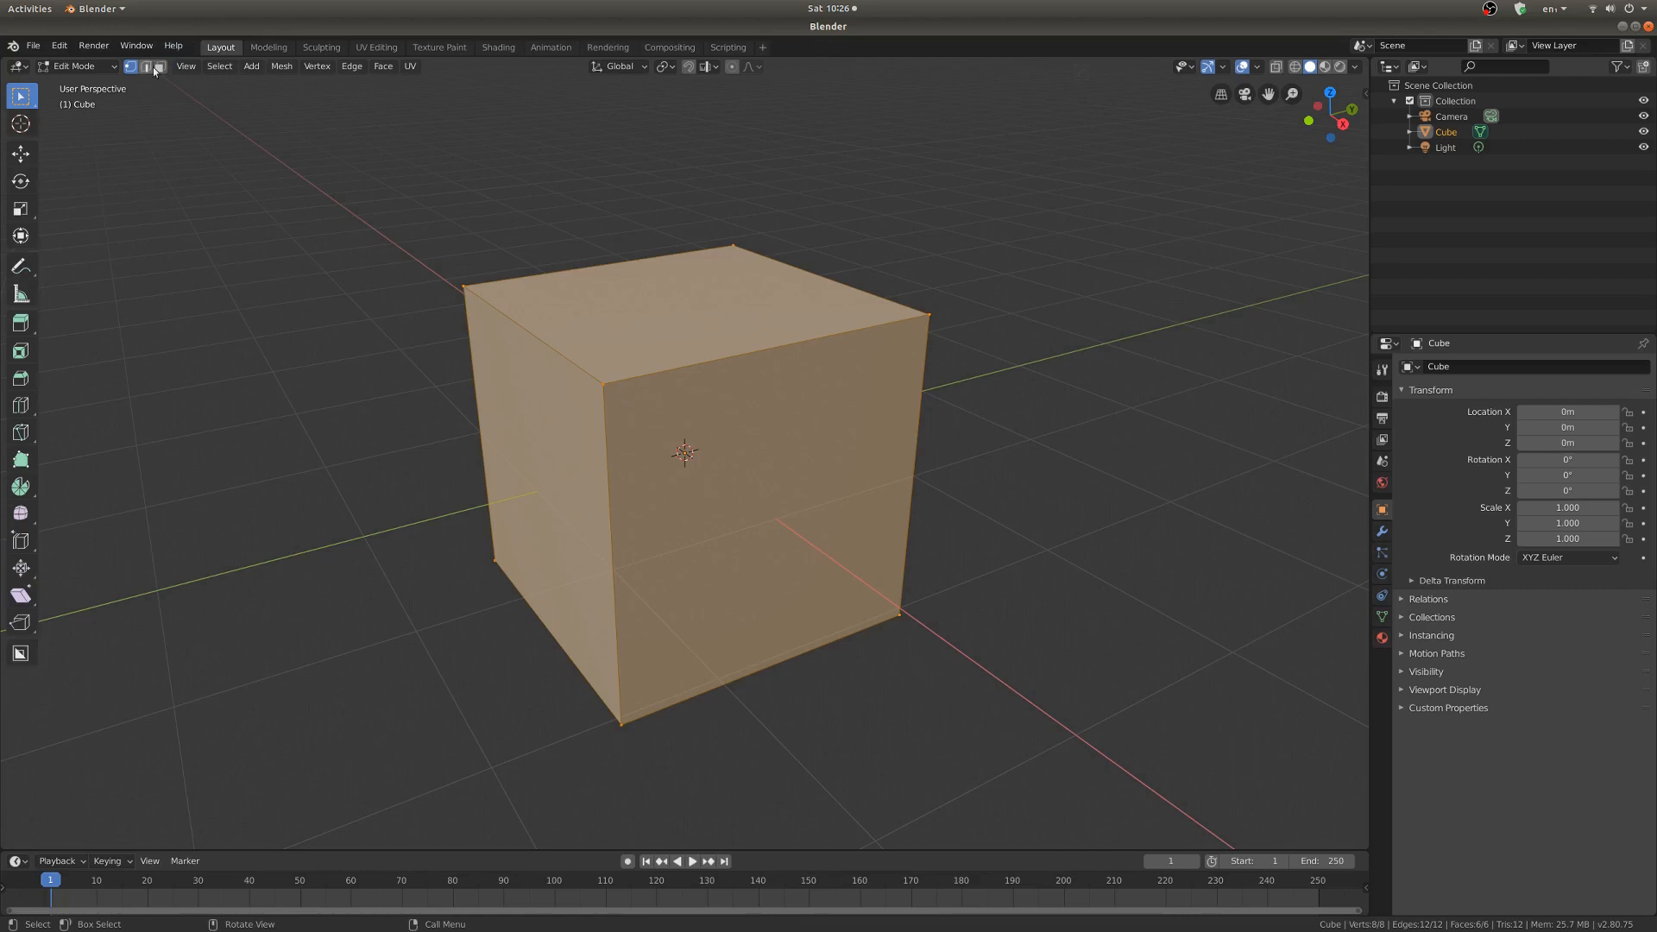
{"action": "mouse_move", "coordinate": [586, 398]}
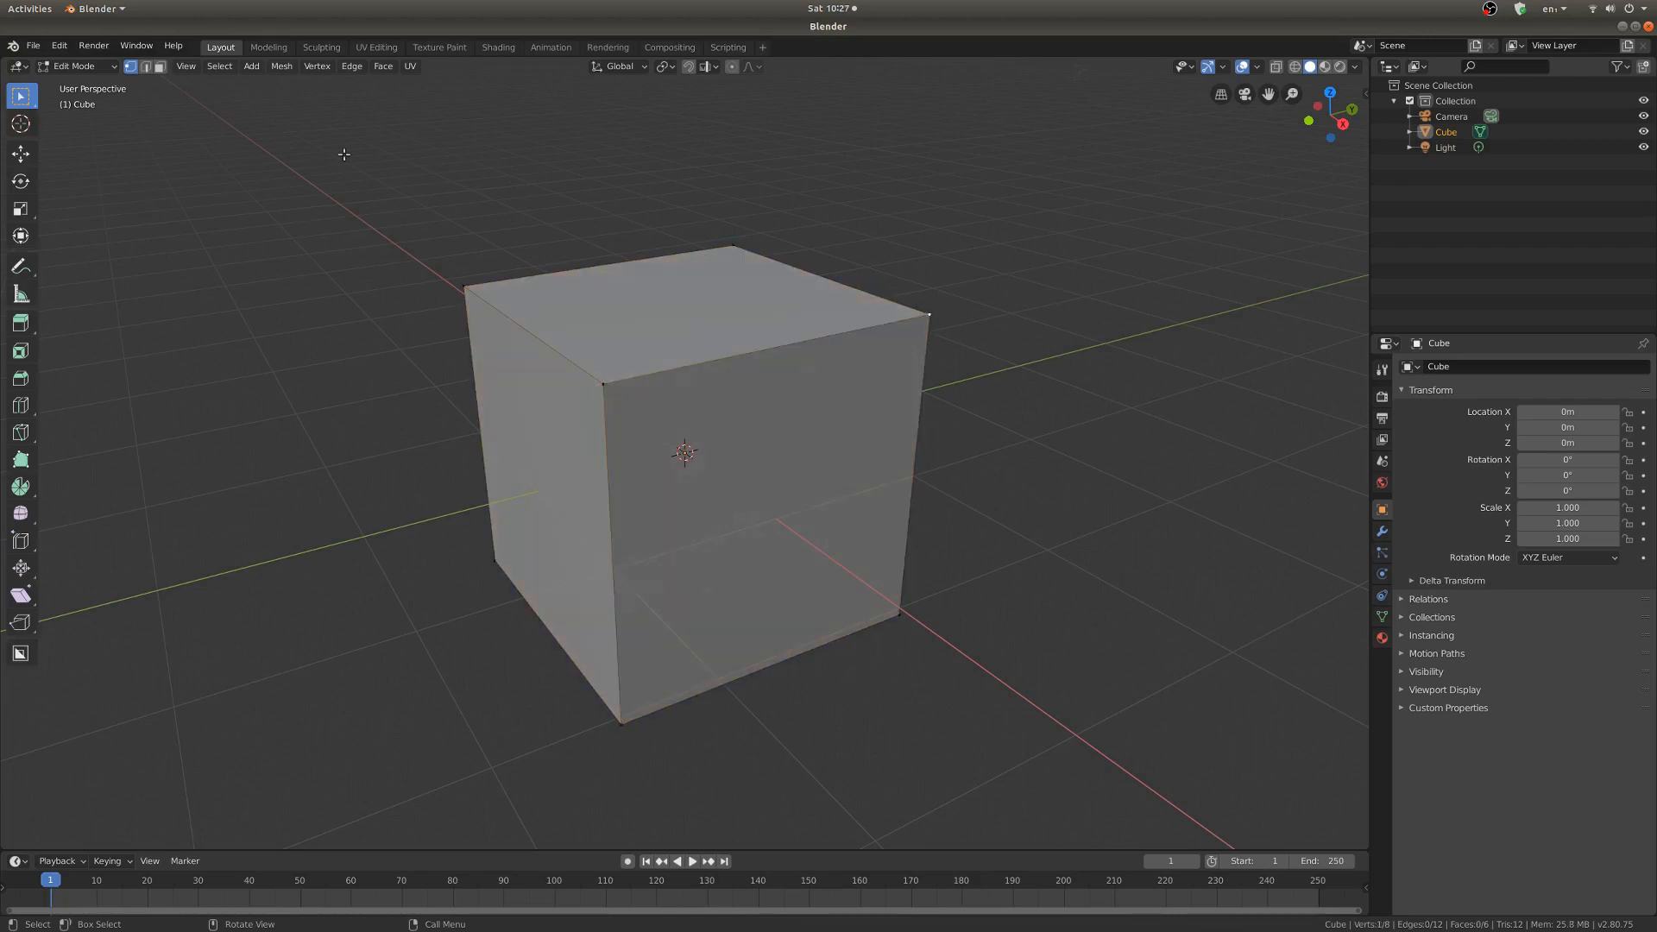
{"action": "left_click", "coordinate": [765, 366]}
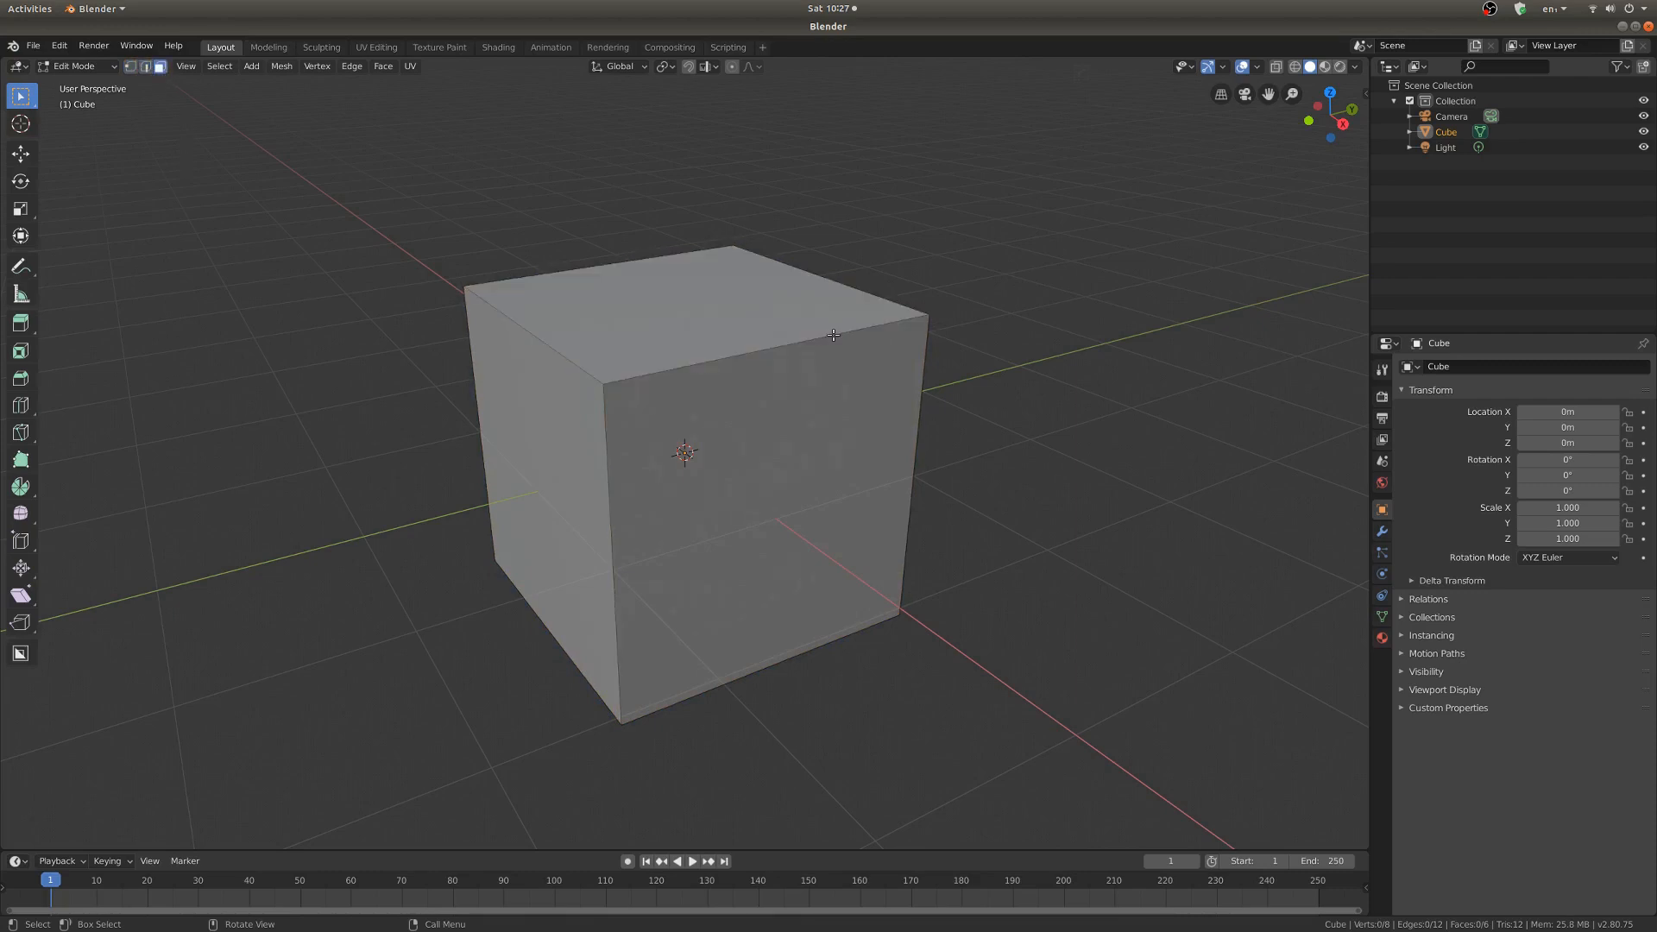
{"action": "mouse_move", "coordinate": [797, 344]}
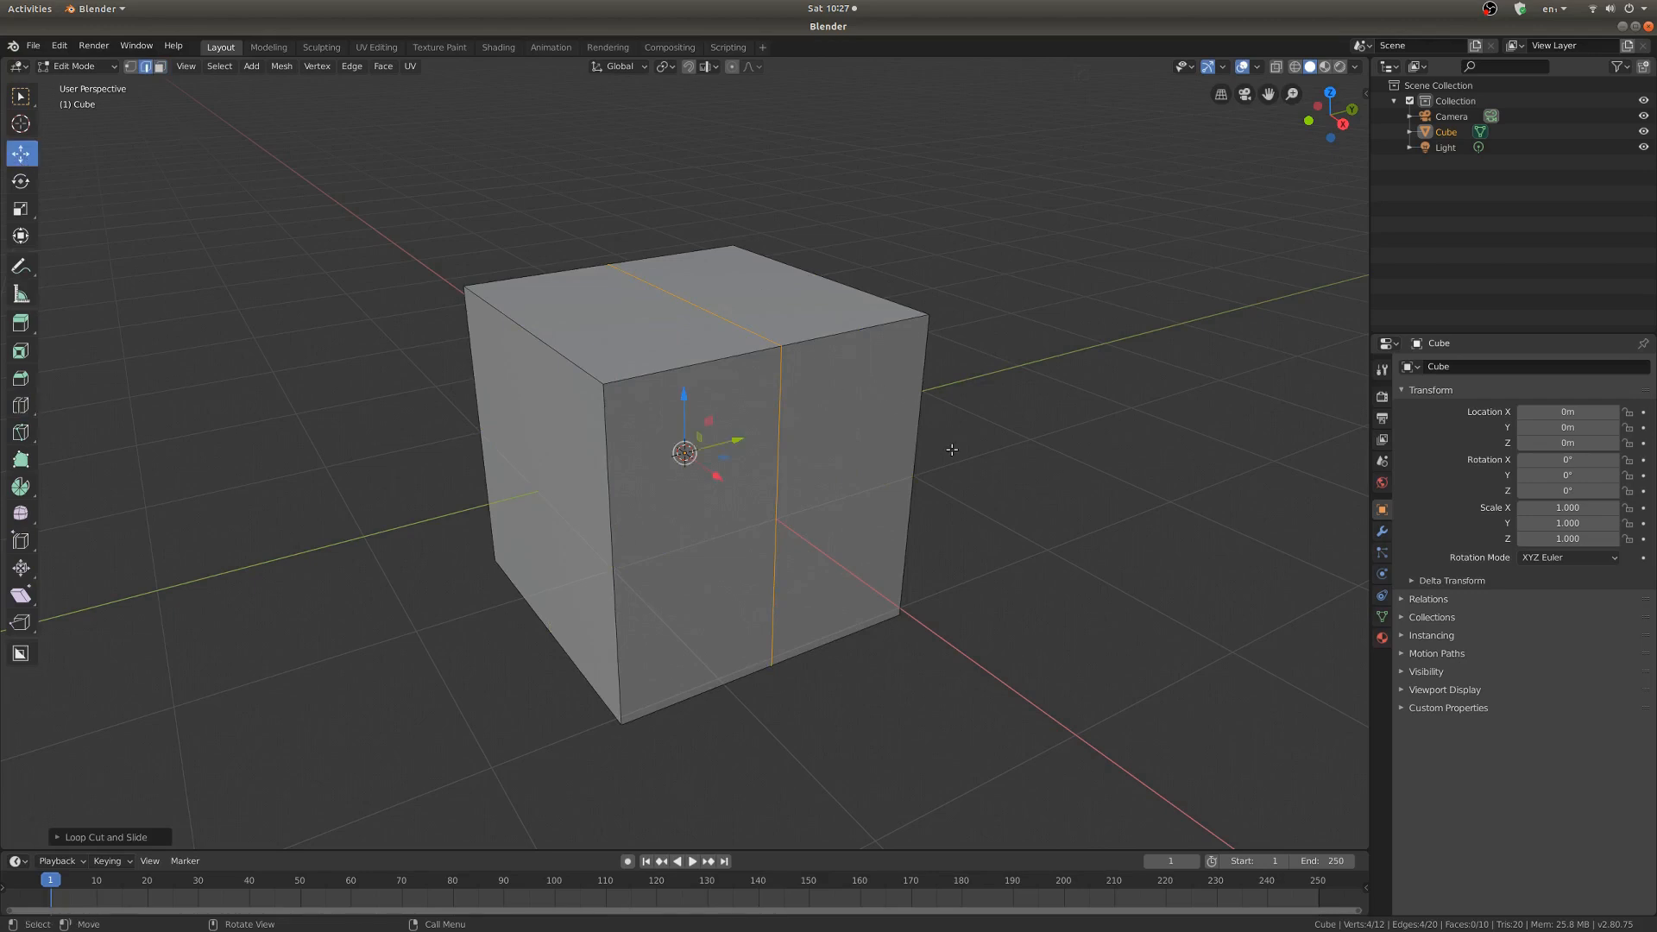
{"action": "mouse_move", "coordinate": [737, 323]}
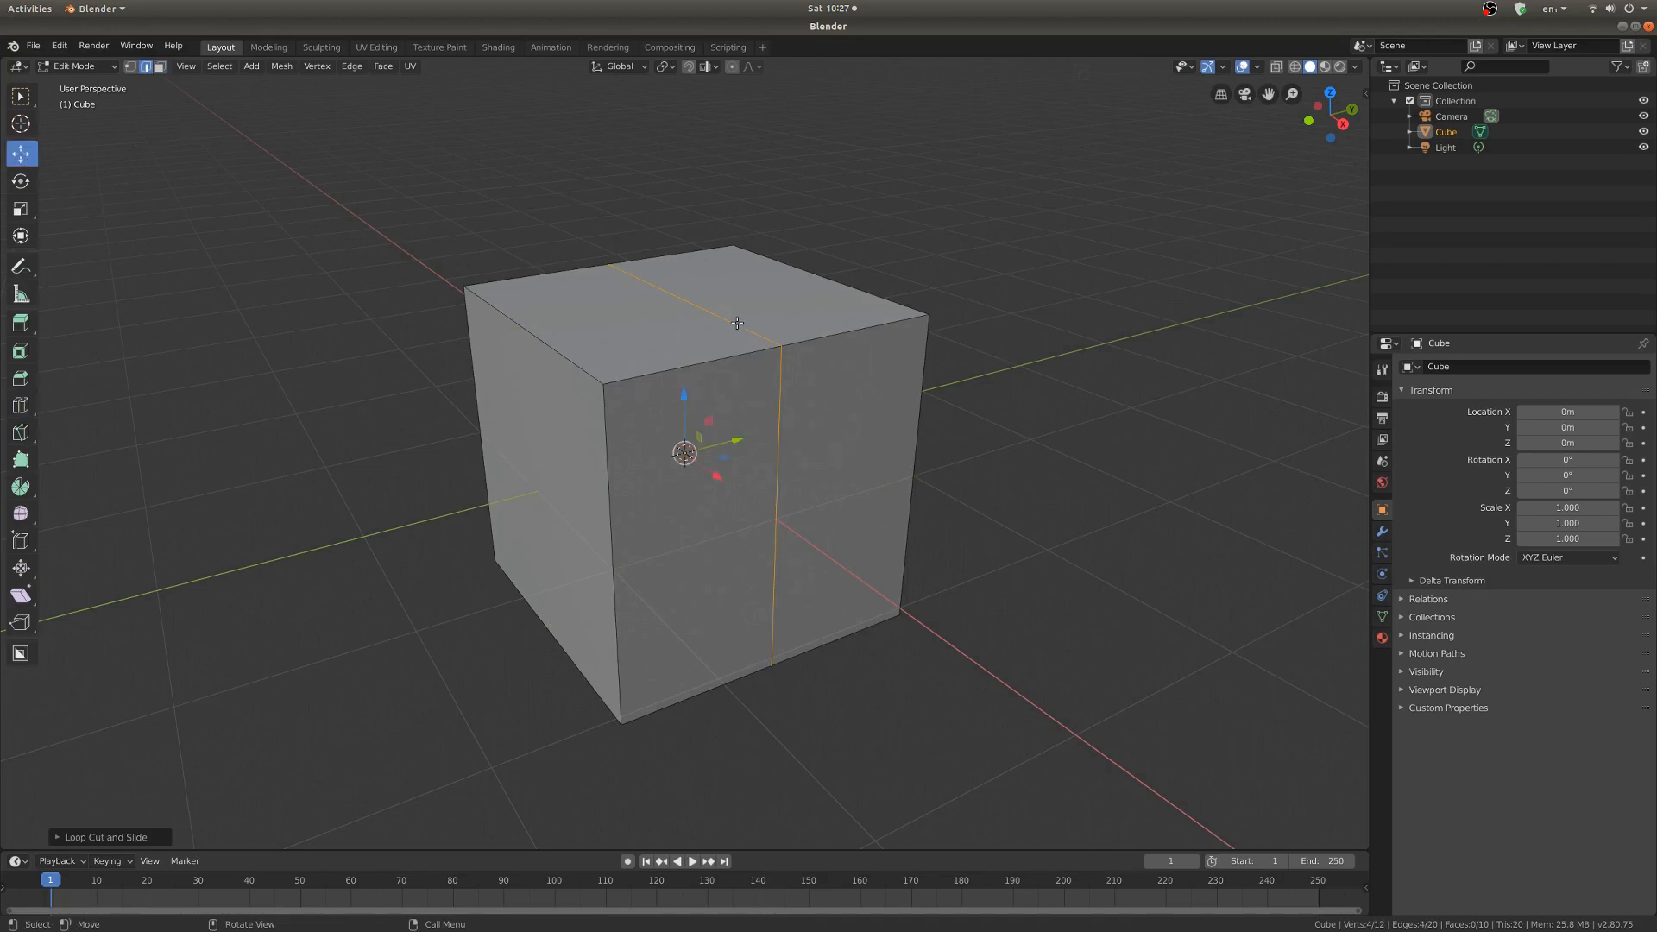
{"action": "mouse_move", "coordinate": [787, 413]}
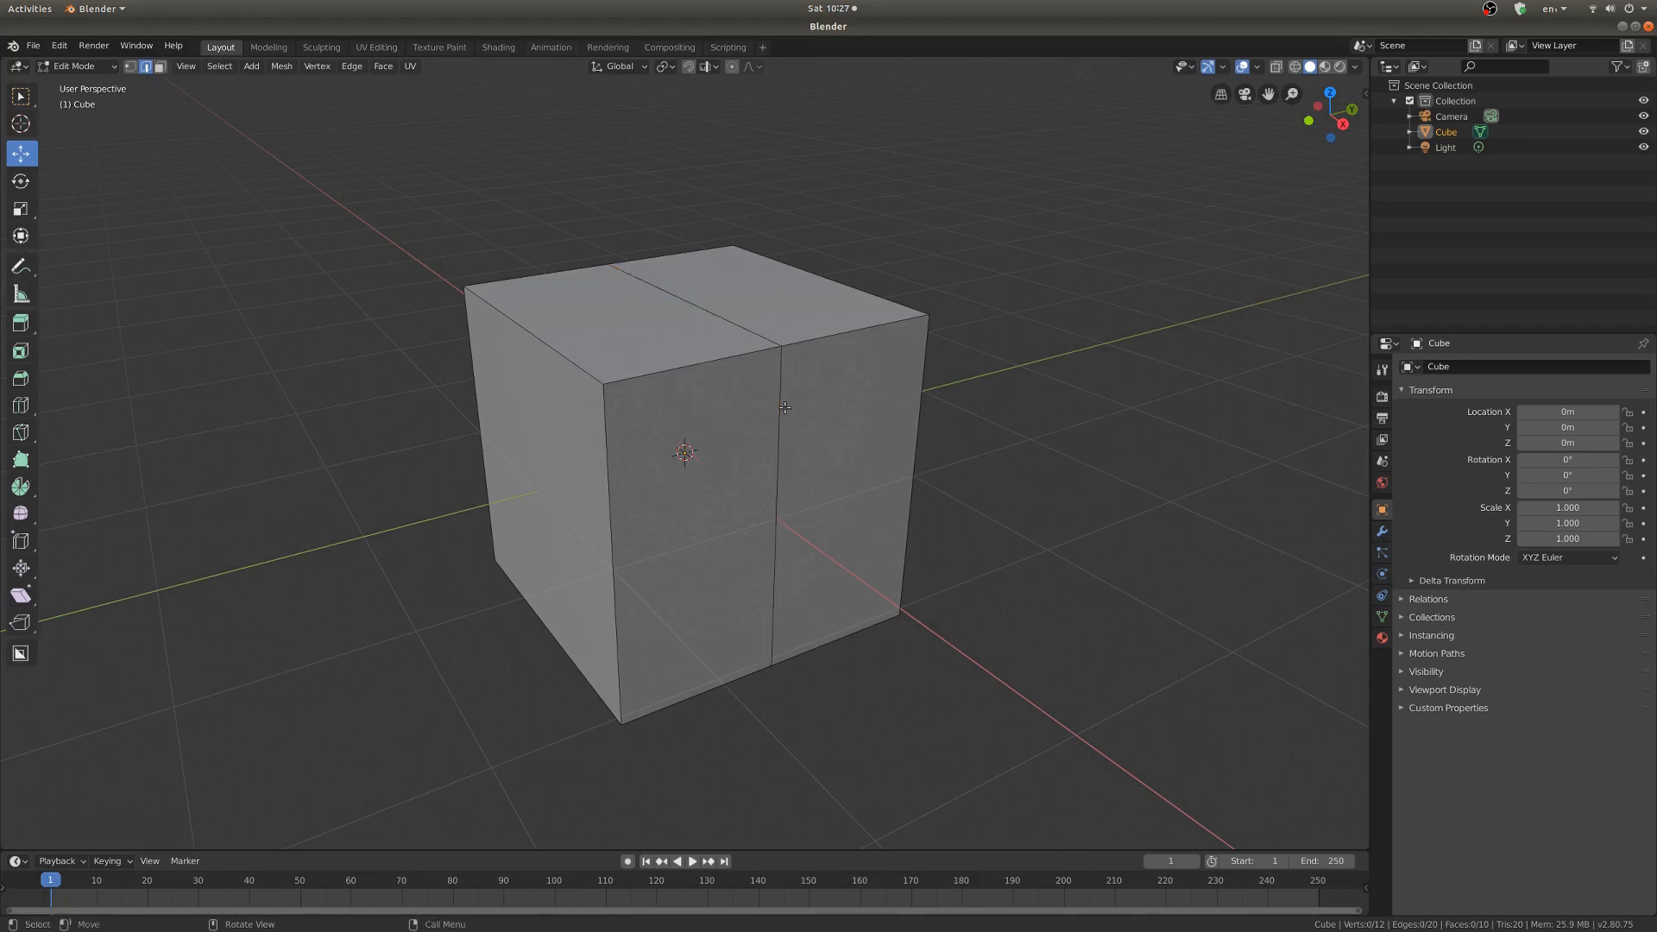
{"action": "mouse_move", "coordinate": [958, 403]}
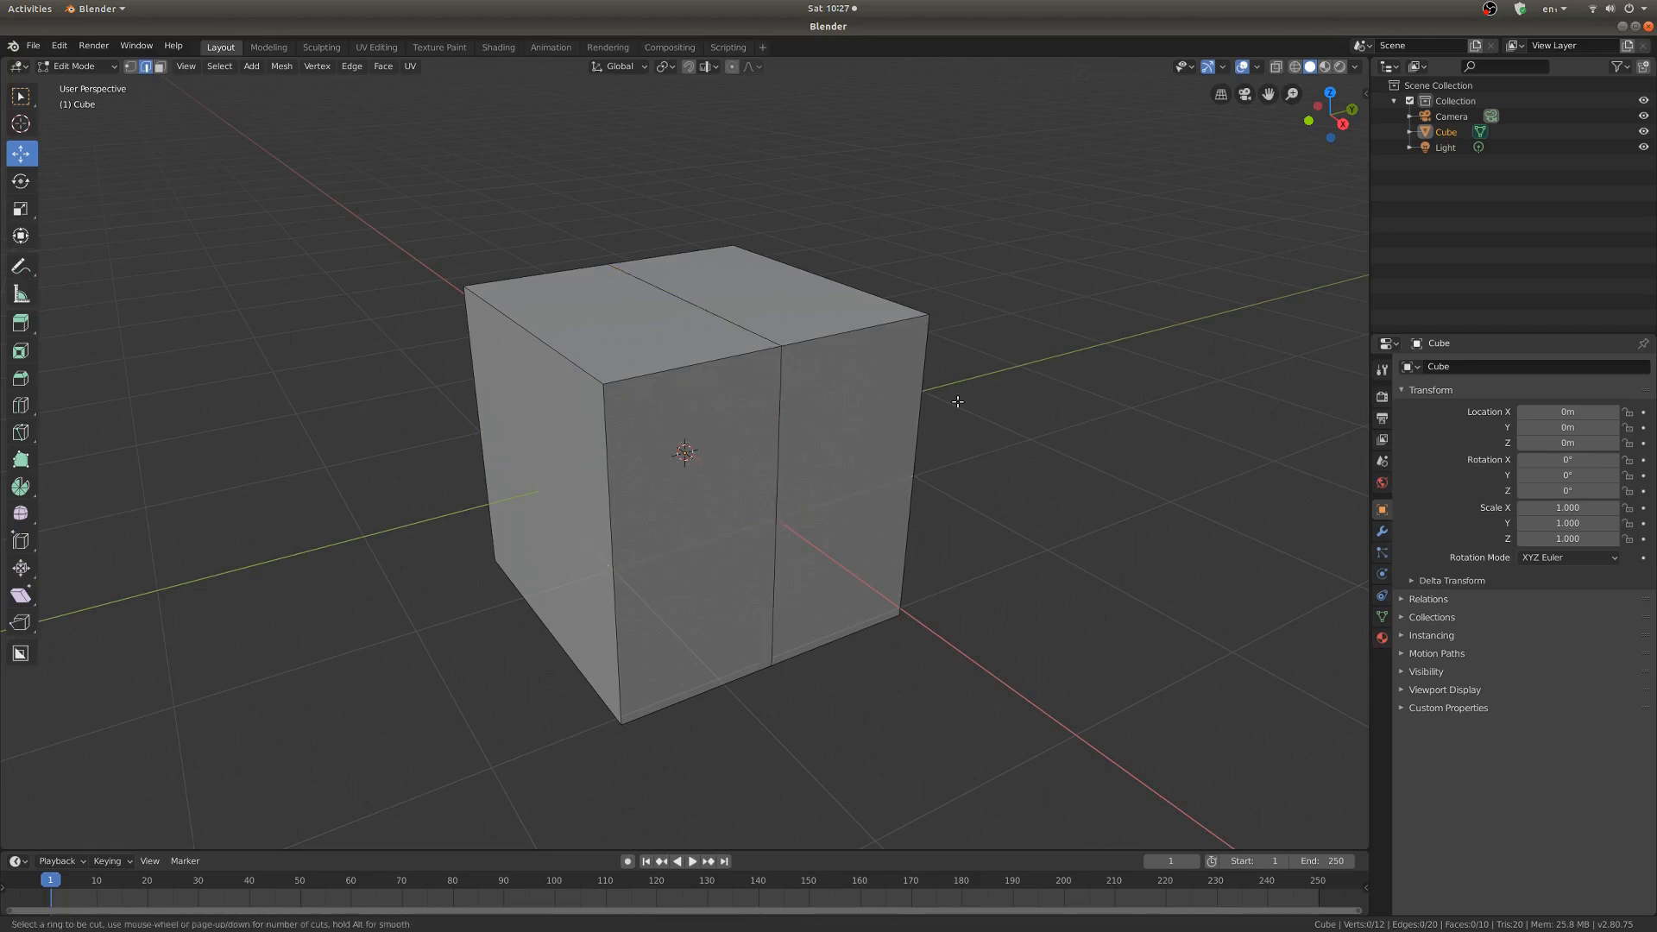
{"action": "mouse_move", "coordinate": [916, 465]}
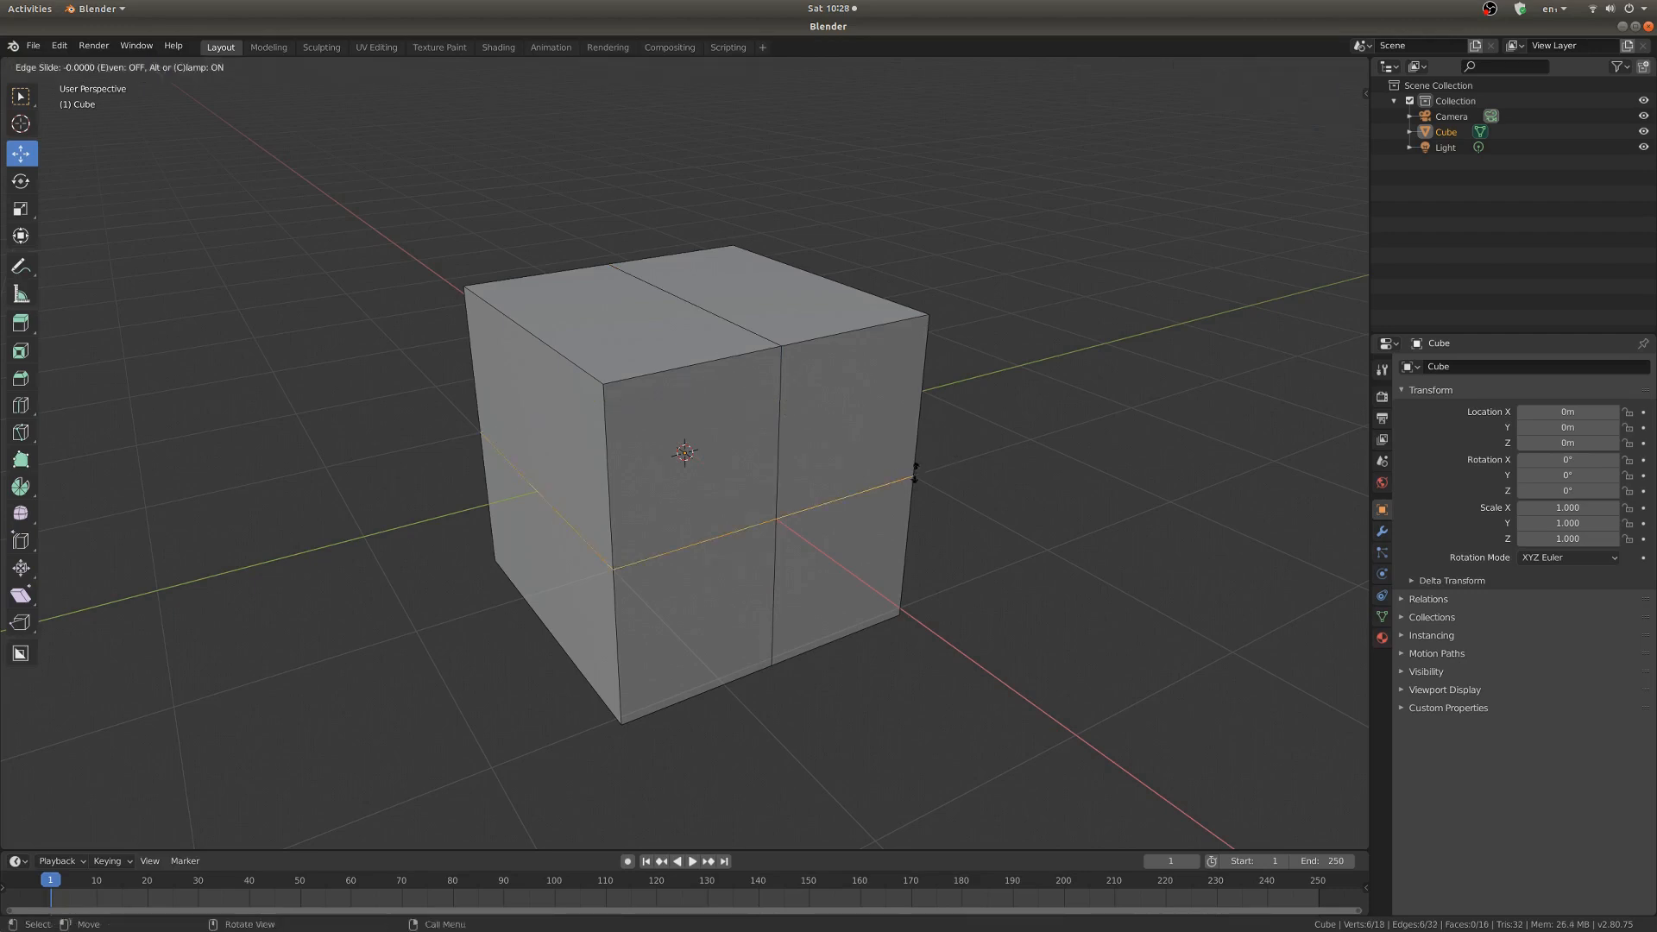
{"action": "mouse_move", "coordinate": [906, 544]}
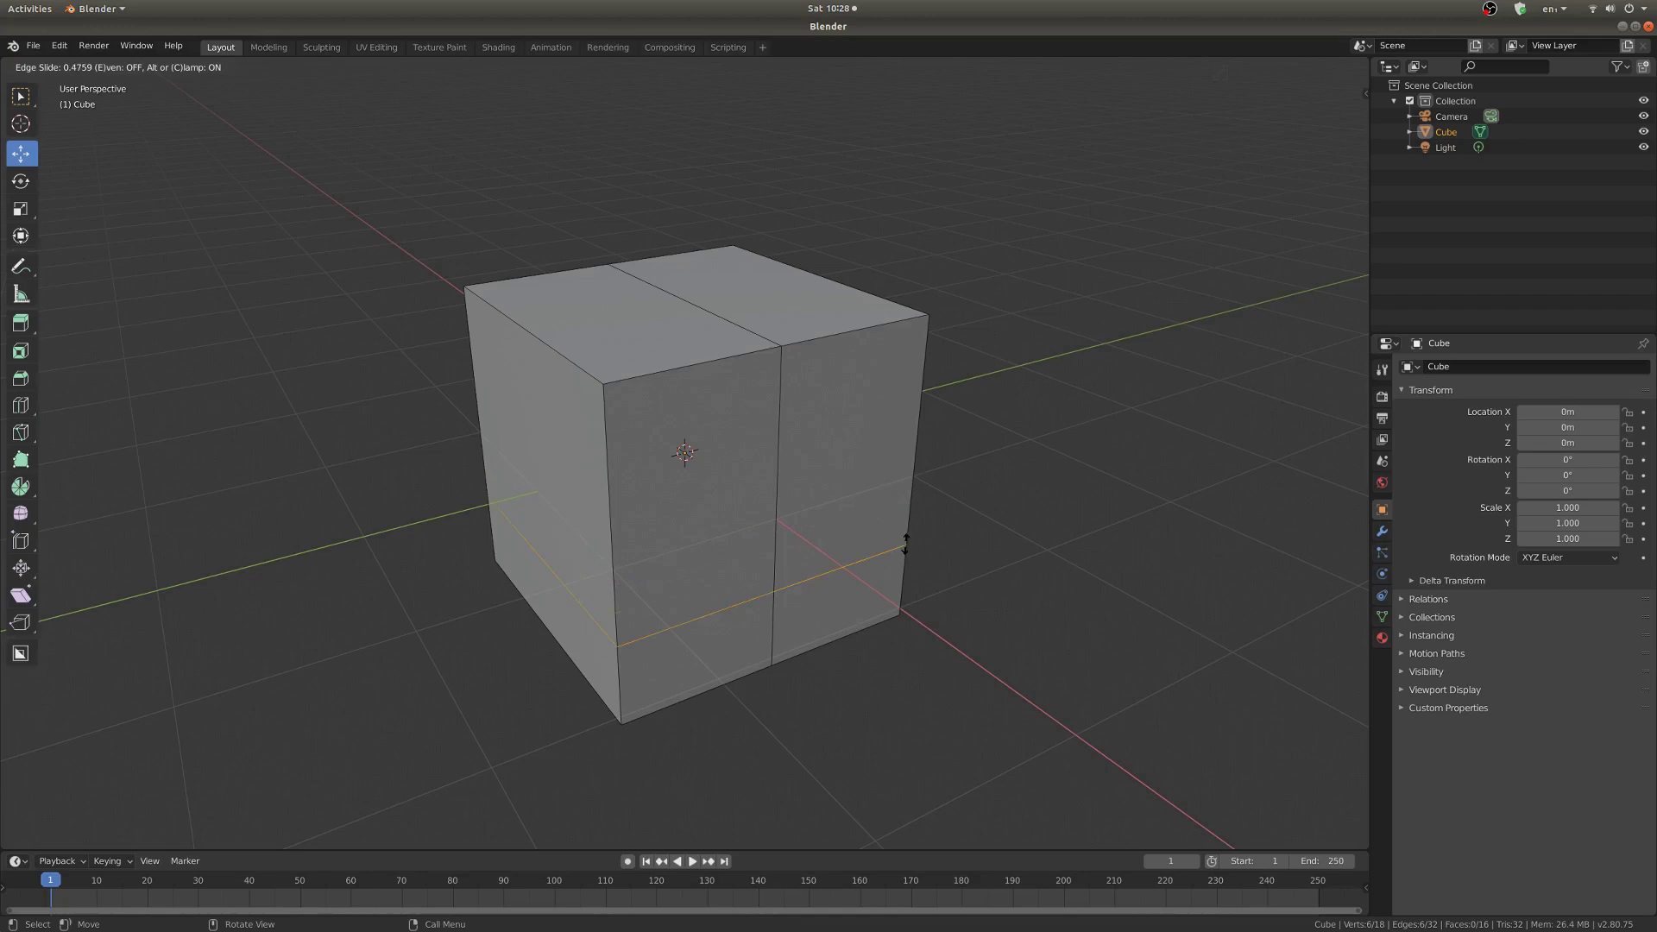
{"action": "mouse_move", "coordinate": [926, 463]}
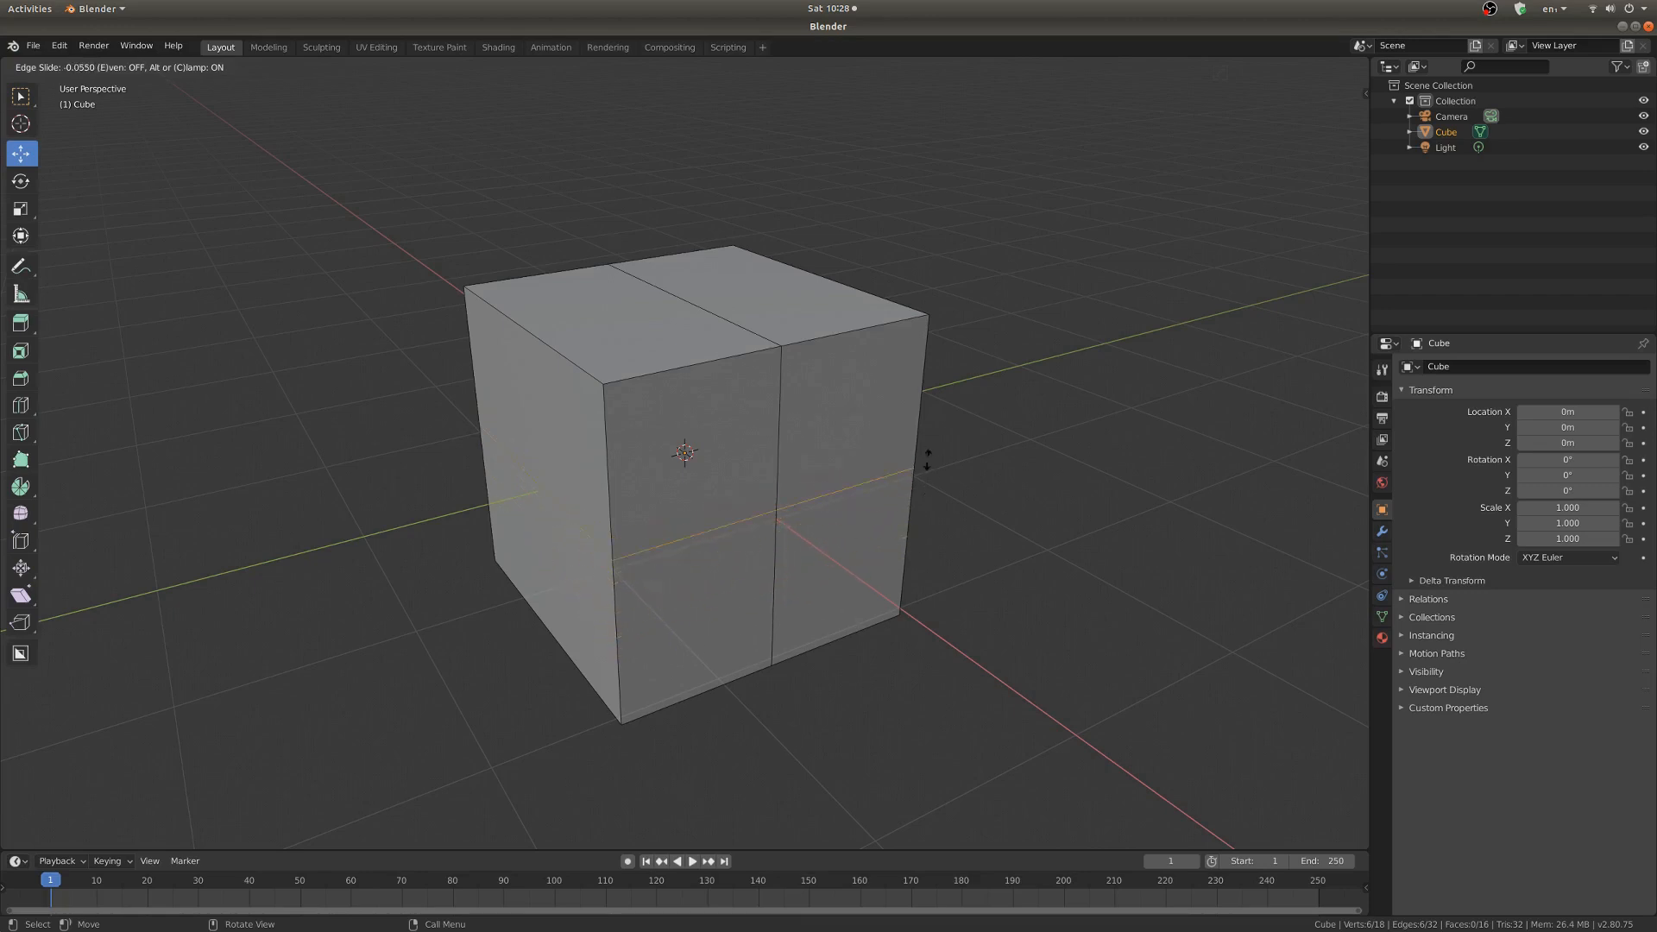
{"action": "mouse_move", "coordinate": [1004, 433]}
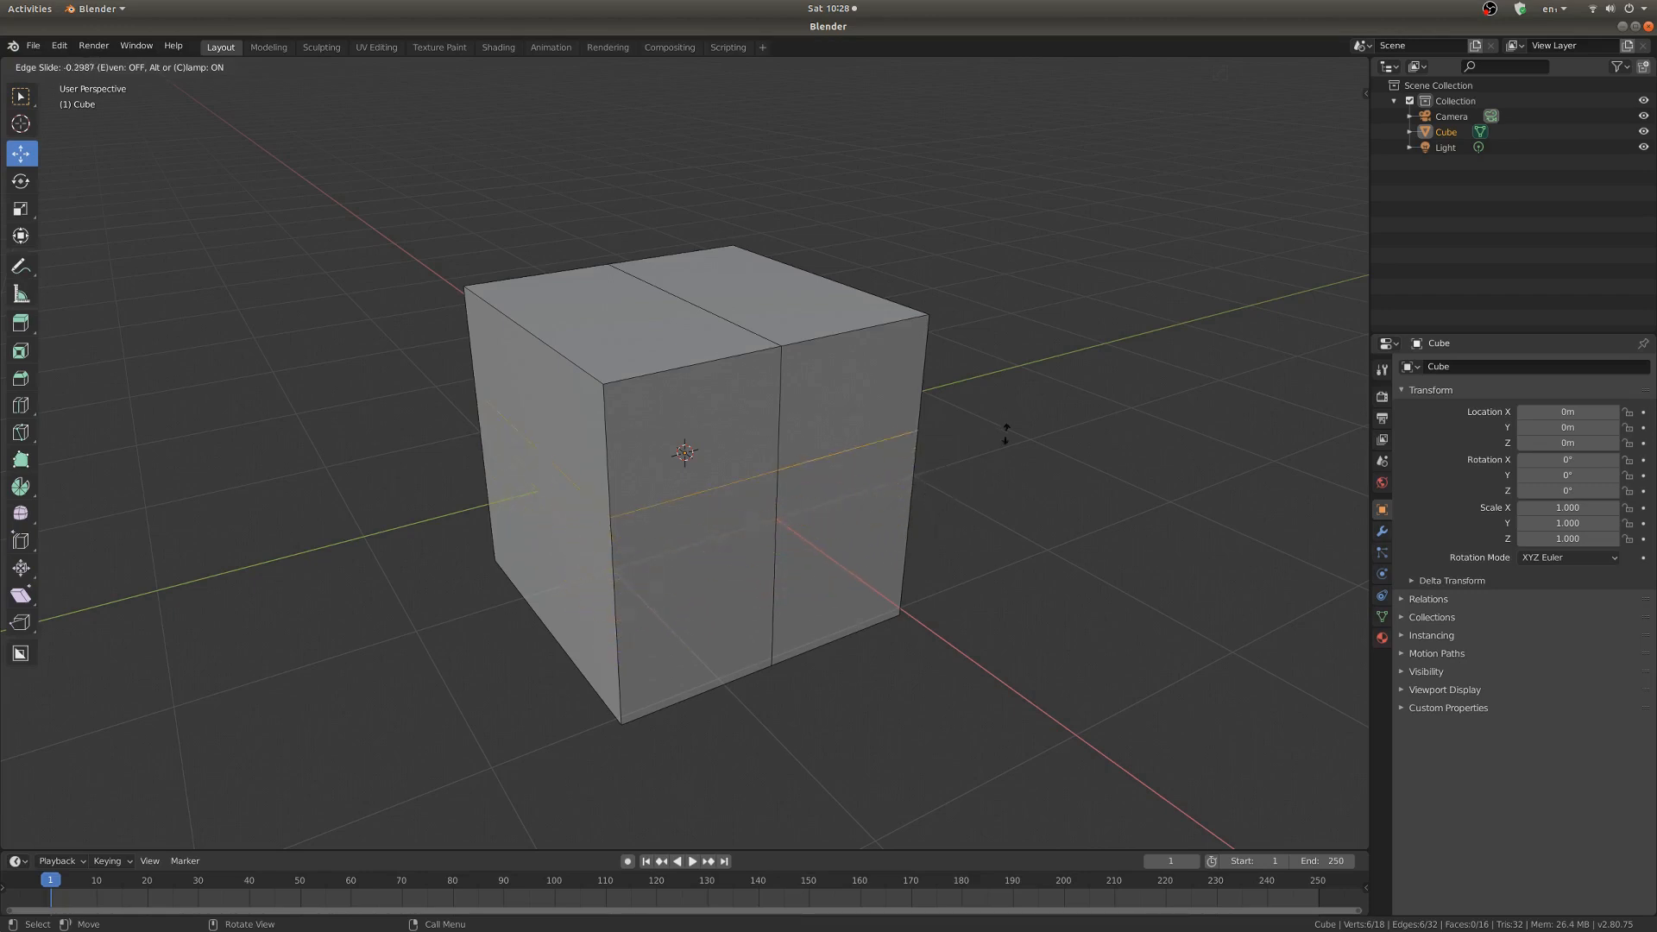
{"action": "mouse_move", "coordinate": [930, 465]}
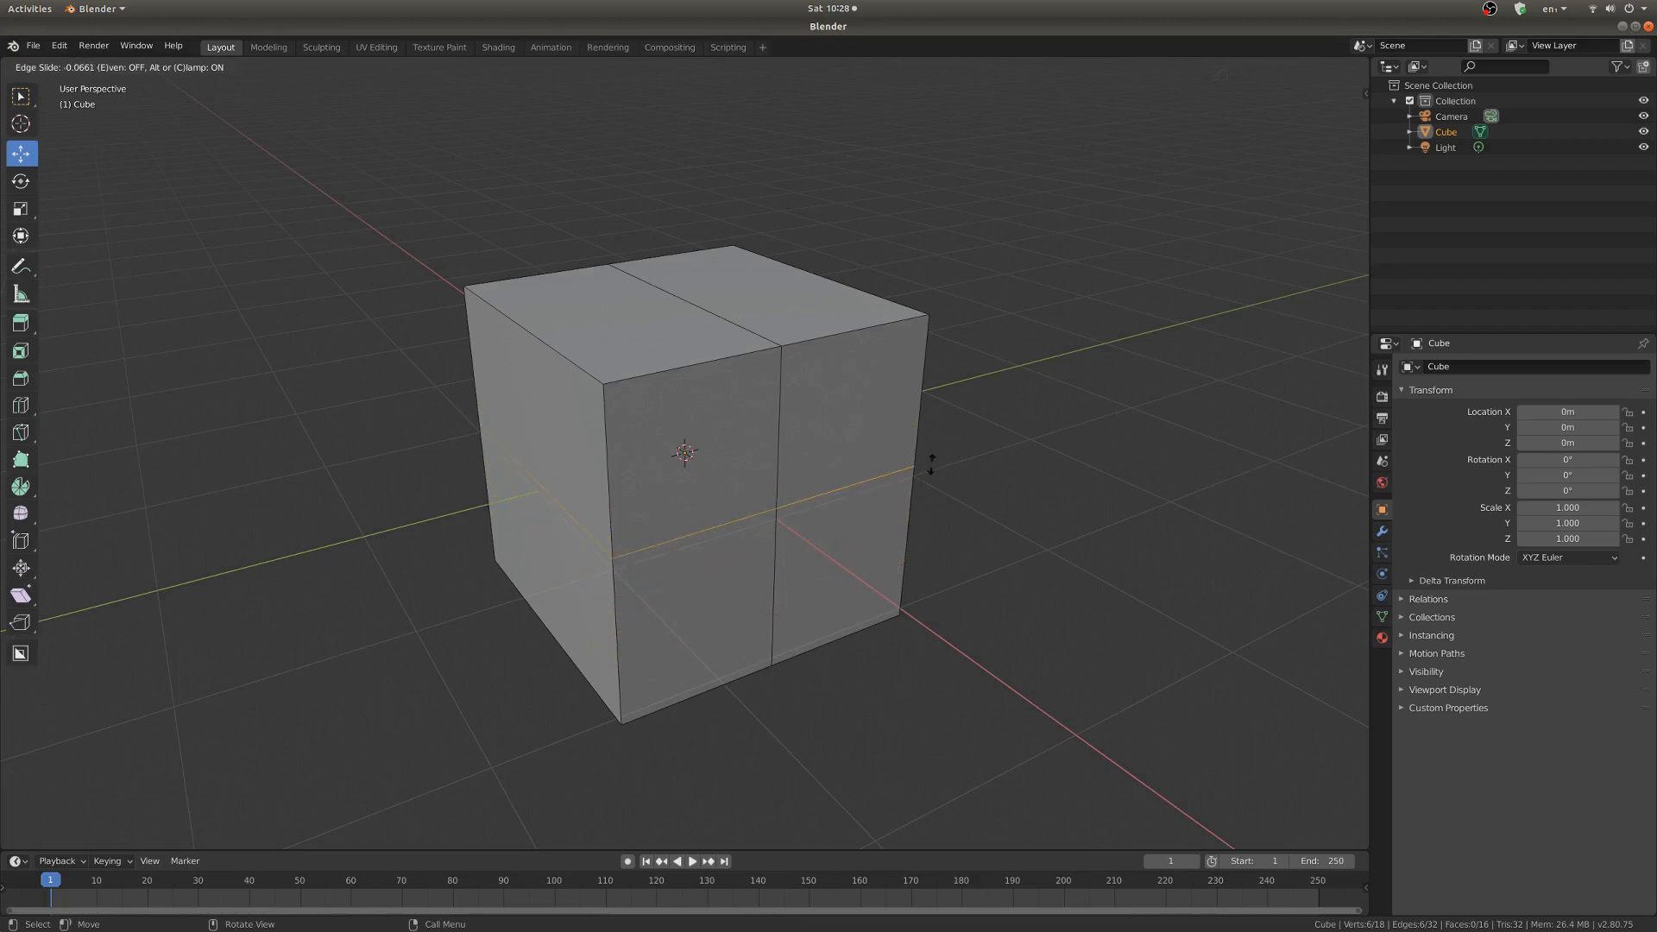
{"action": "mouse_move", "coordinate": [928, 459]}
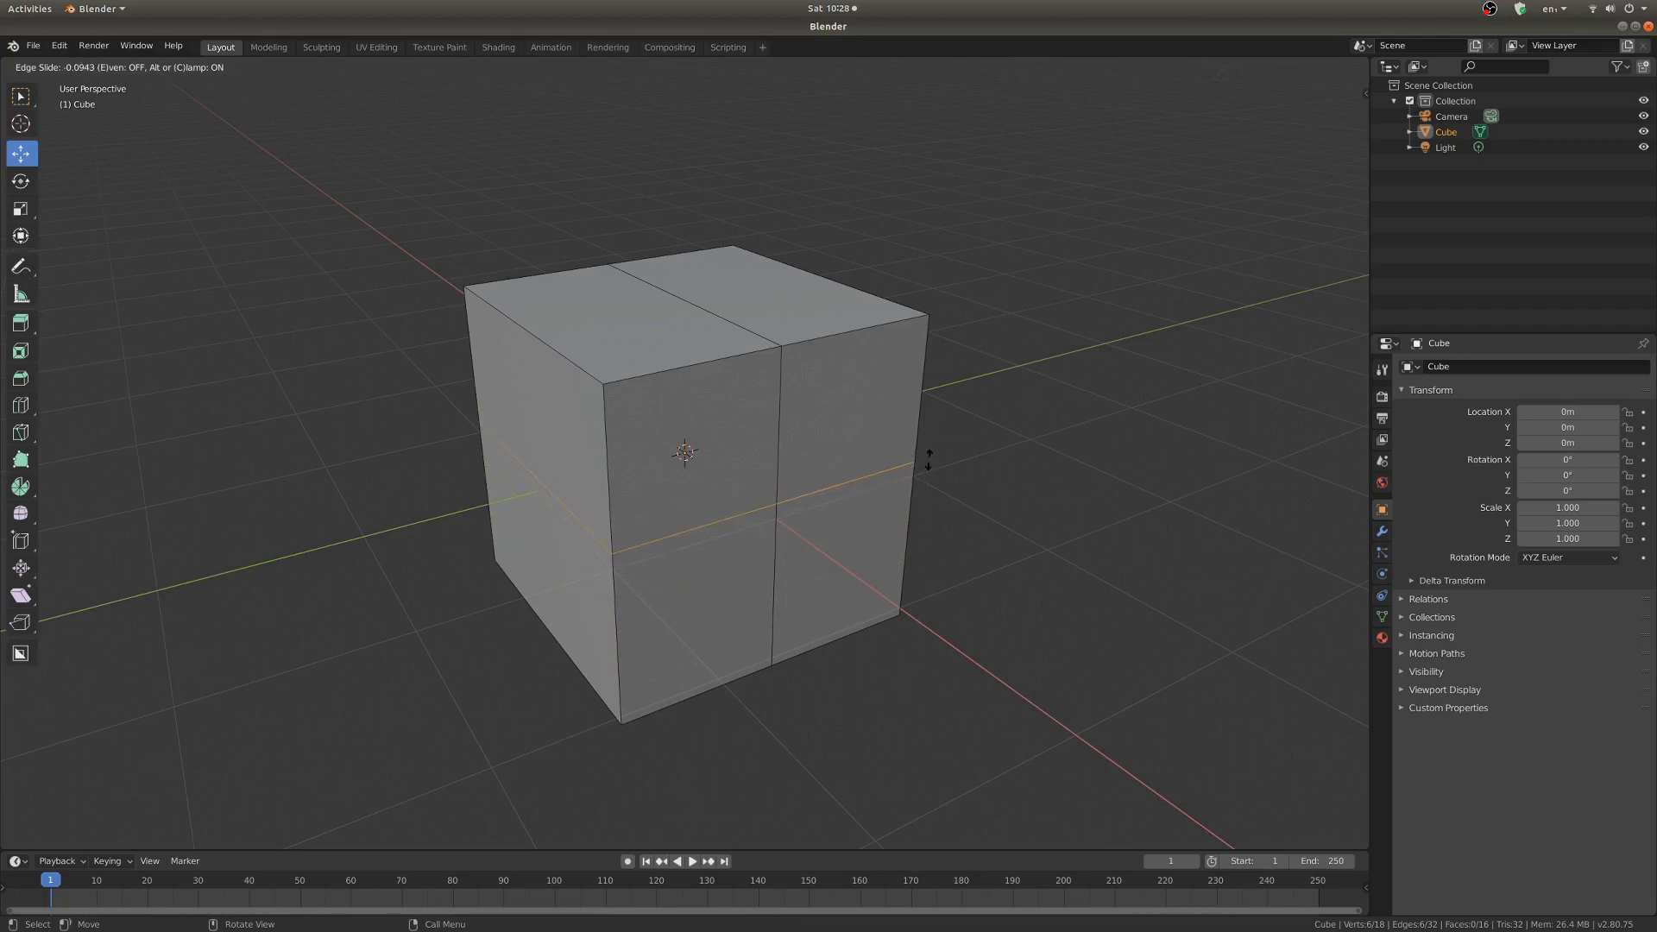
{"action": "mouse_move", "coordinate": [916, 467]}
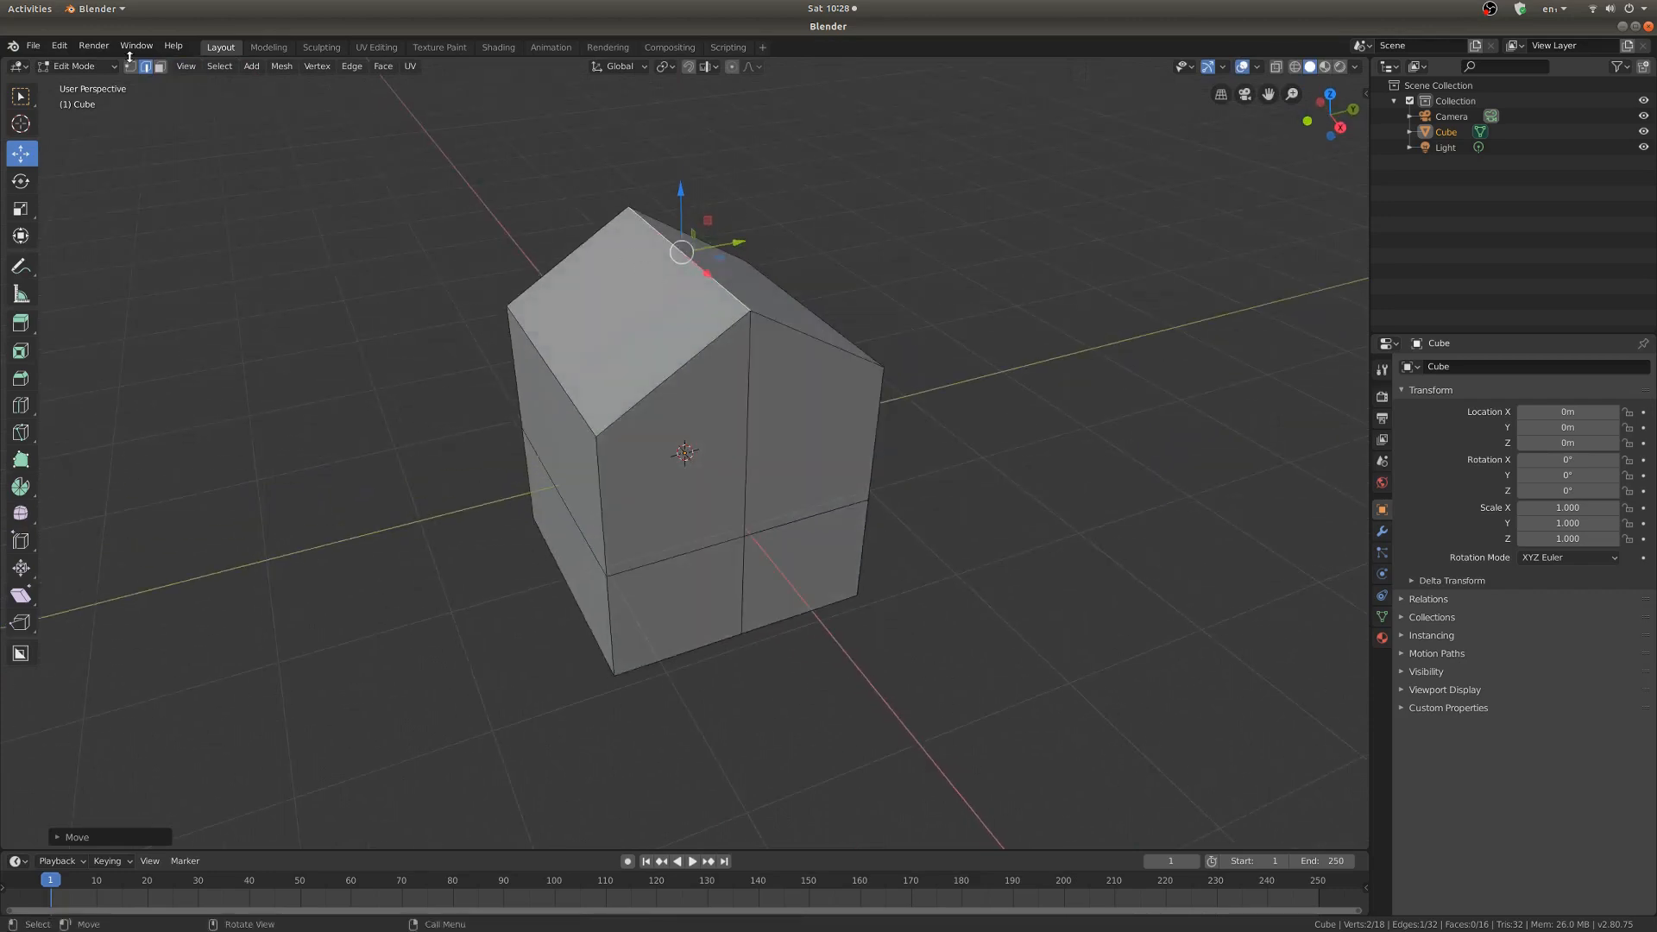
Step: Select one sloped roof face in face-select mode
{"action": "left_click", "coordinate": [631, 304]}
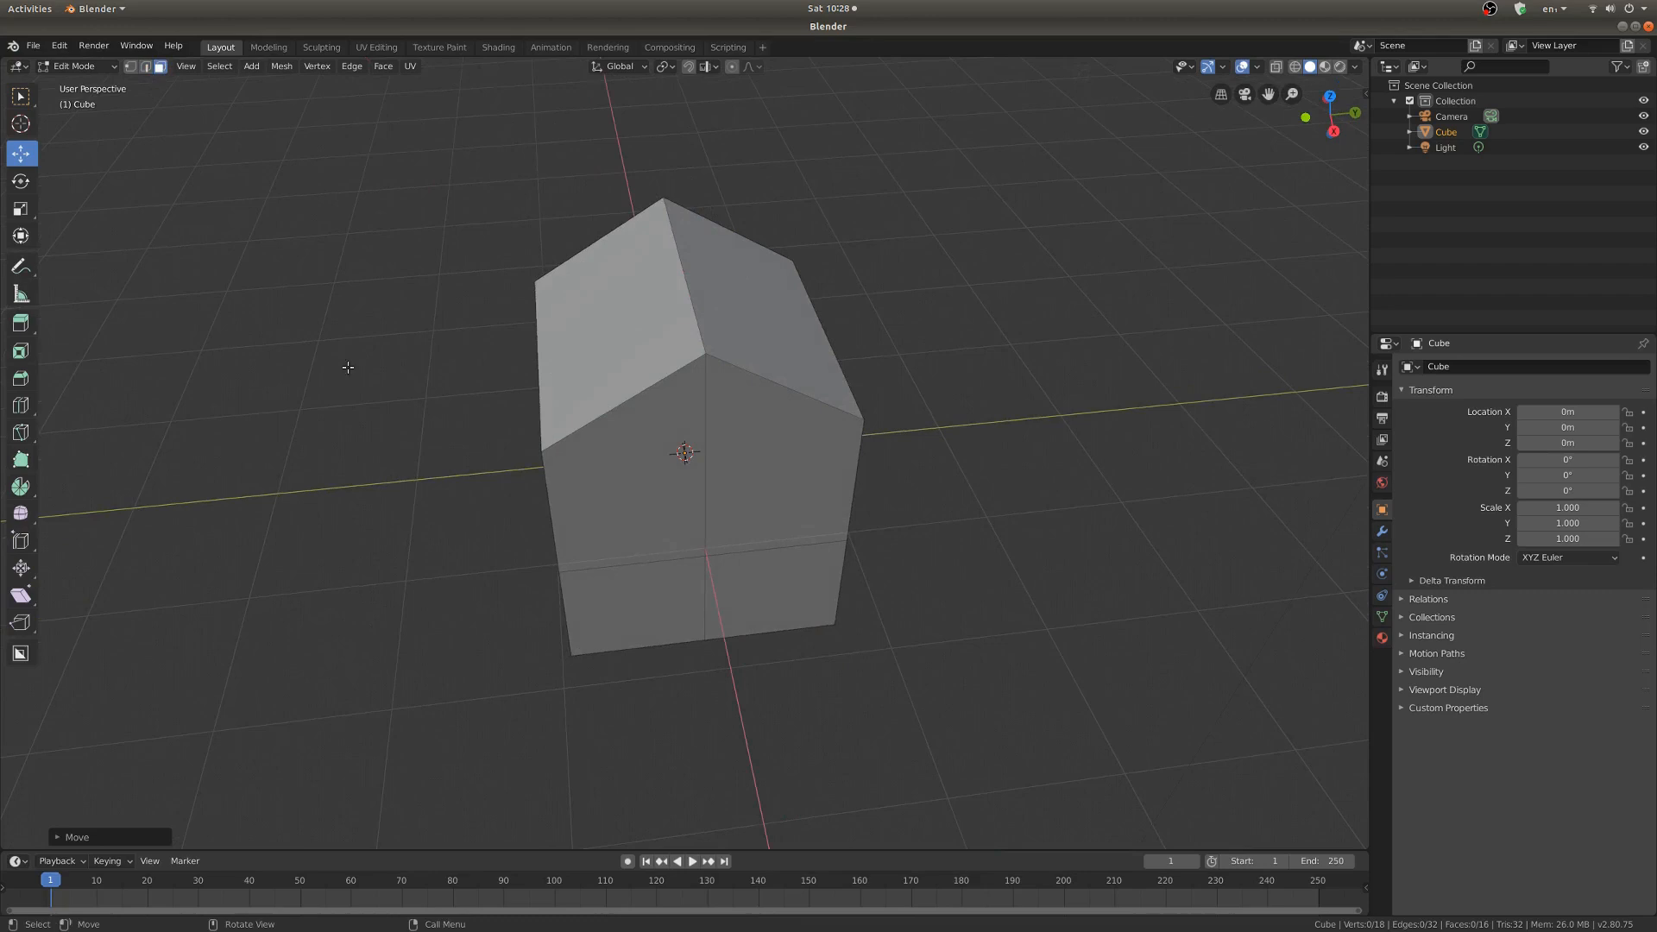
{"action": "mouse_move", "coordinate": [640, 297]}
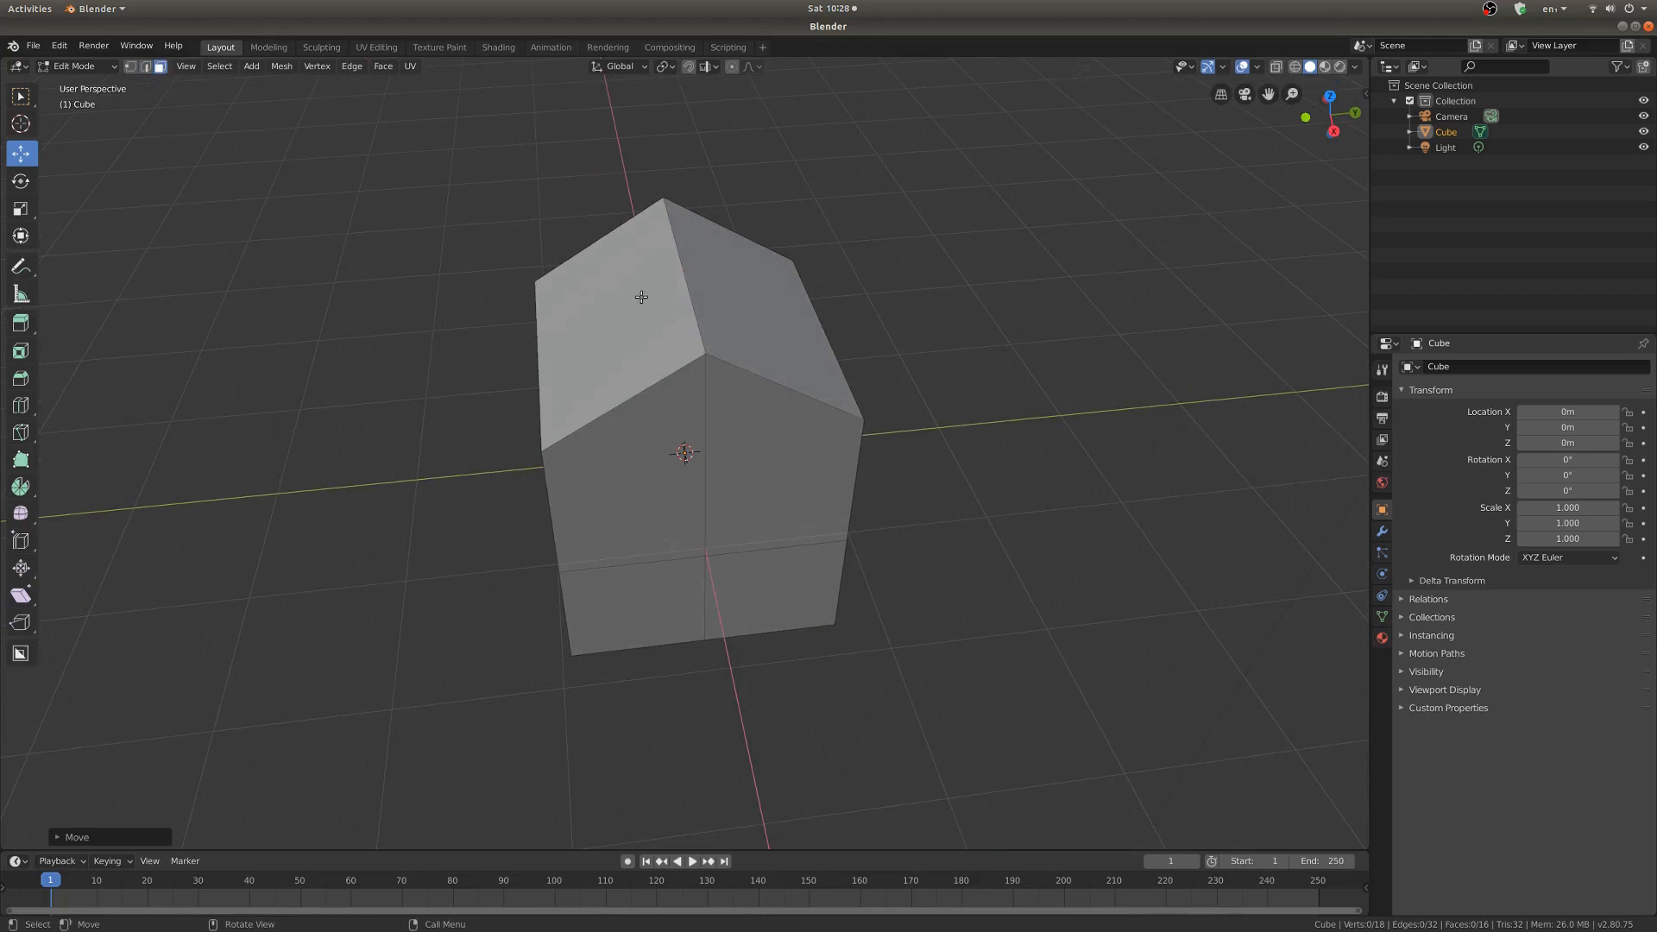
{"action": "left_click", "coordinate": [613, 307]}
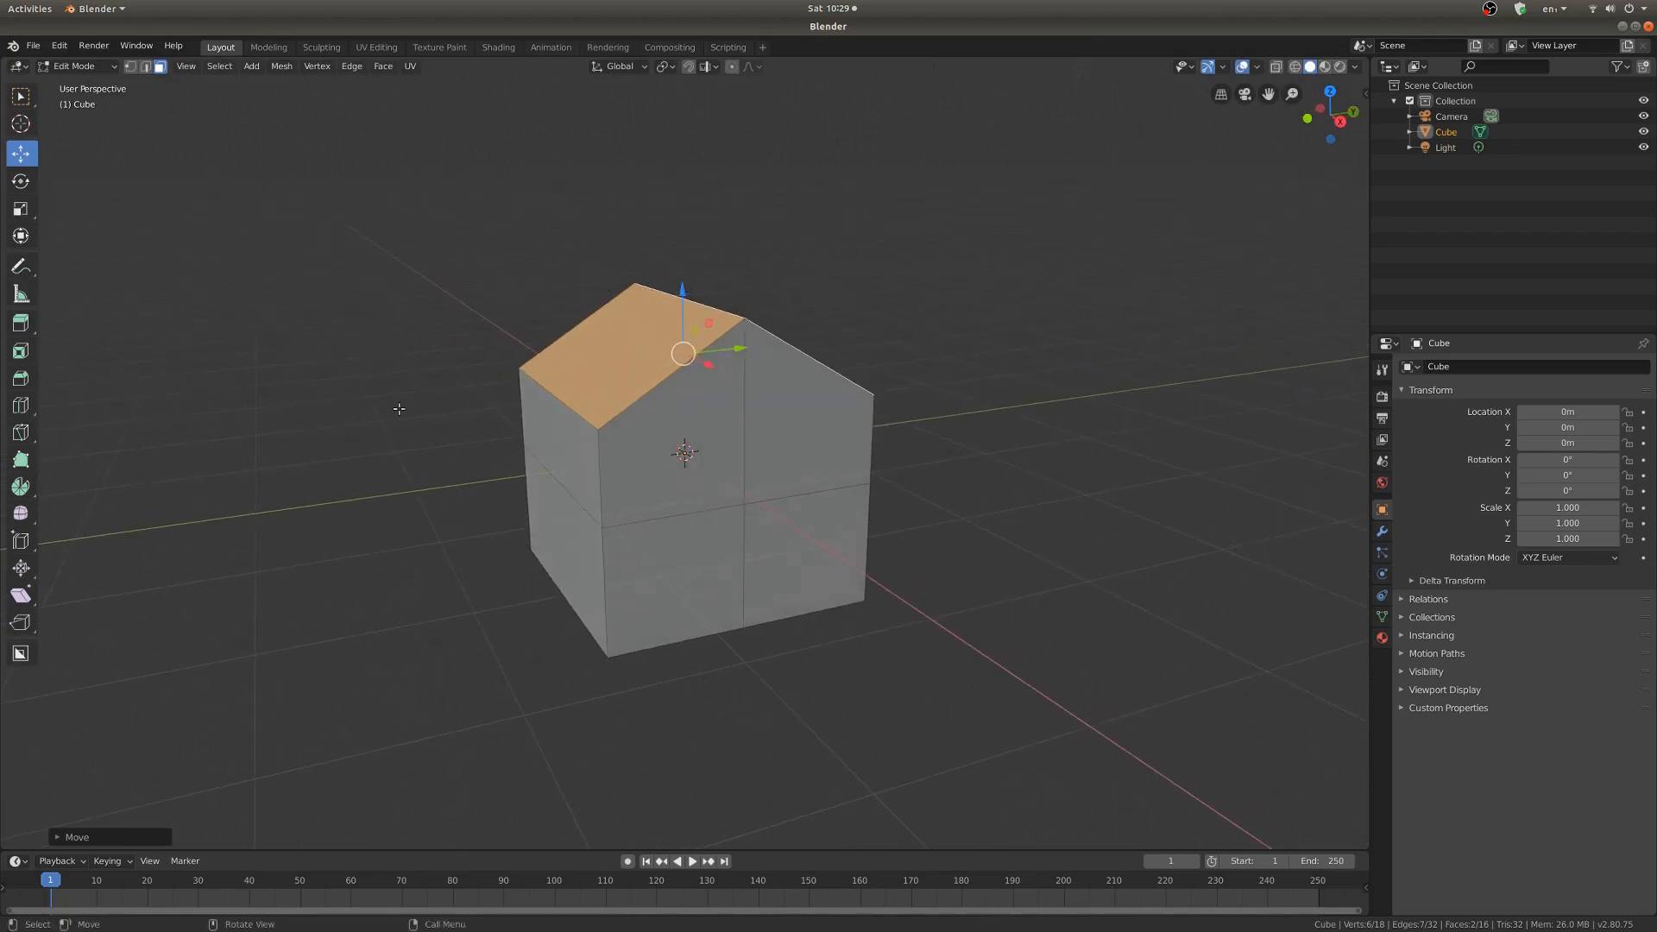
Step: Extrude the roof slopes upward into thick slabs
{"action": "left_click", "coordinate": [21, 322]}
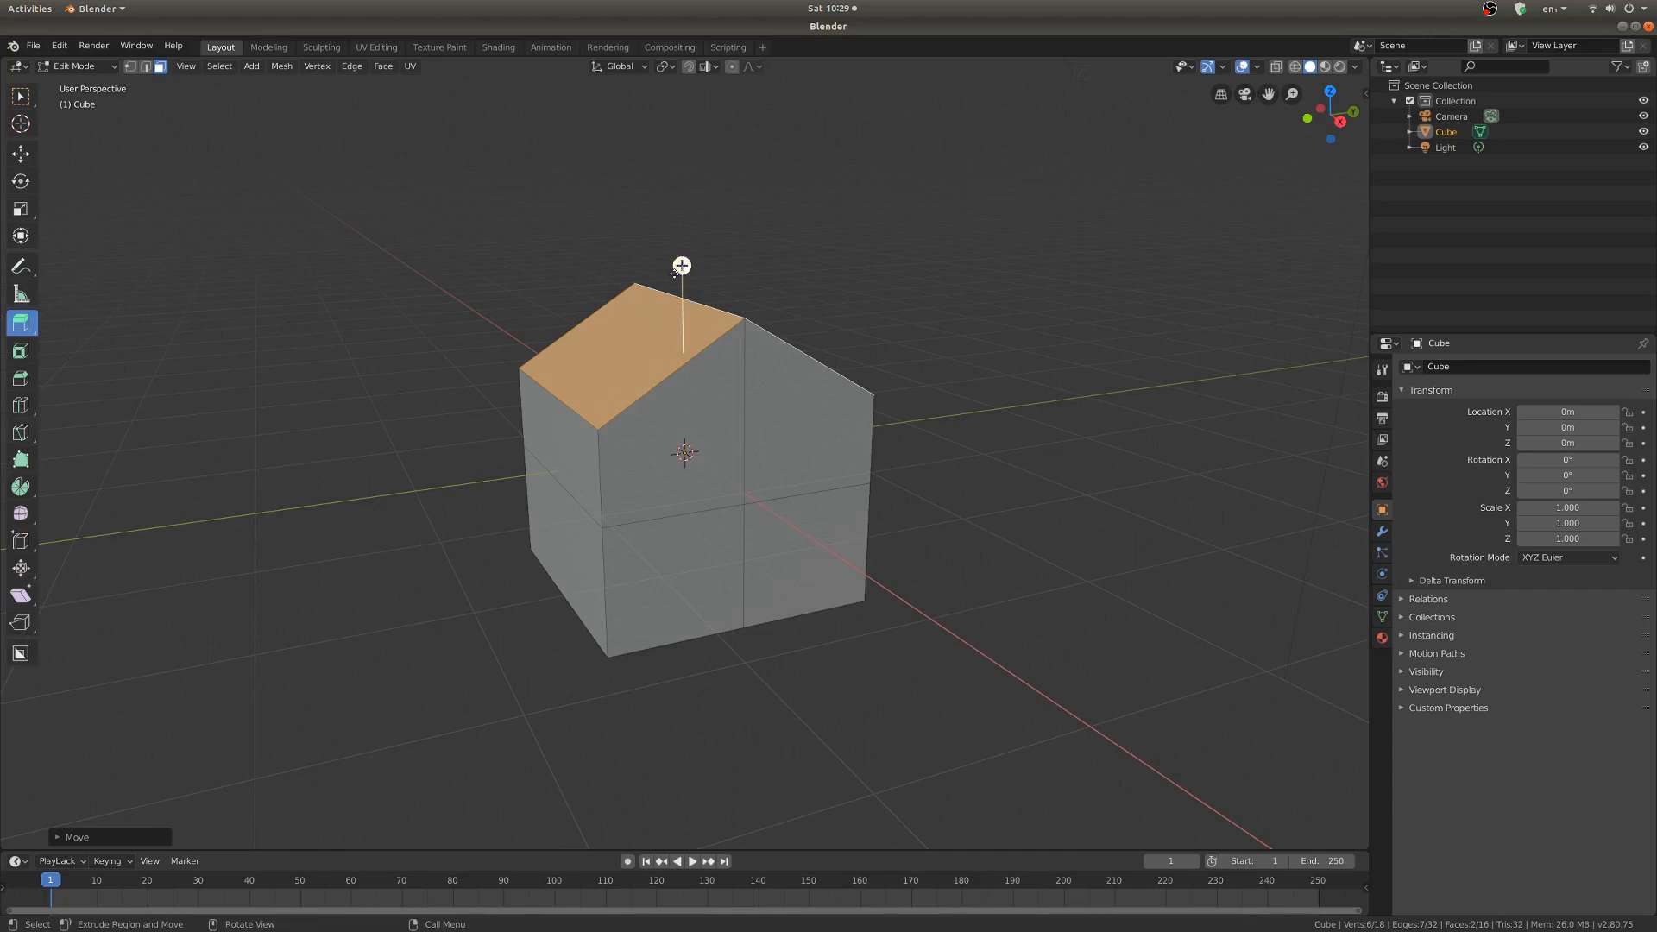
{"action": "left_click_drag", "start_coordinate": [680, 265], "coordinate": [694, 247]}
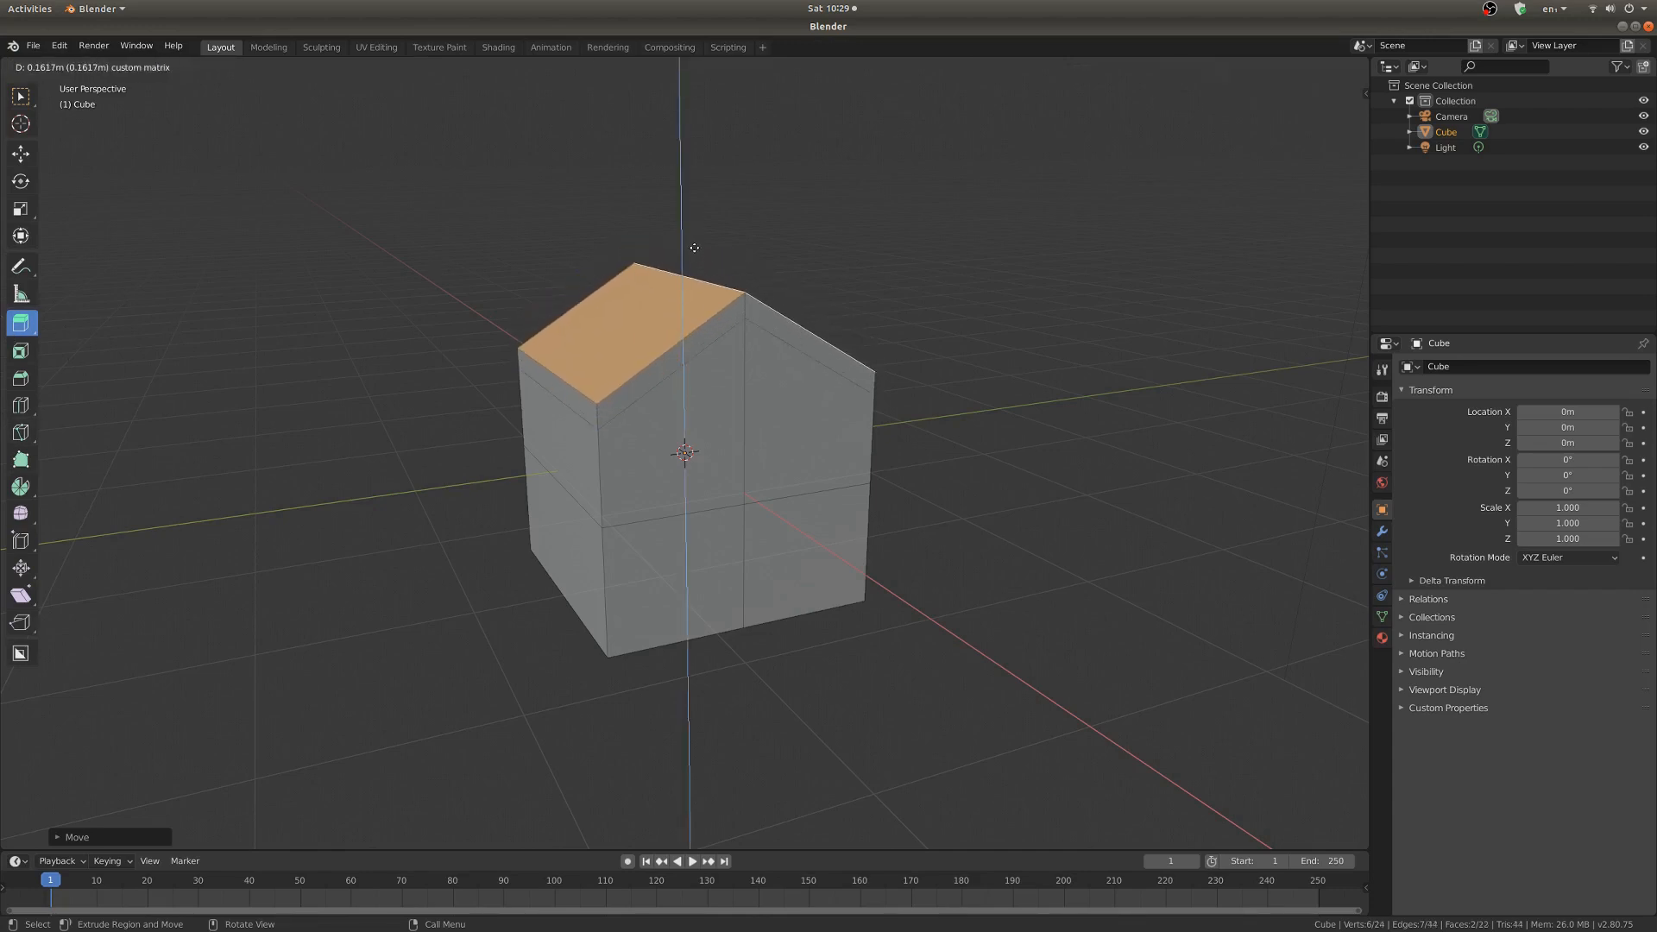
{"action": "mouse_move", "coordinate": [694, 251]}
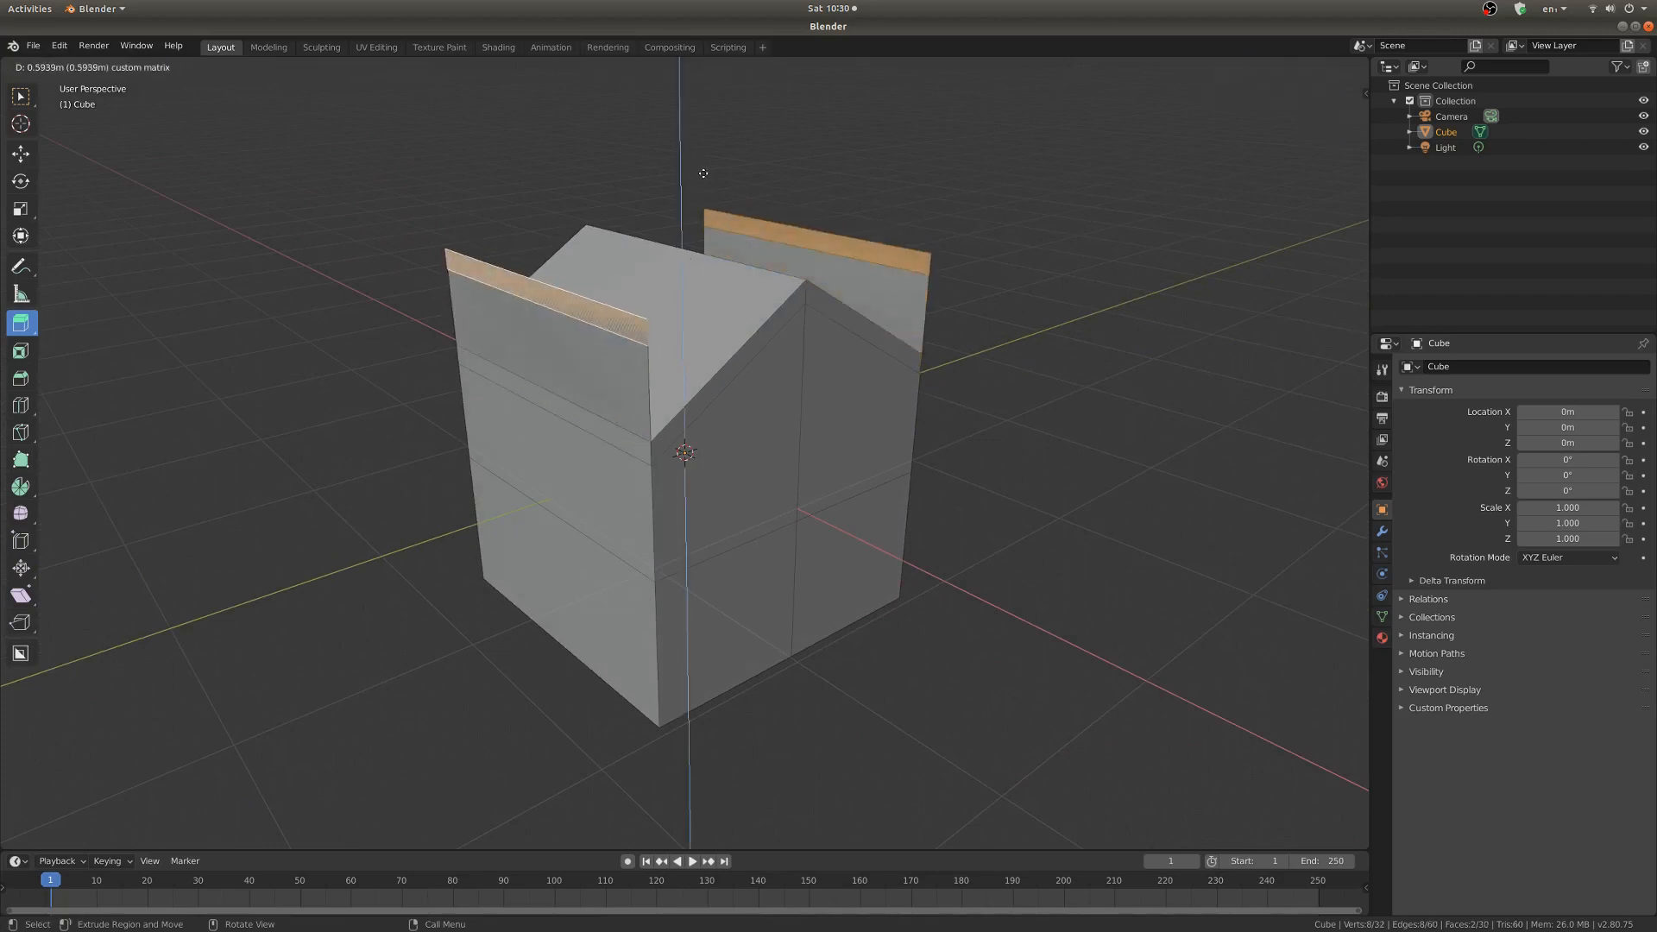
{"action": "mouse_move", "coordinate": [678, 238]}
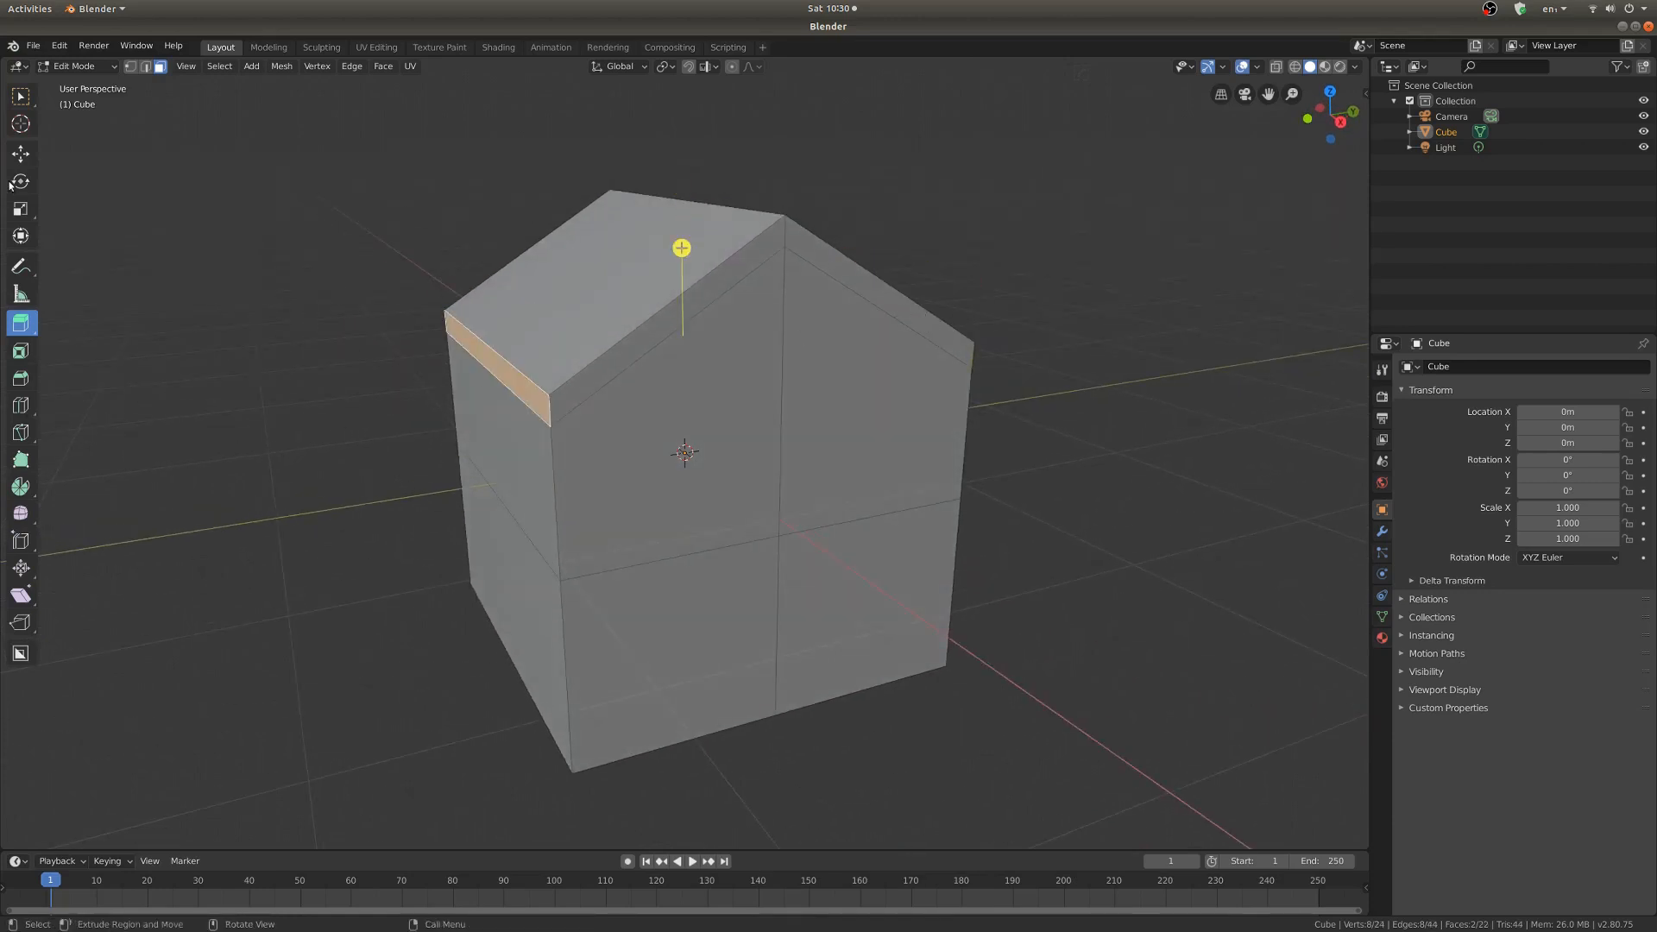
{"action": "left_click", "coordinate": [21, 152]}
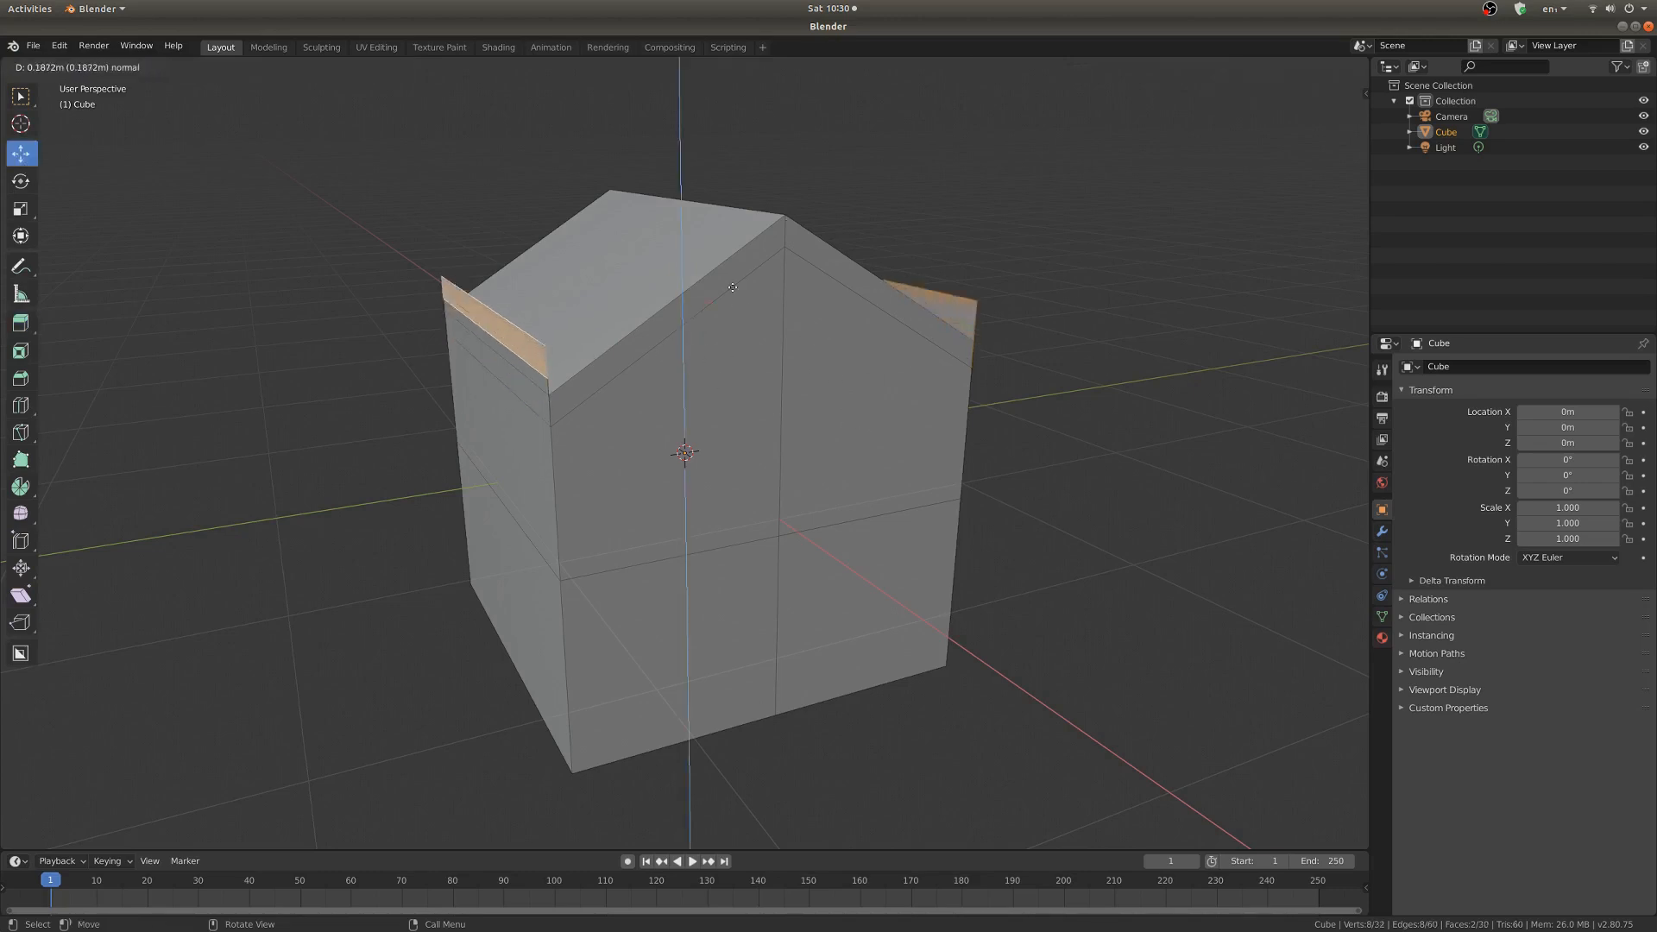
{"action": "mouse_move", "coordinate": [845, 327]}
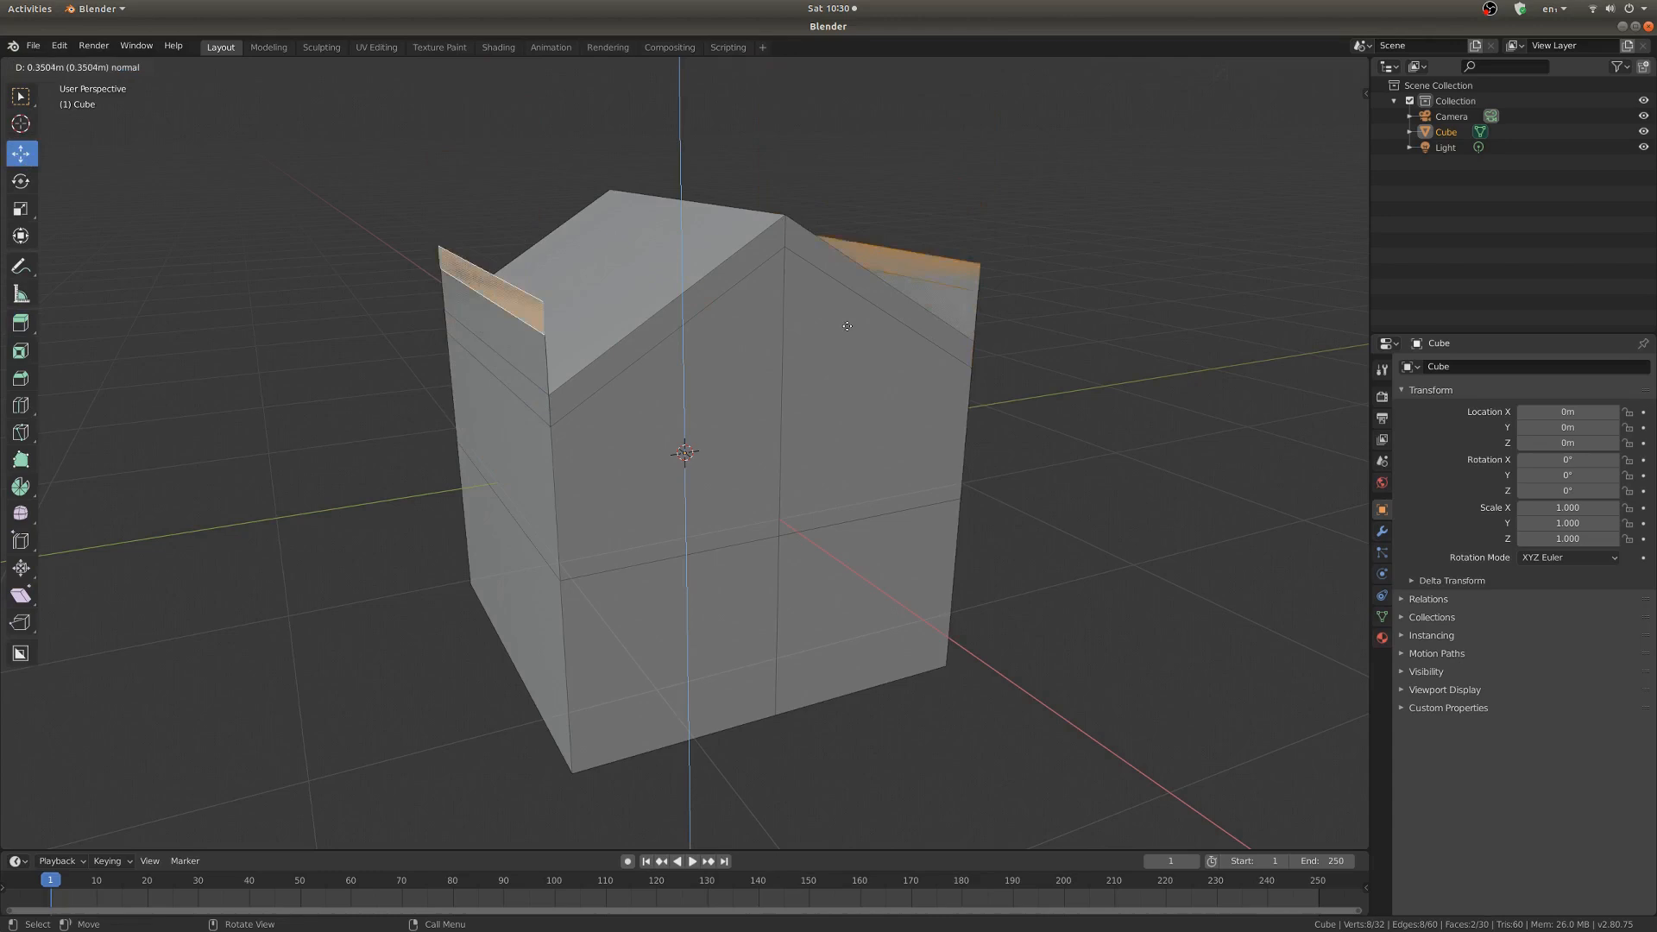
{"action": "mouse_move", "coordinate": [898, 310]}
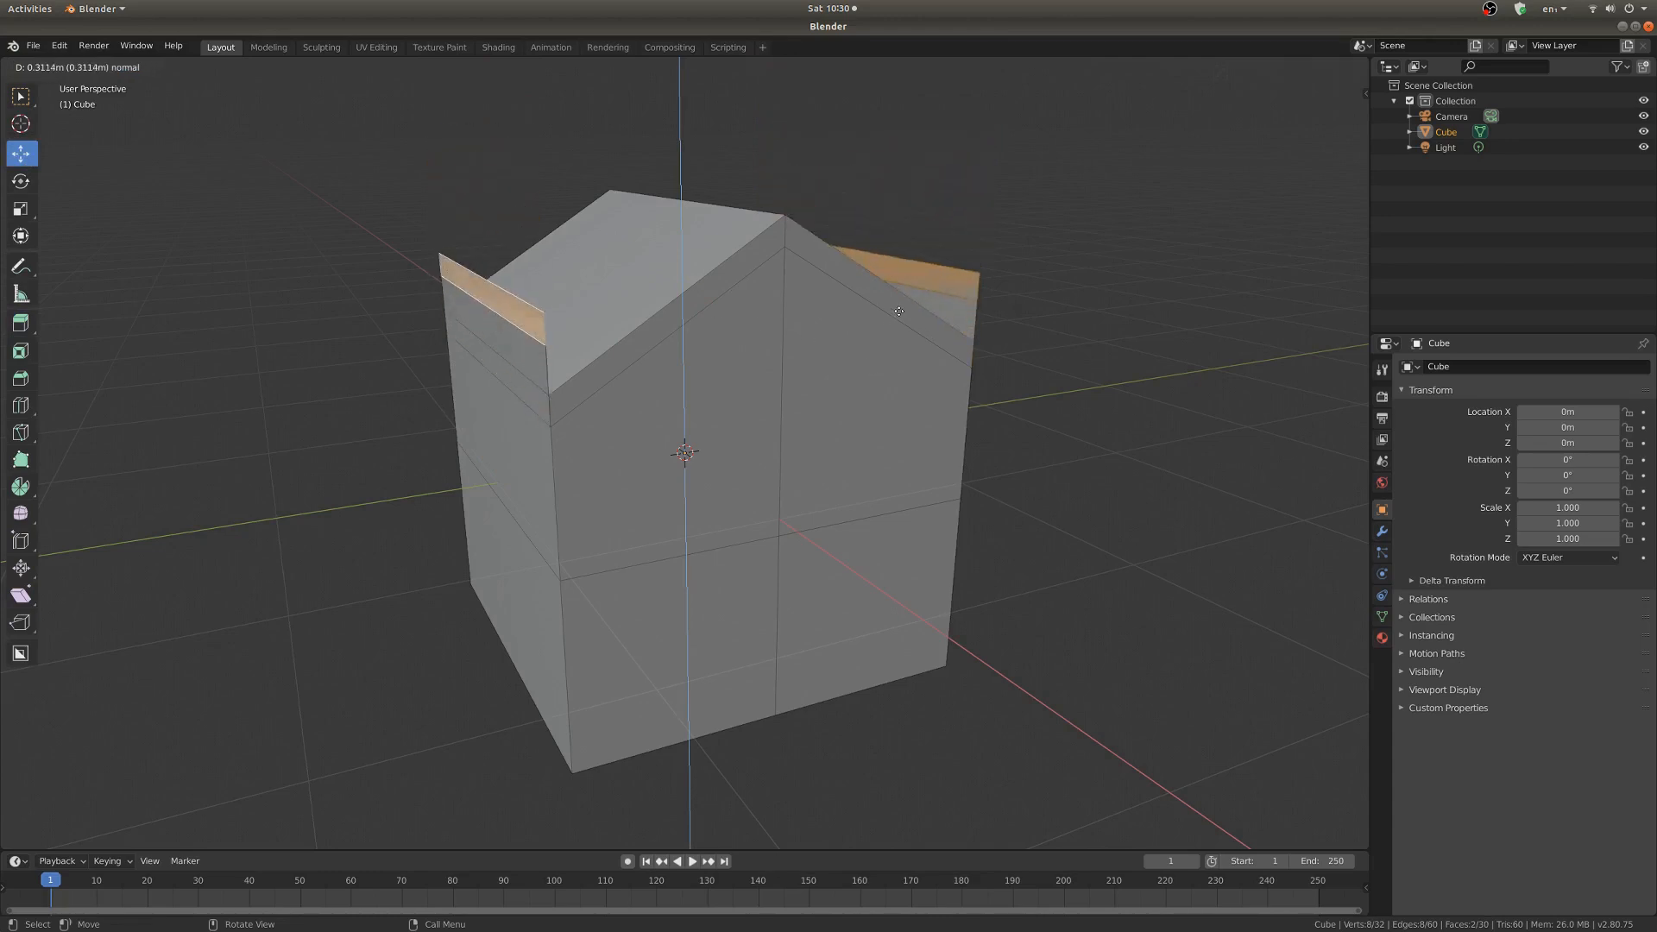
{"action": "mouse_move", "coordinate": [915, 312]}
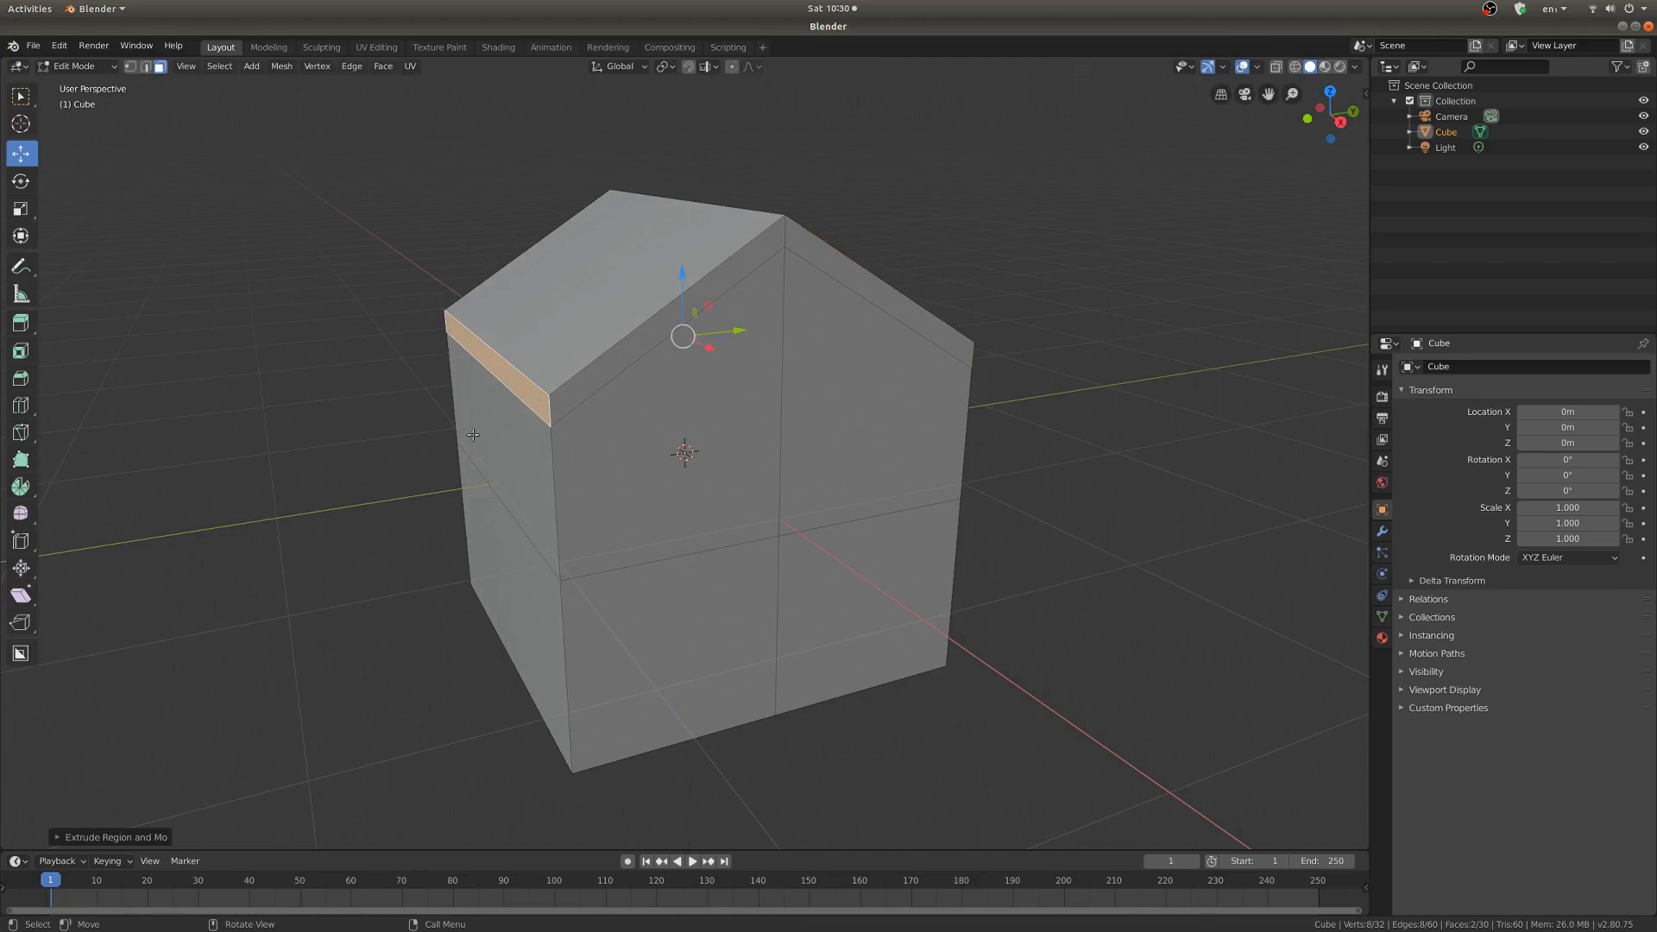
{"action": "mouse_move", "coordinate": [490, 383]}
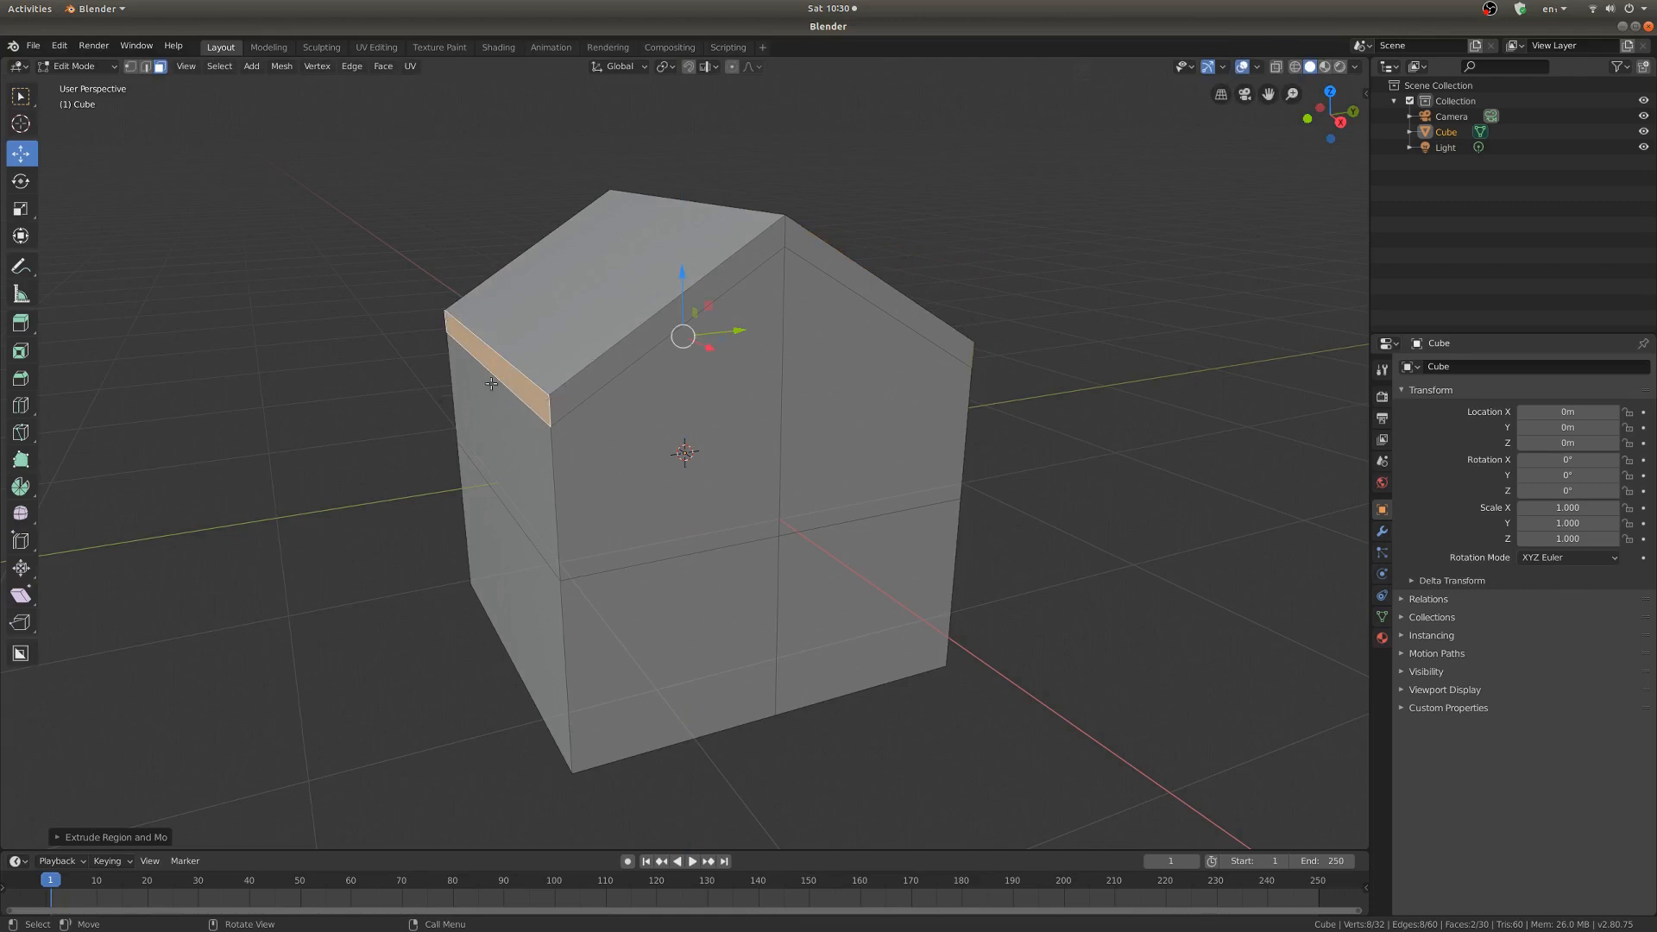
{"action": "mouse_move", "coordinate": [942, 421]}
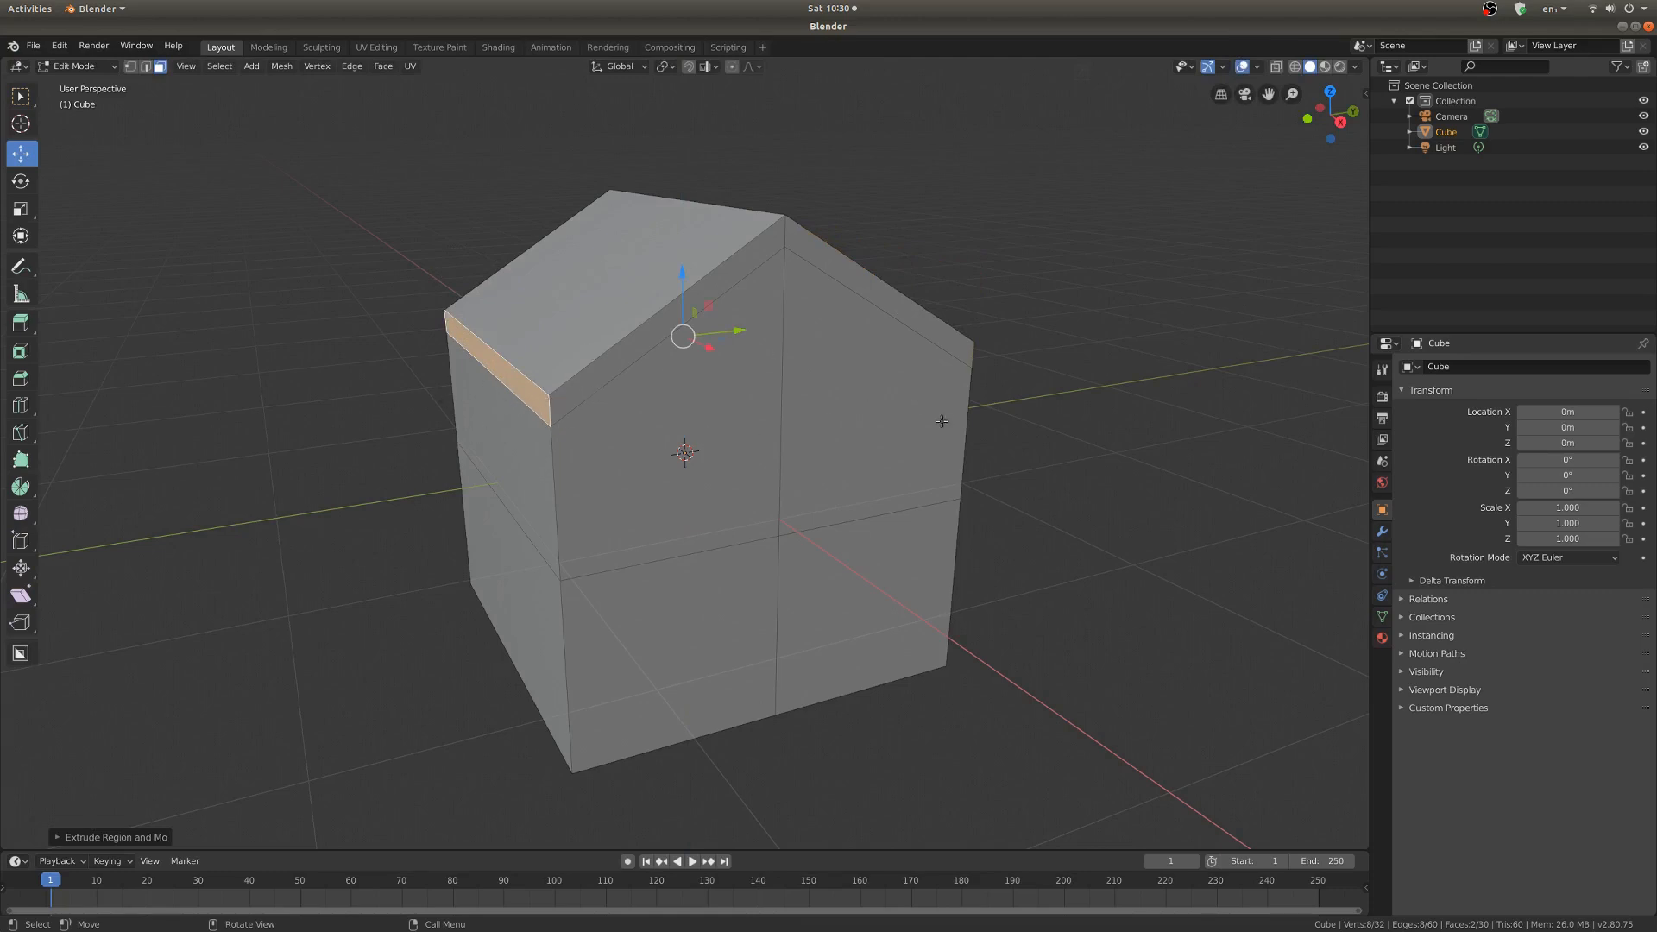
Step: Scale the roof outward along the Y axis to form overhanging eaves
{"action": "left_click_drag", "start_coordinate": [698, 423], "coordinate": [698, 392]}
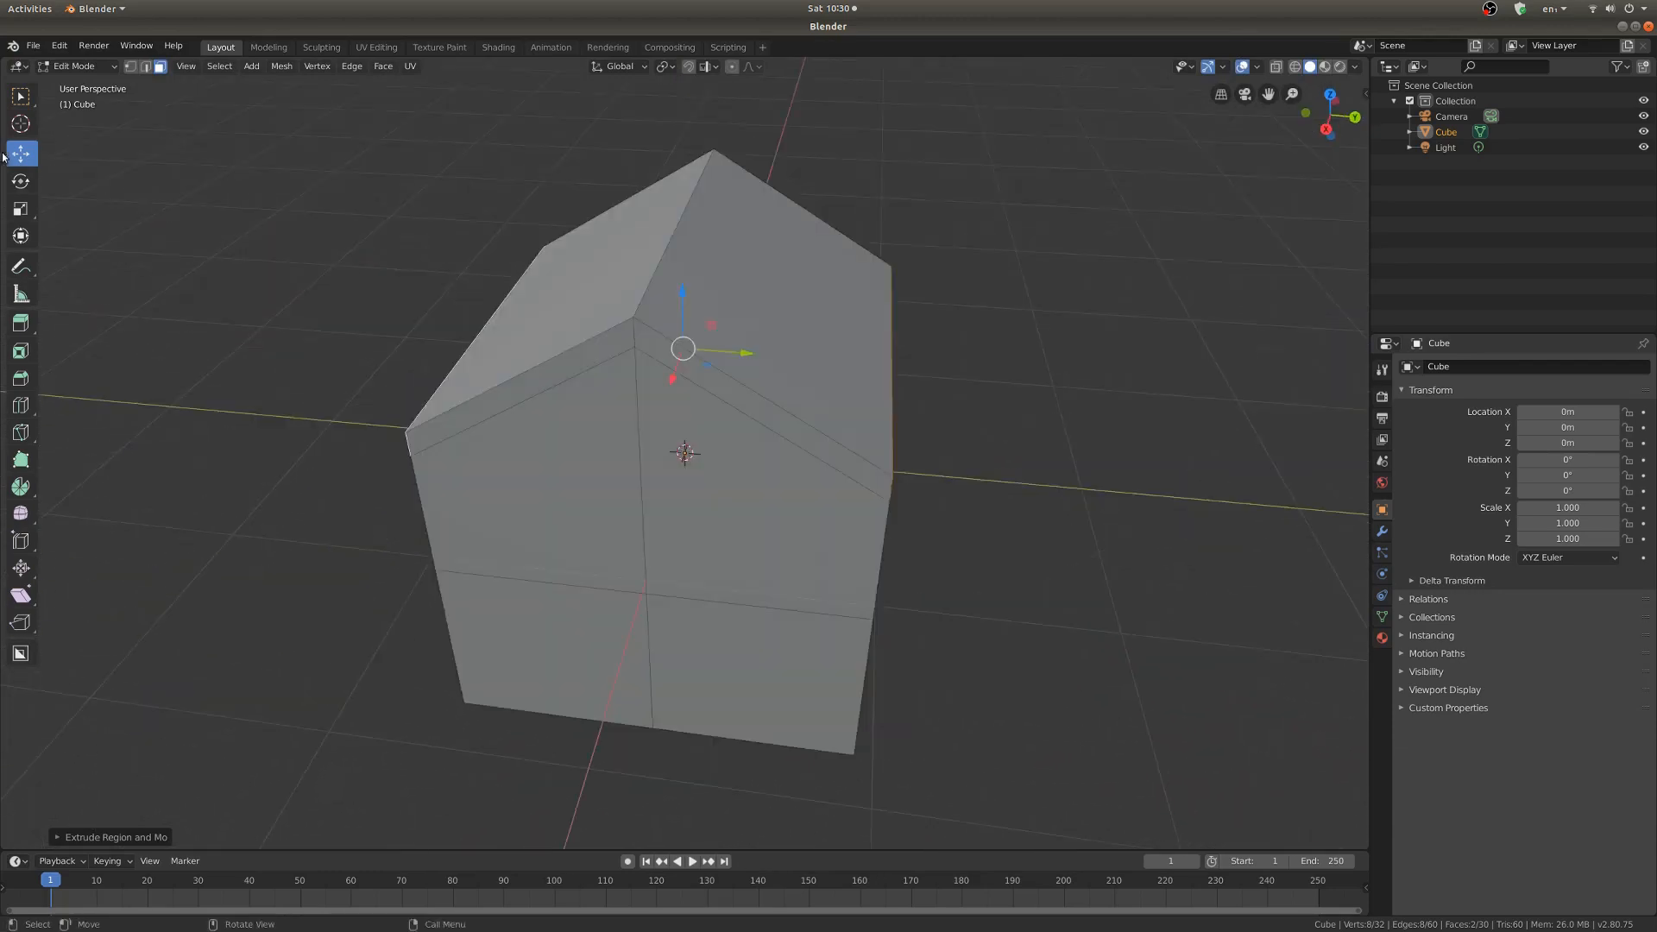
{"action": "left_click", "coordinate": [21, 209]}
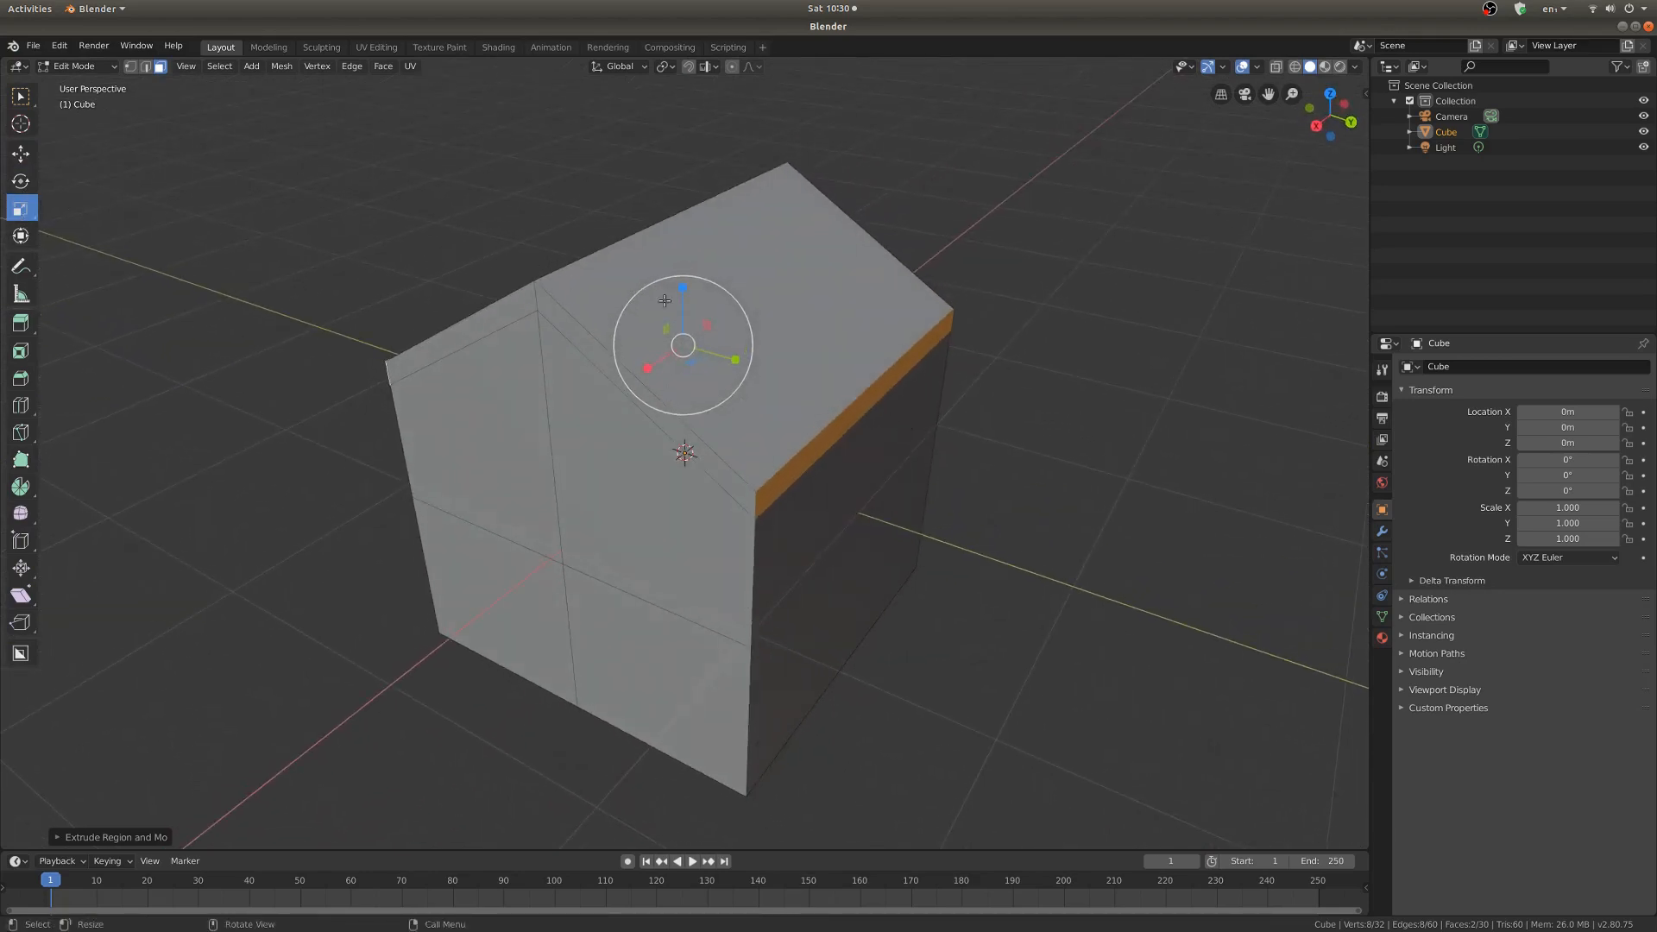
{"action": "key", "text": "s"}
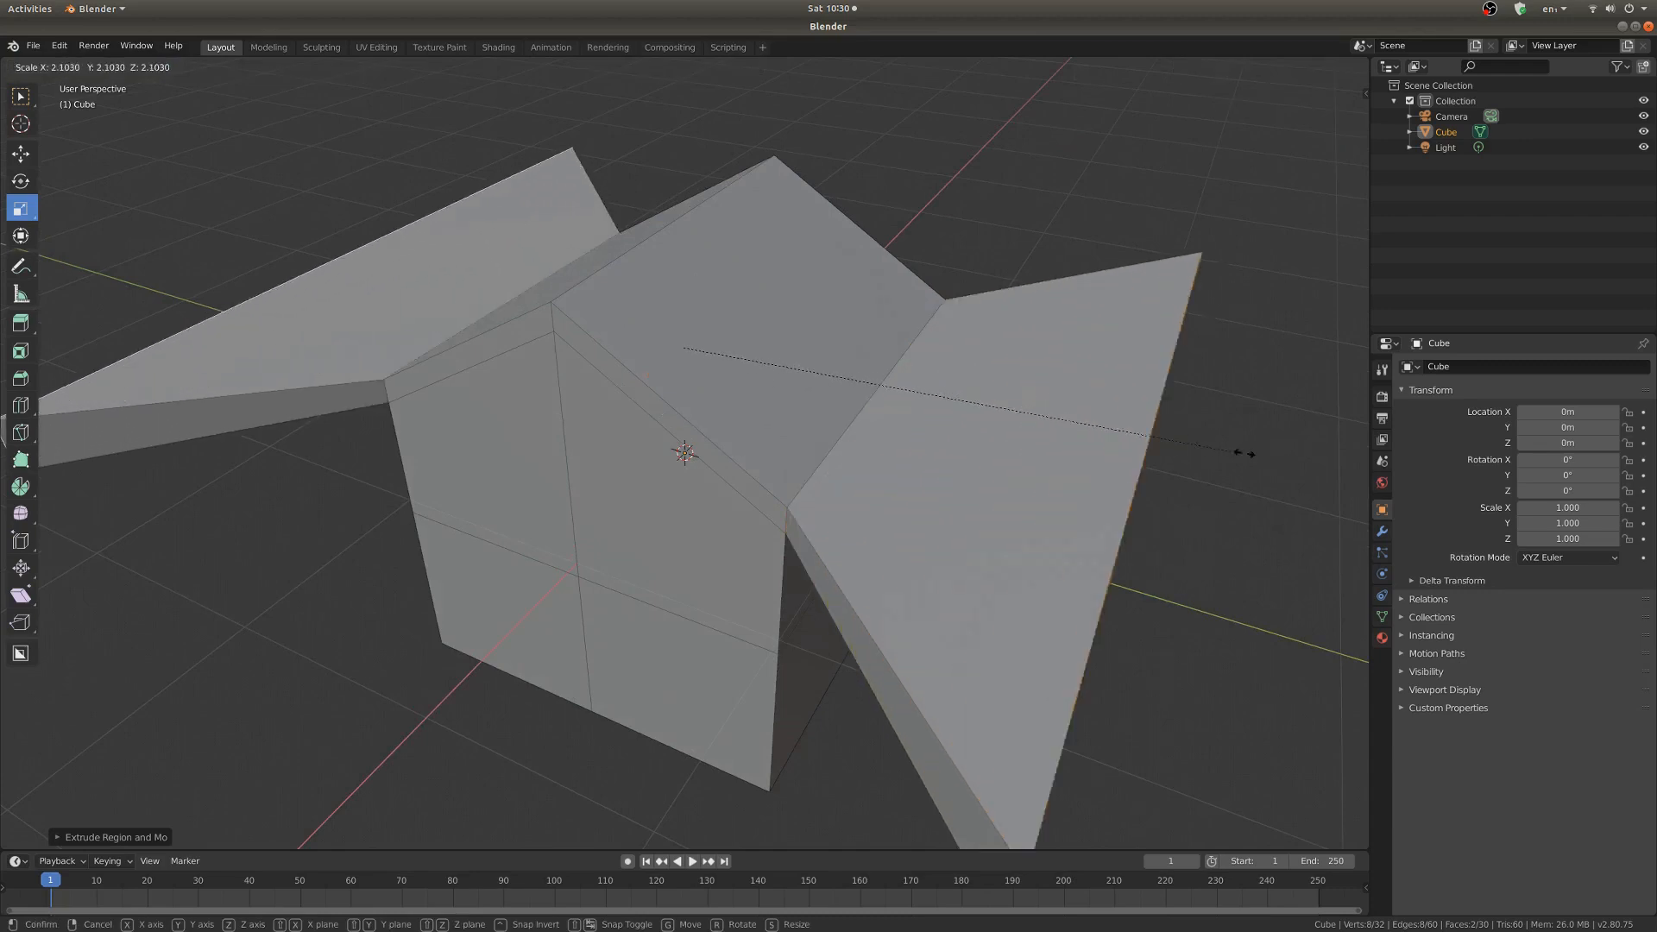
{"action": "mouse_move", "coordinate": [1020, 375]}
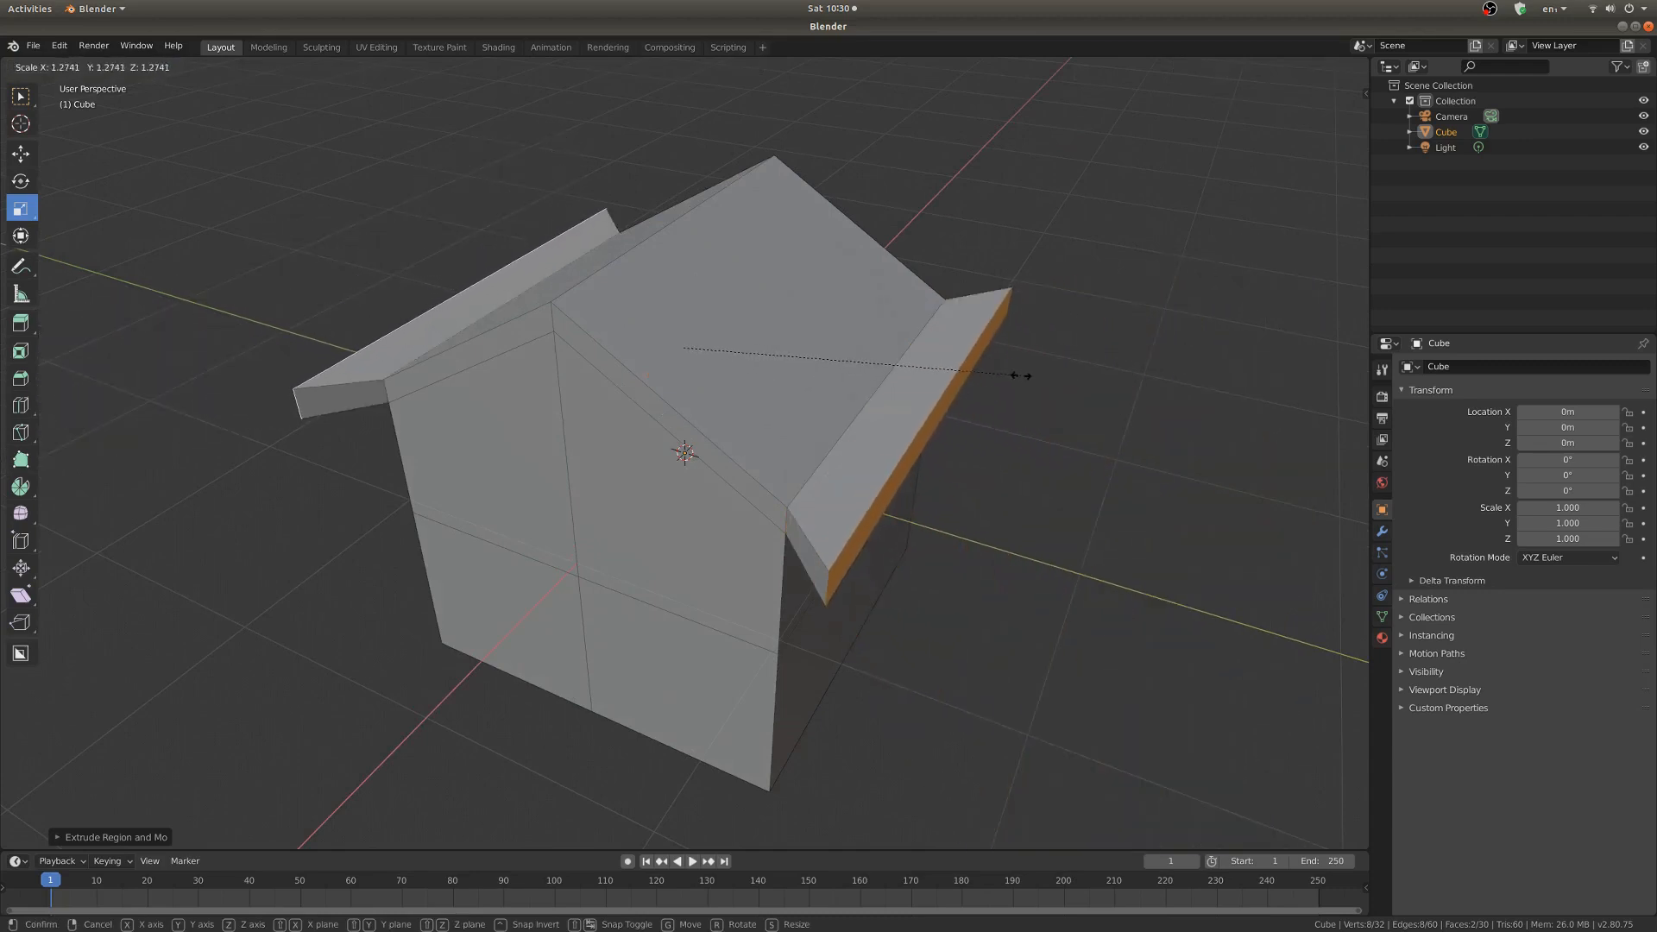
{"action": "mouse_move", "coordinate": [1004, 383]}
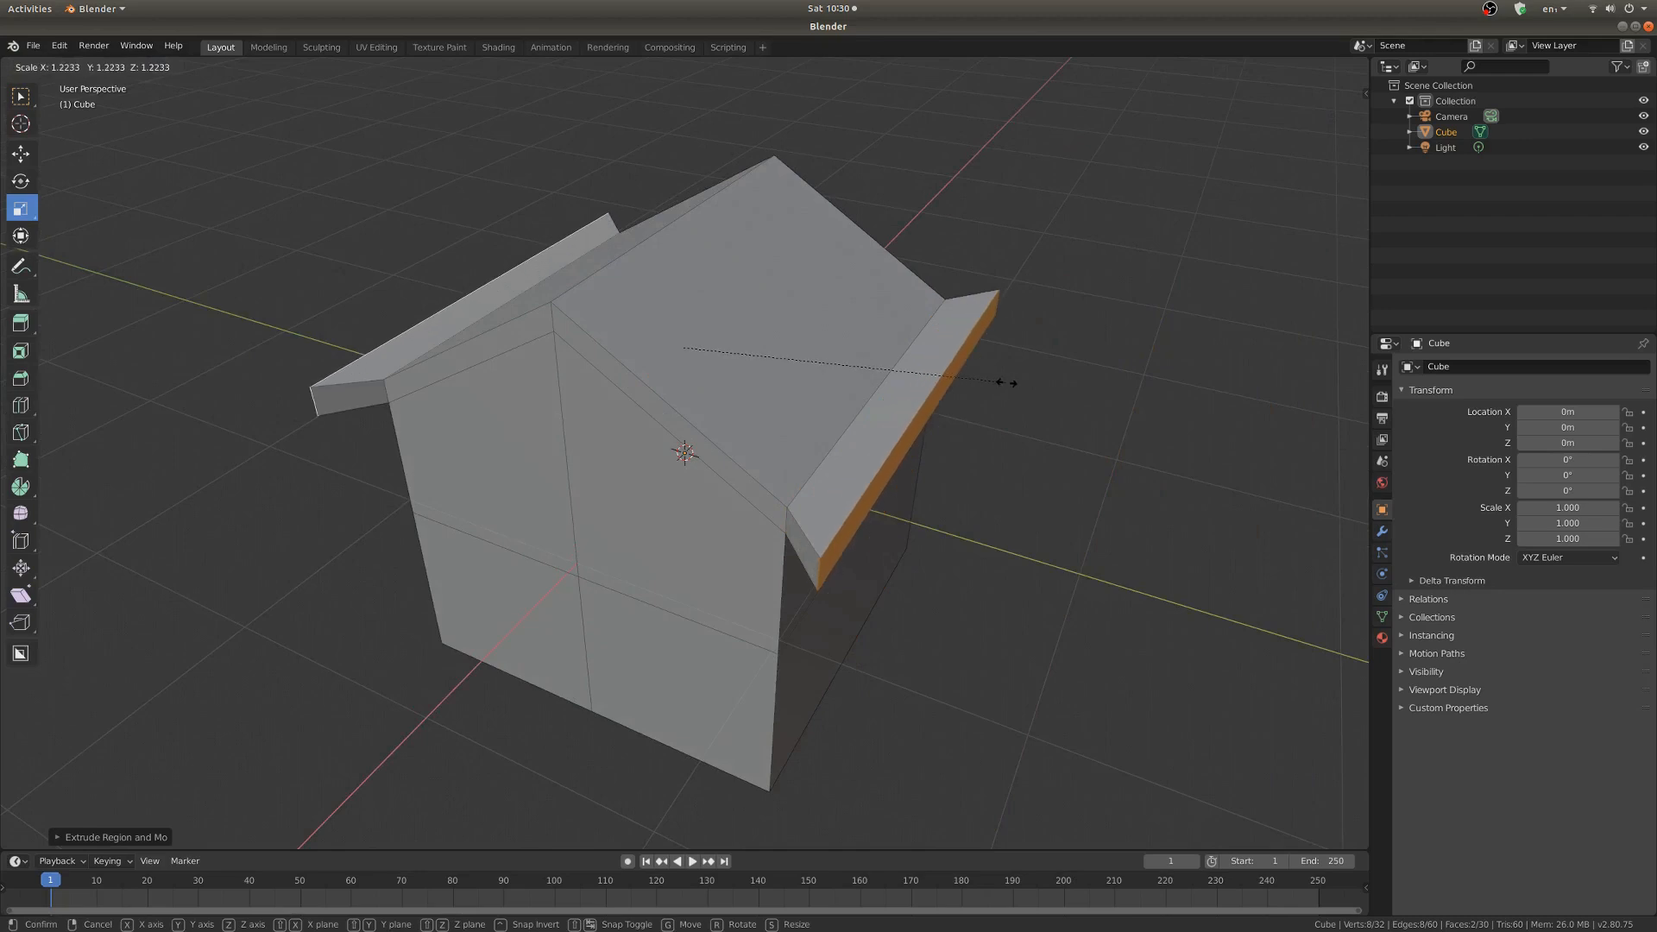
{"action": "mouse_move", "coordinate": [961, 359]}
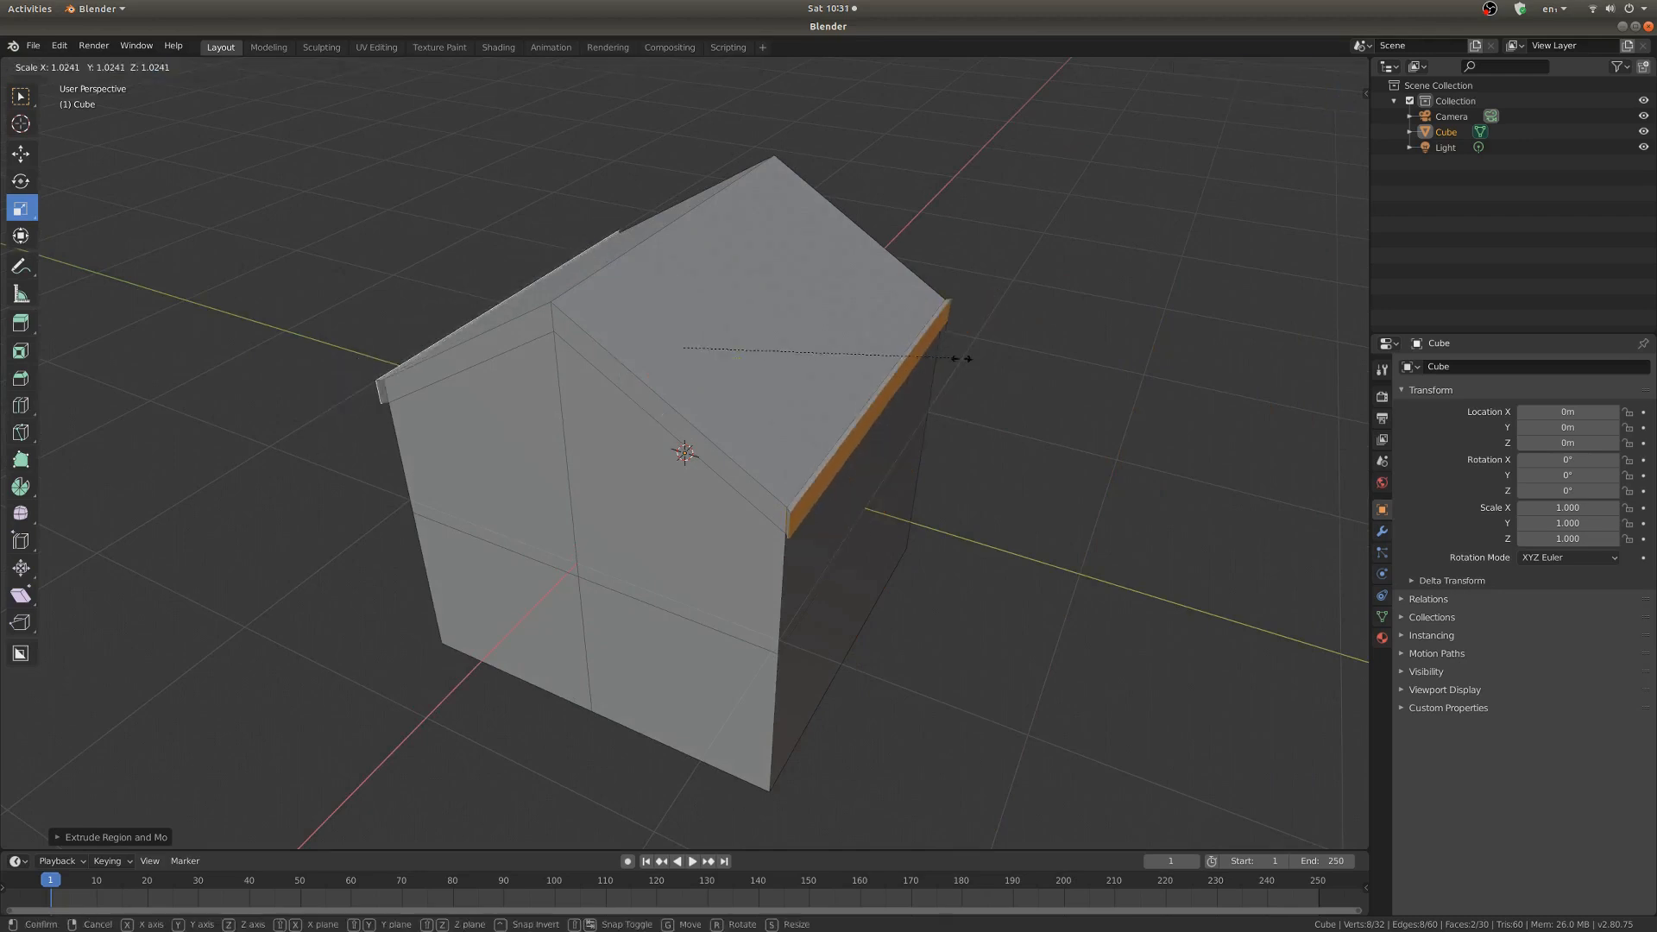
{"action": "mouse_move", "coordinate": [1072, 377]}
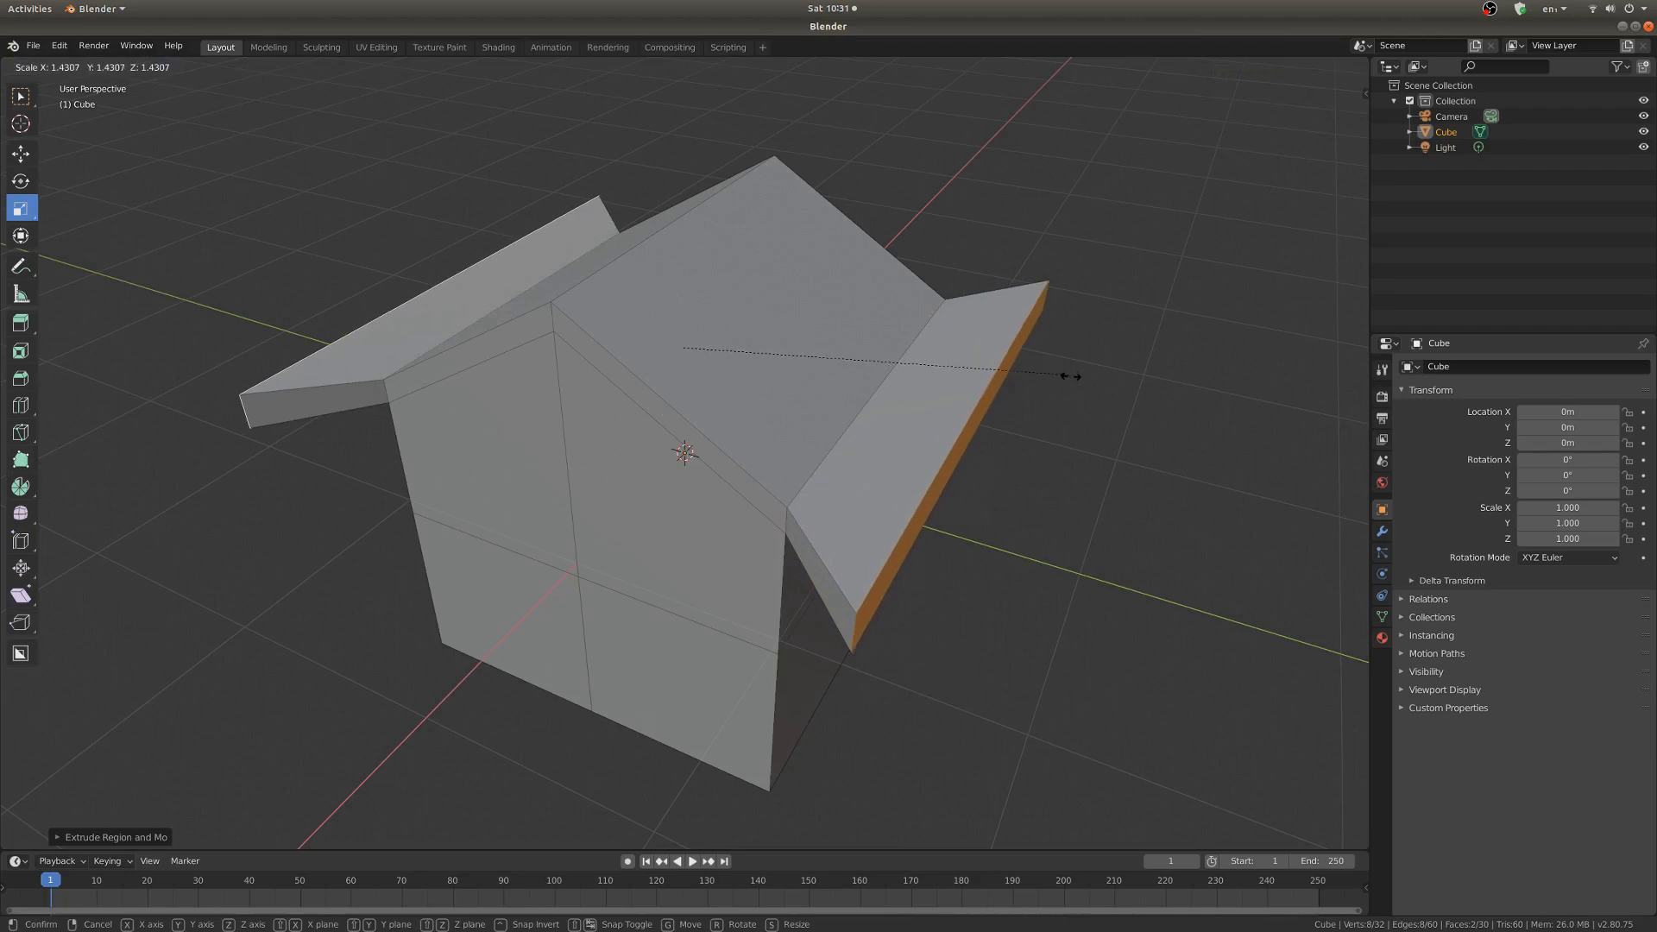
{"action": "key", "text": "y"}
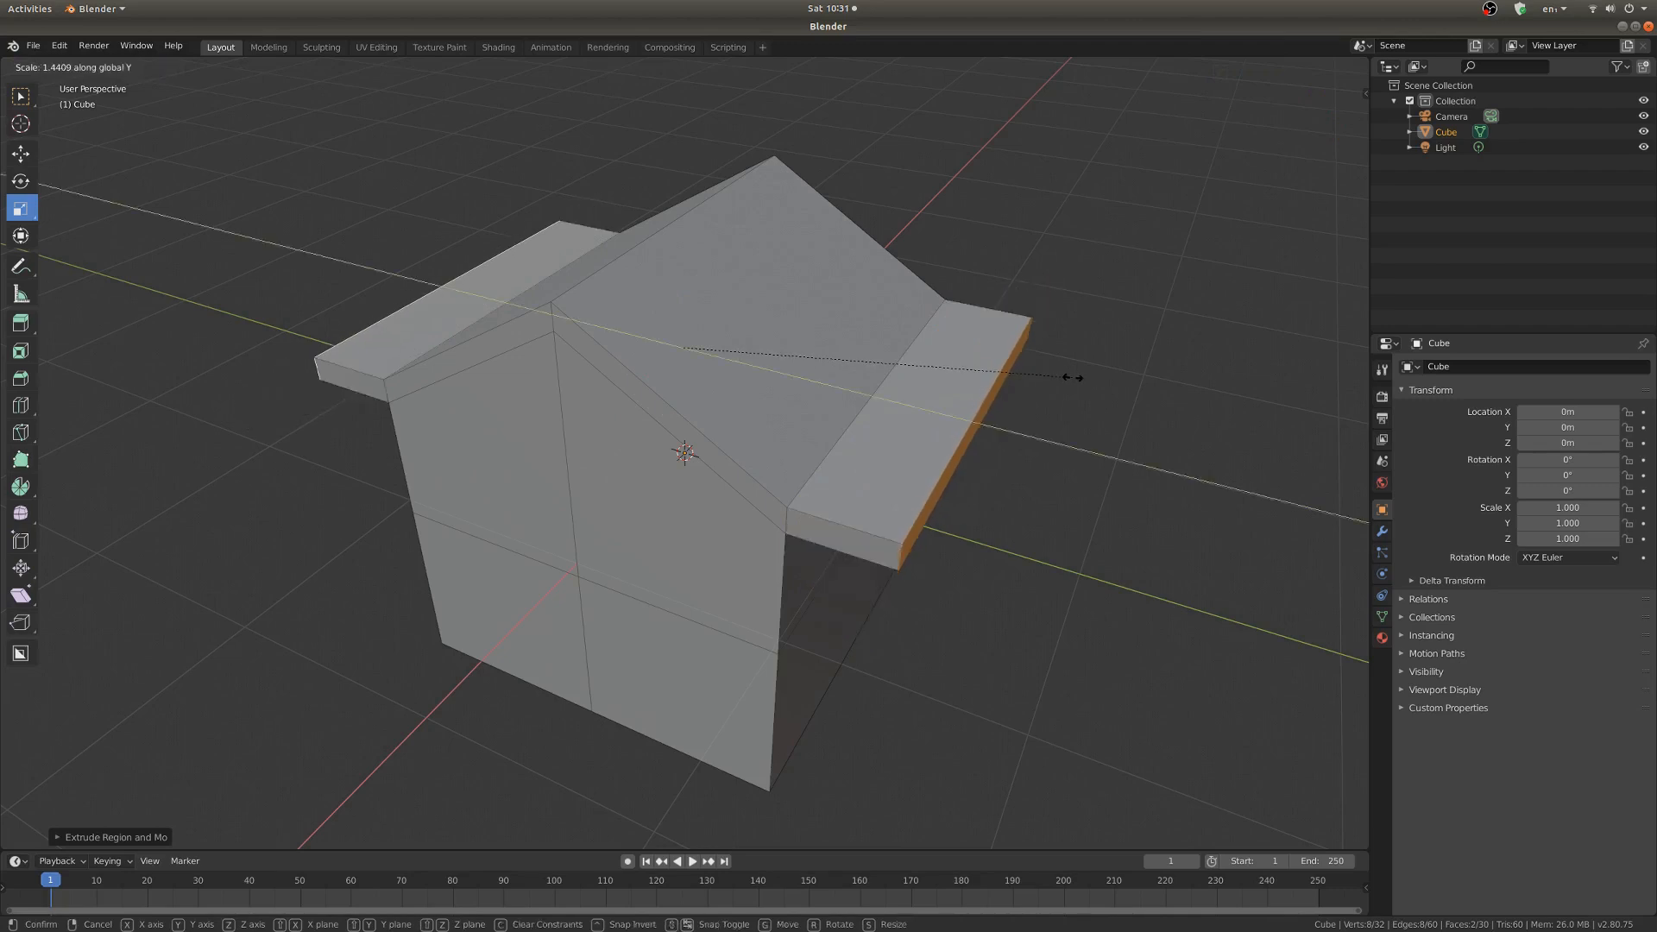
{"action": "mouse_move", "coordinate": [1104, 398]}
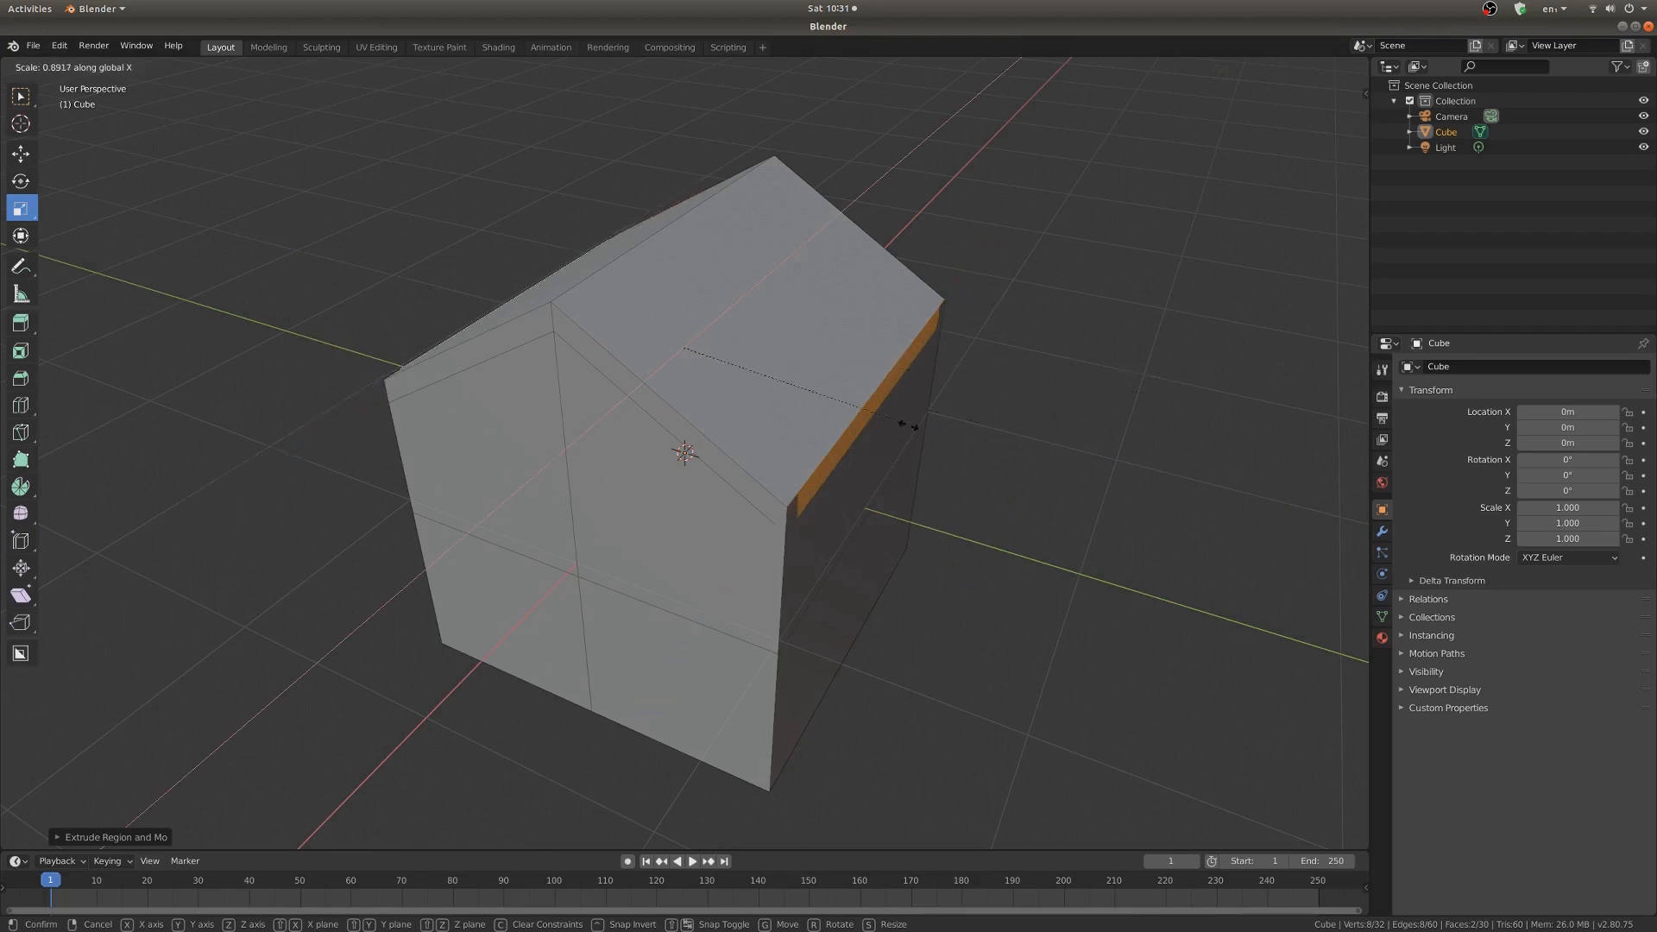
{"action": "mouse_move", "coordinate": [764, 475]}
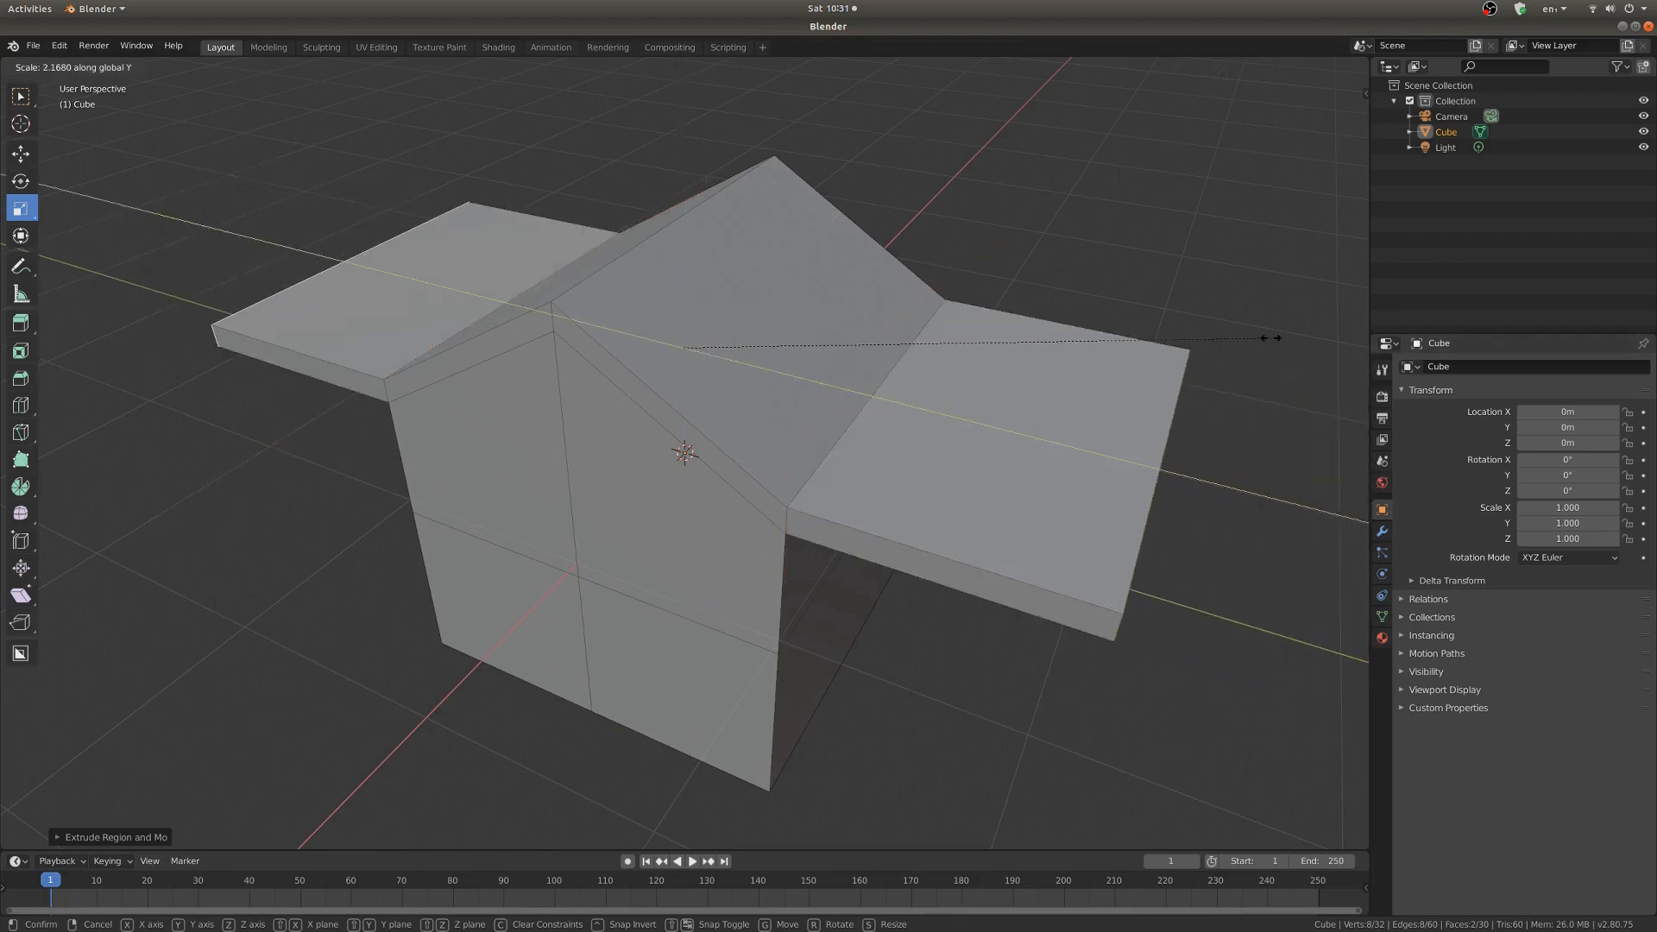
{"action": "mouse_move", "coordinate": [988, 351]}
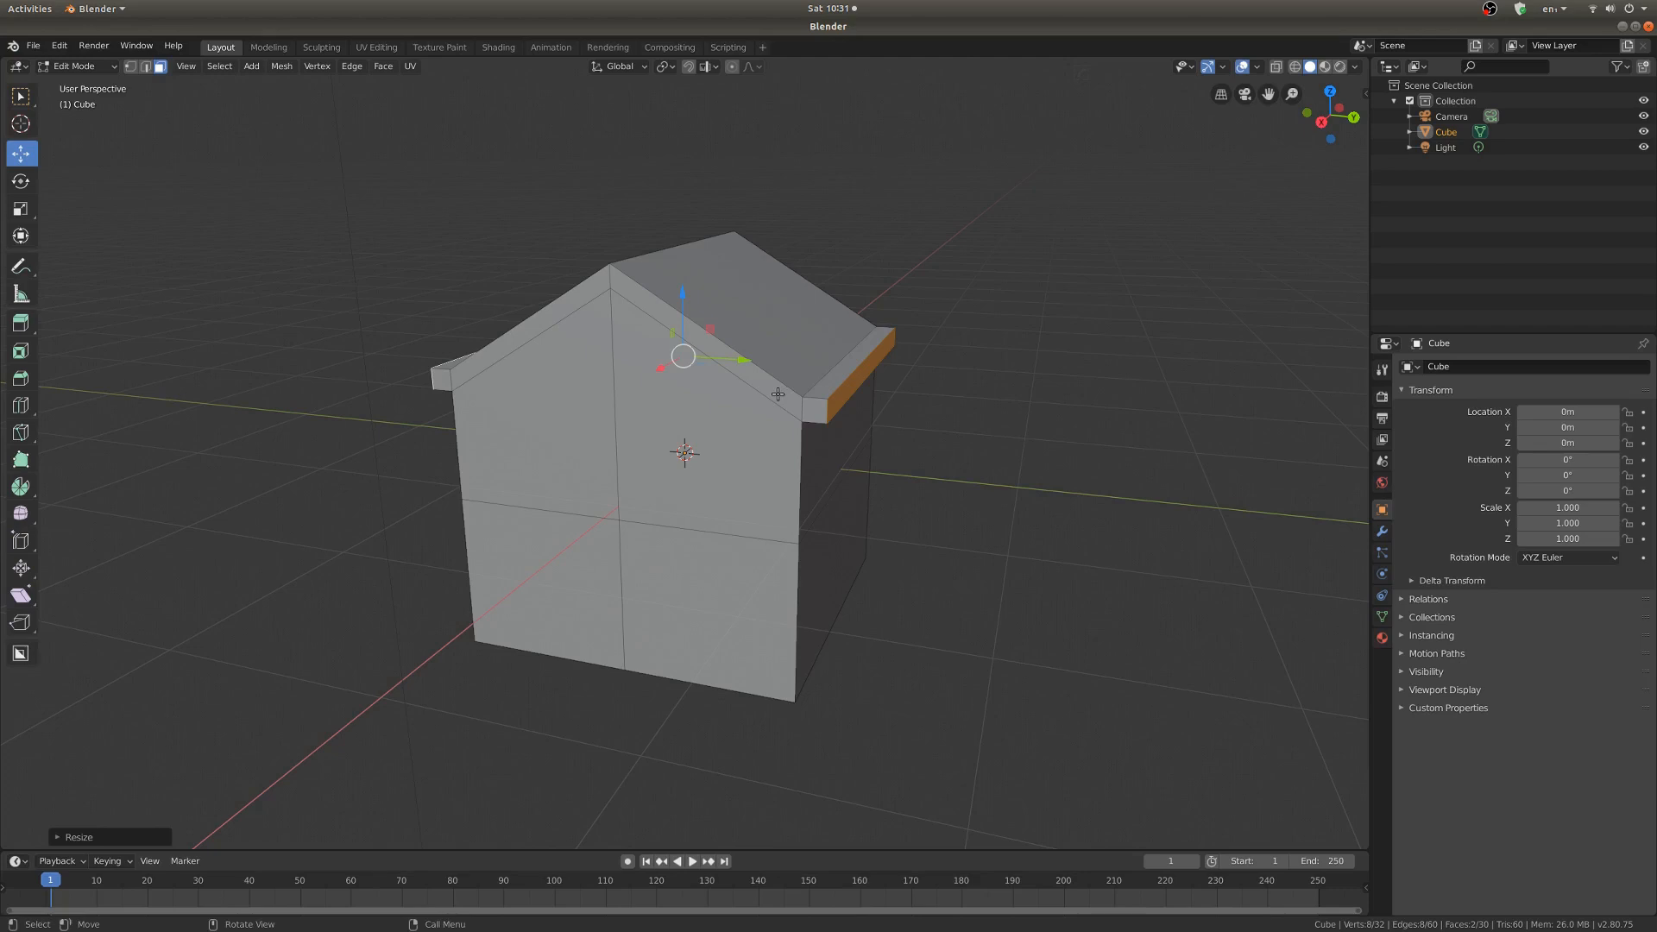
{"action": "mouse_move", "coordinate": [1321, 119]}
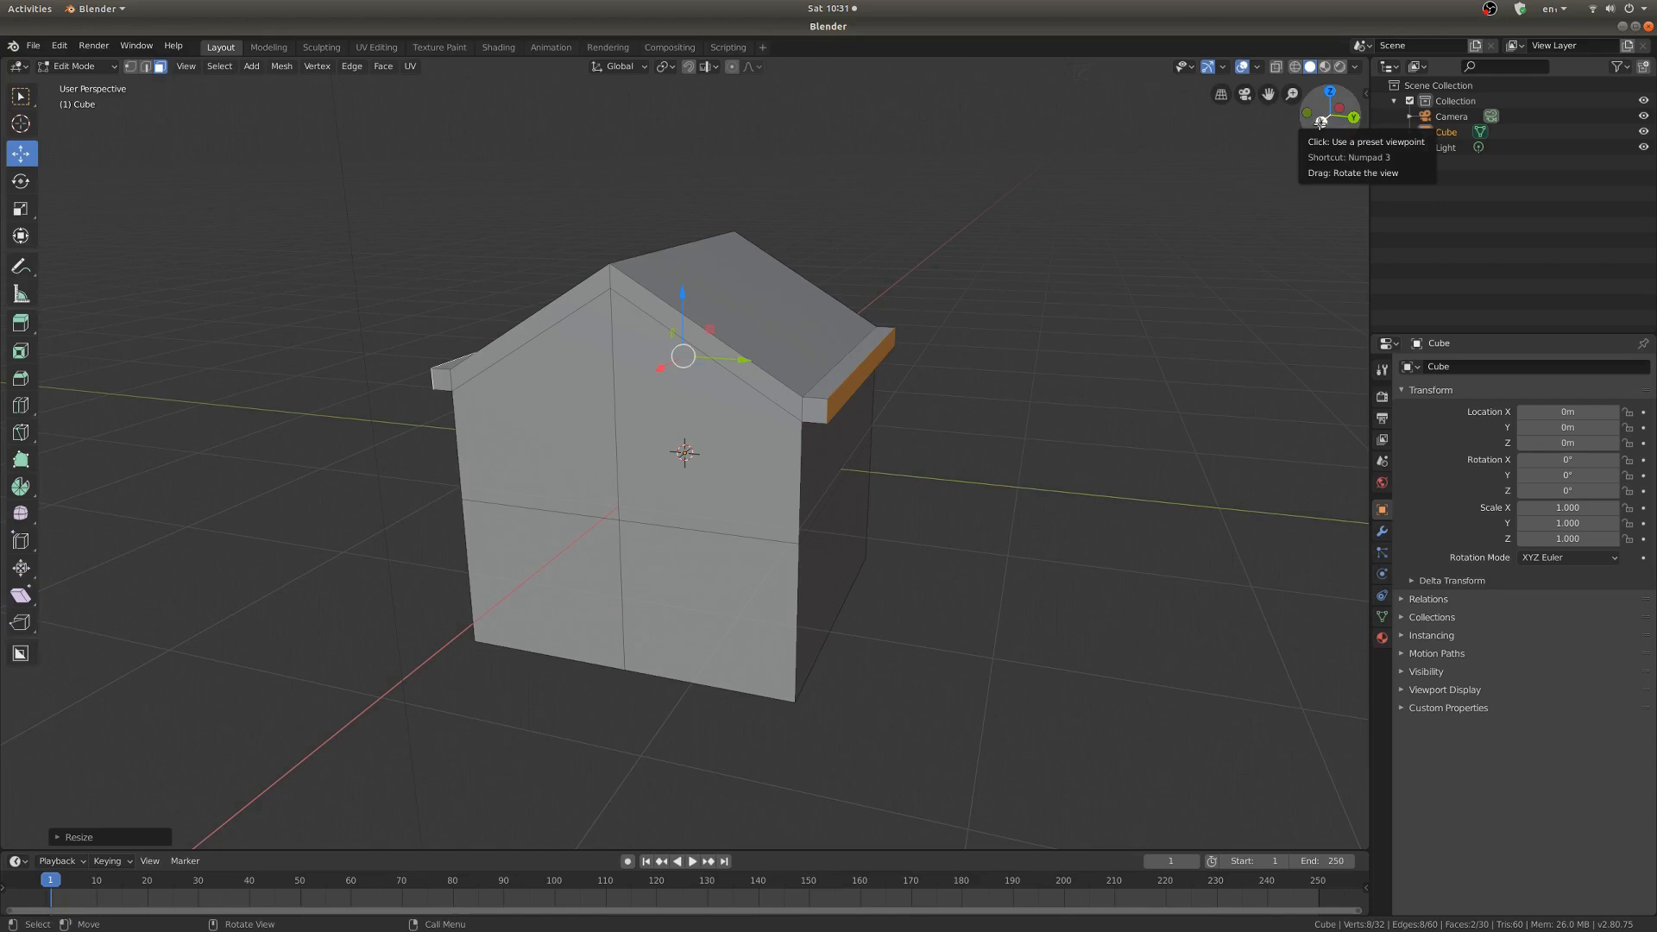
Step: View the house straight from the side to balance the eave overhang
{"action": "left_click", "coordinate": [1353, 114]}
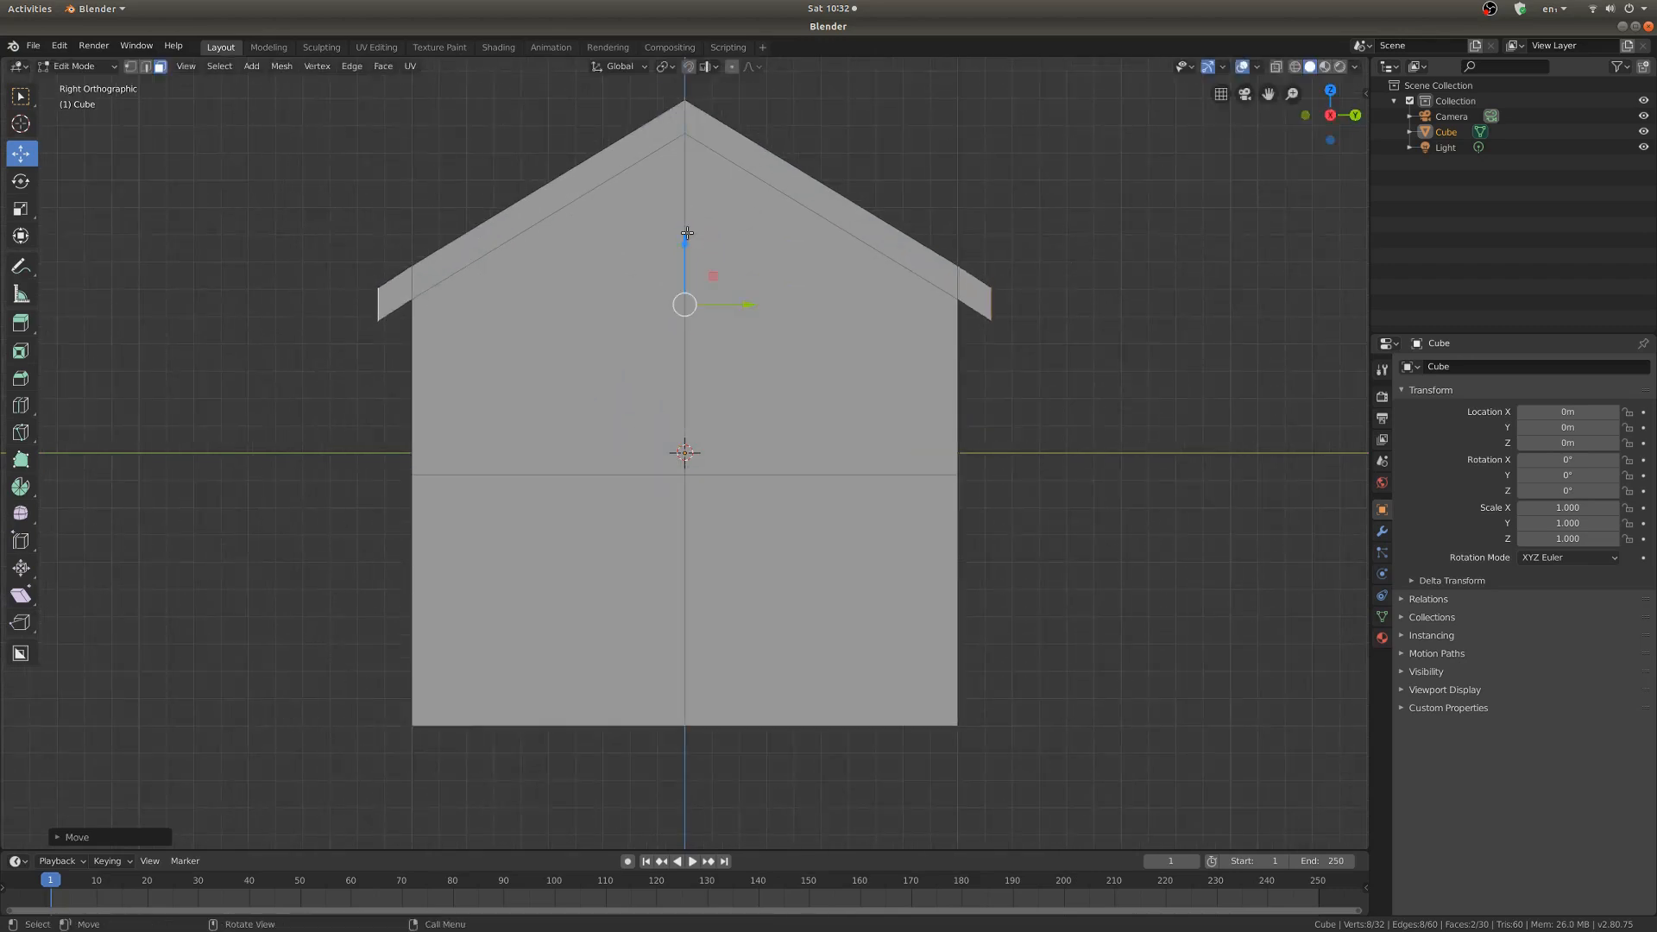
{"action": "mouse_move", "coordinate": [459, 264]}
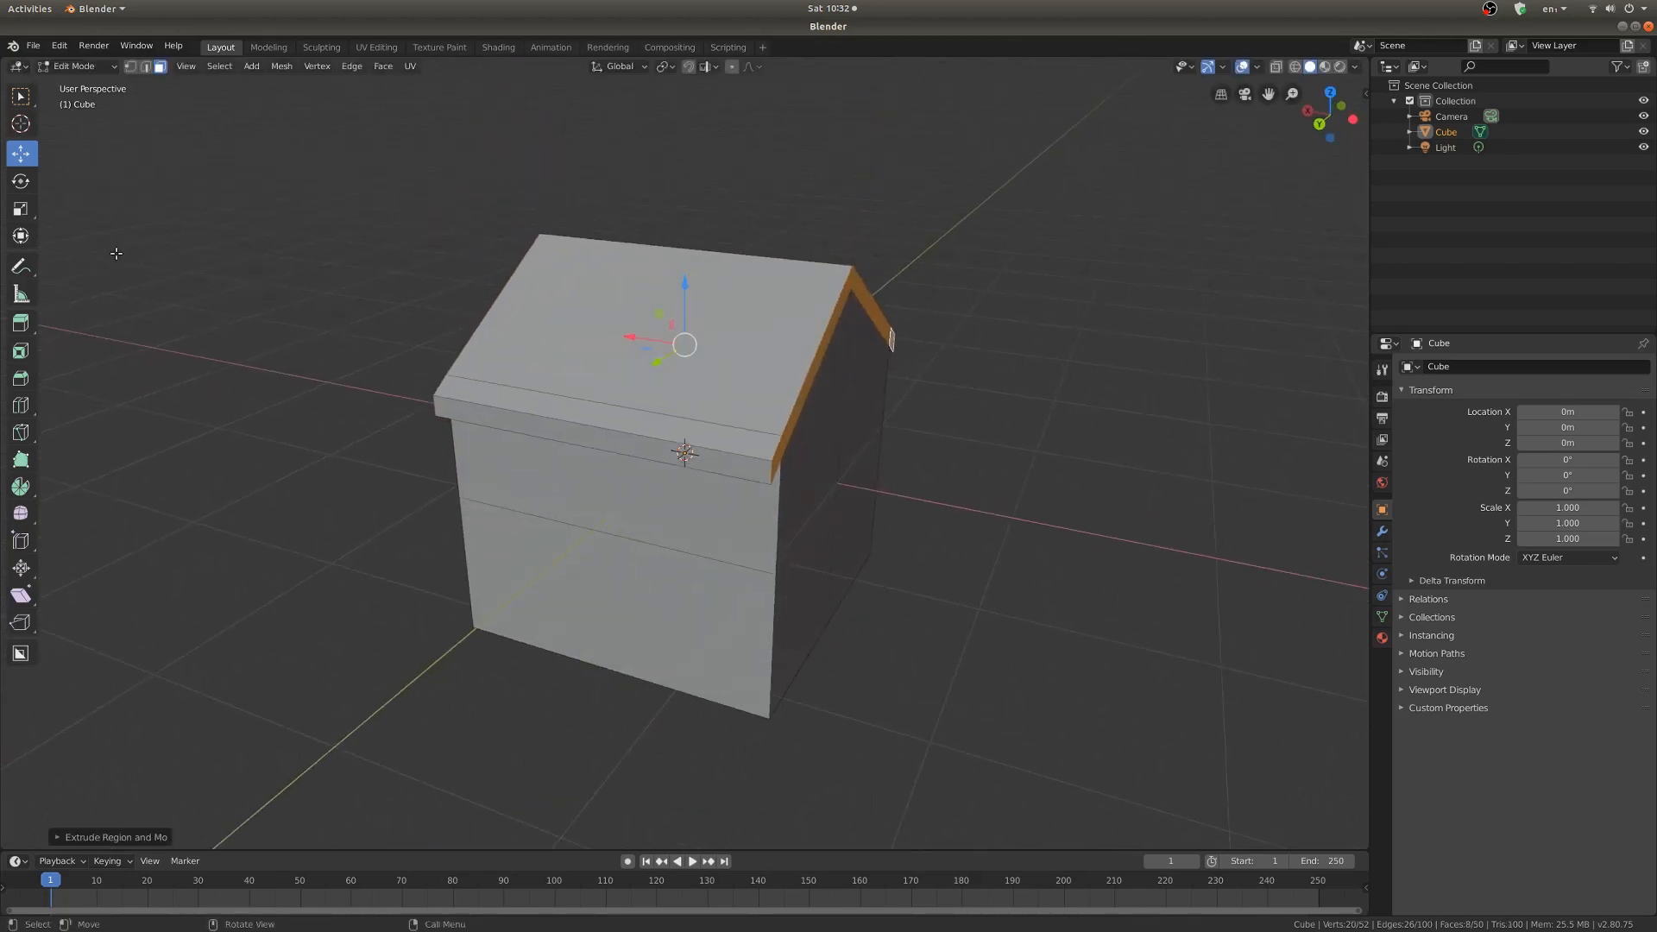
Step: Scale the extruded front and back roof edges outward into eaves
{"action": "left_click", "coordinate": [21, 208]}
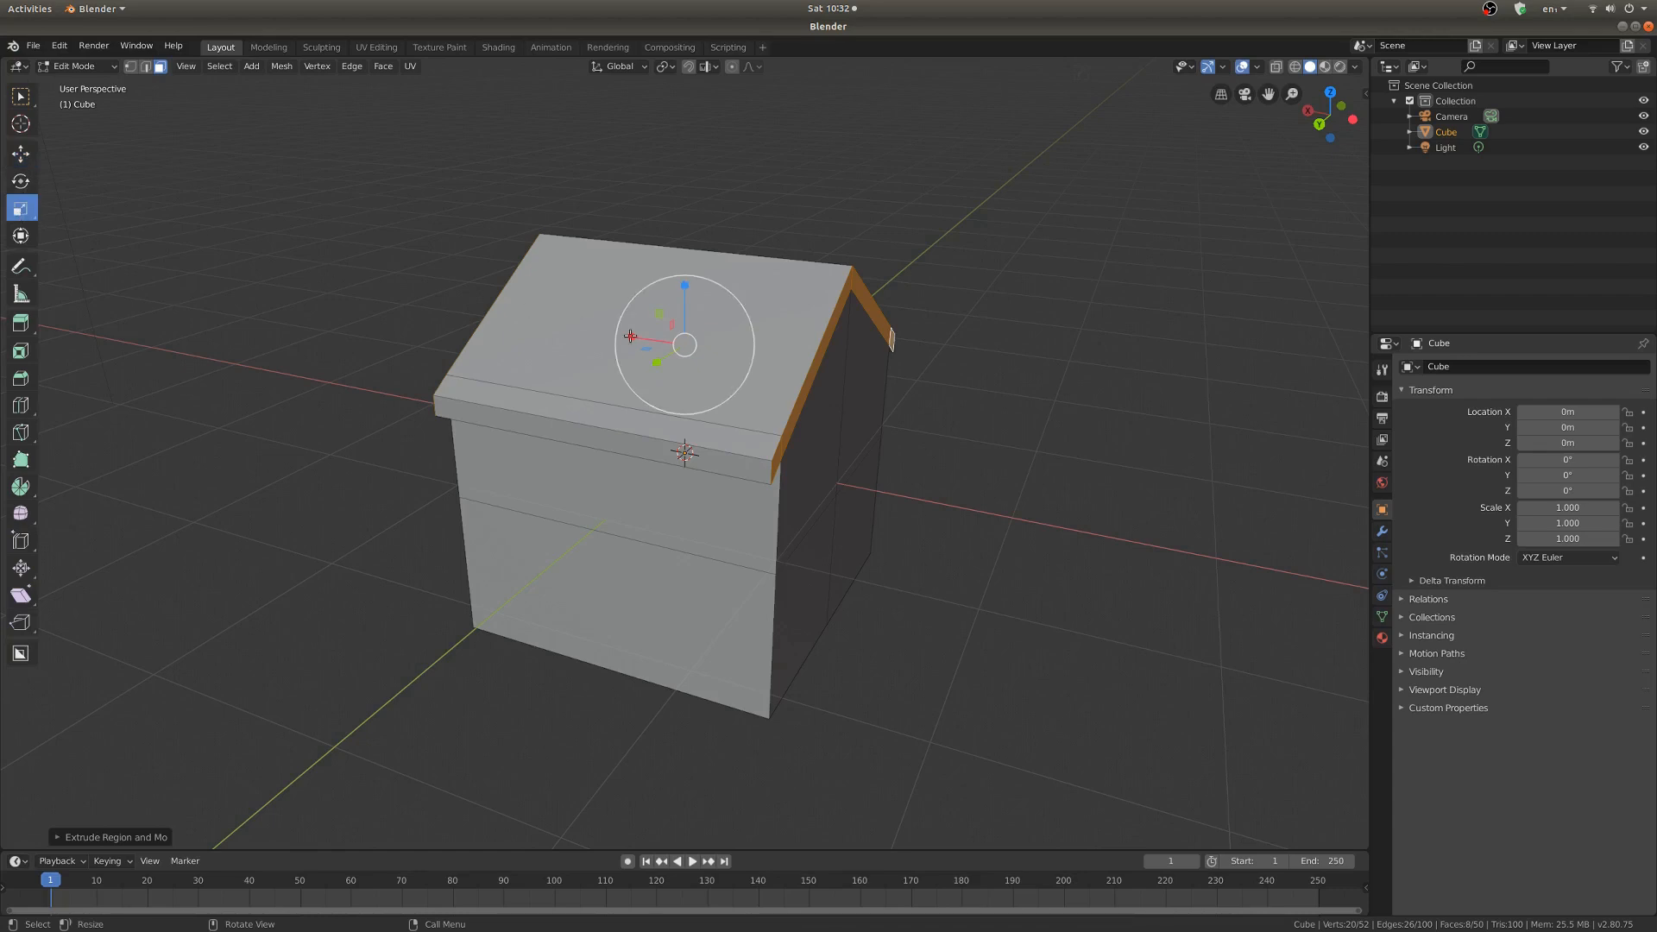
{"action": "key", "text": "s"}
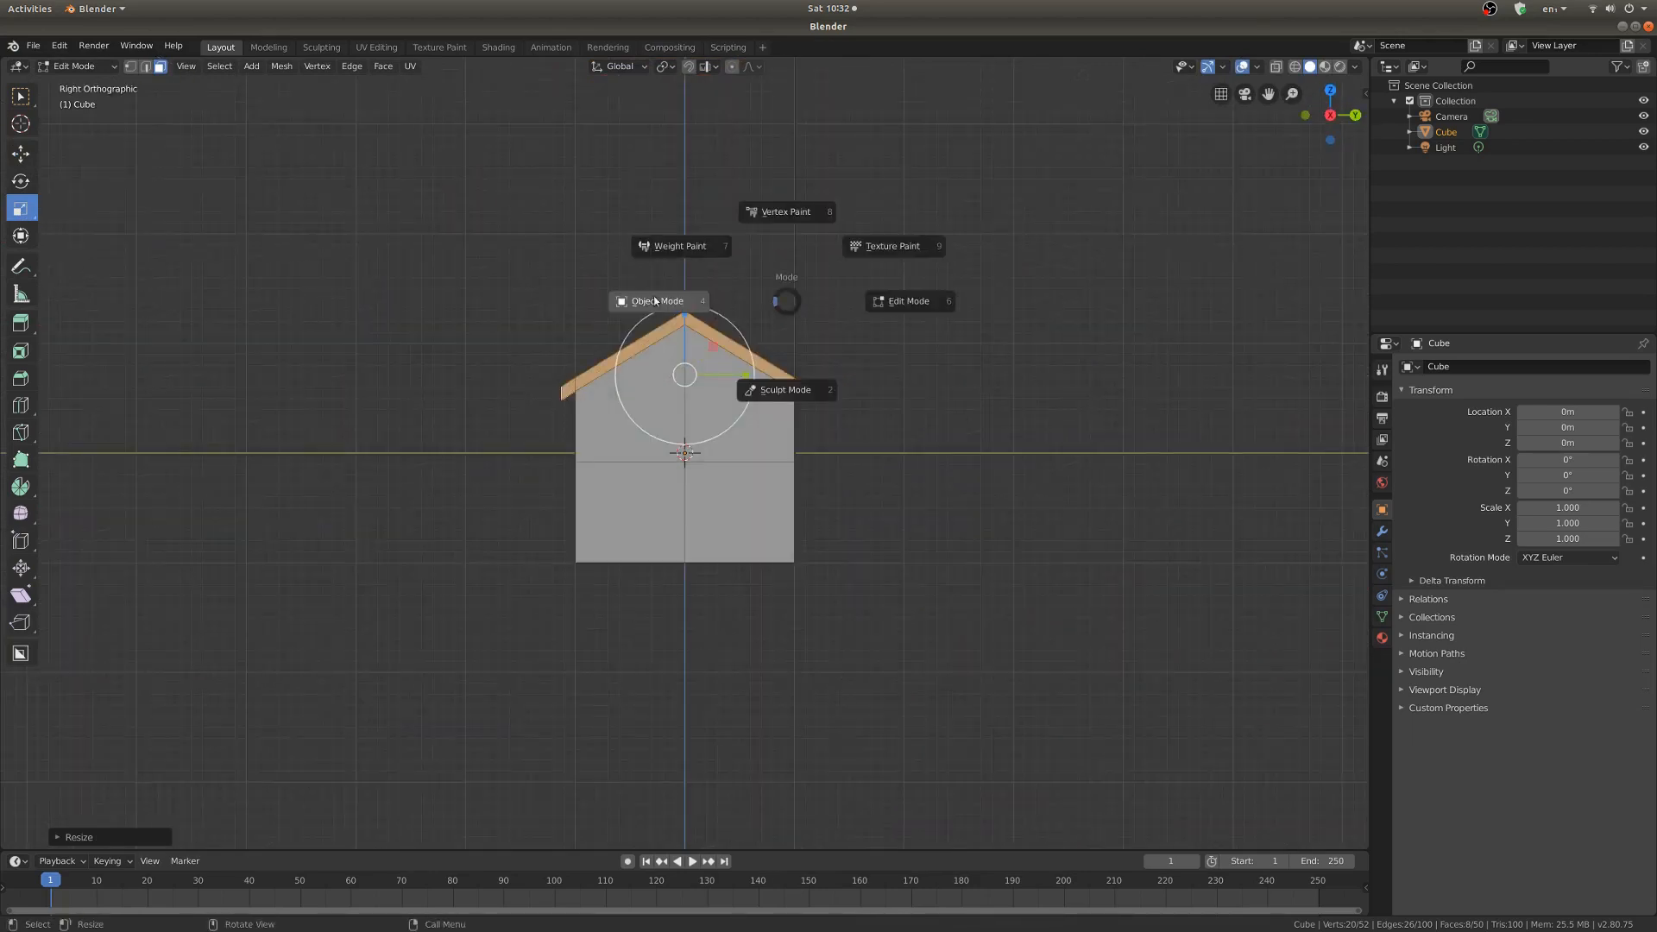
{"action": "left_click", "coordinate": [656, 301]}
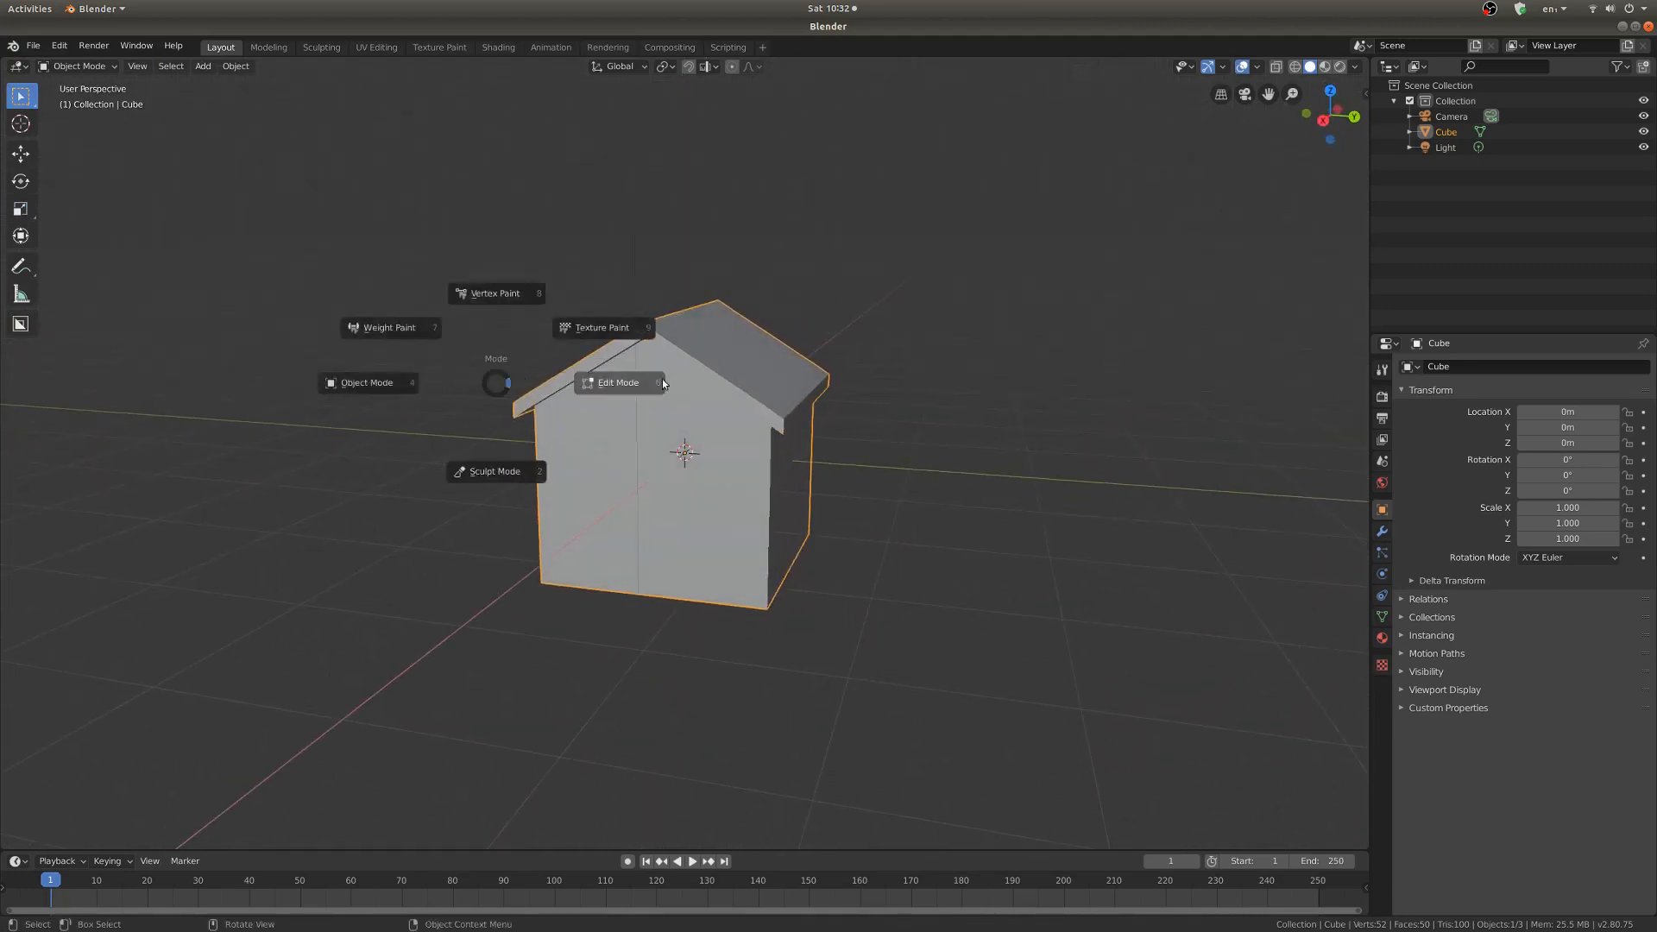
{"action": "left_click", "coordinate": [618, 382]}
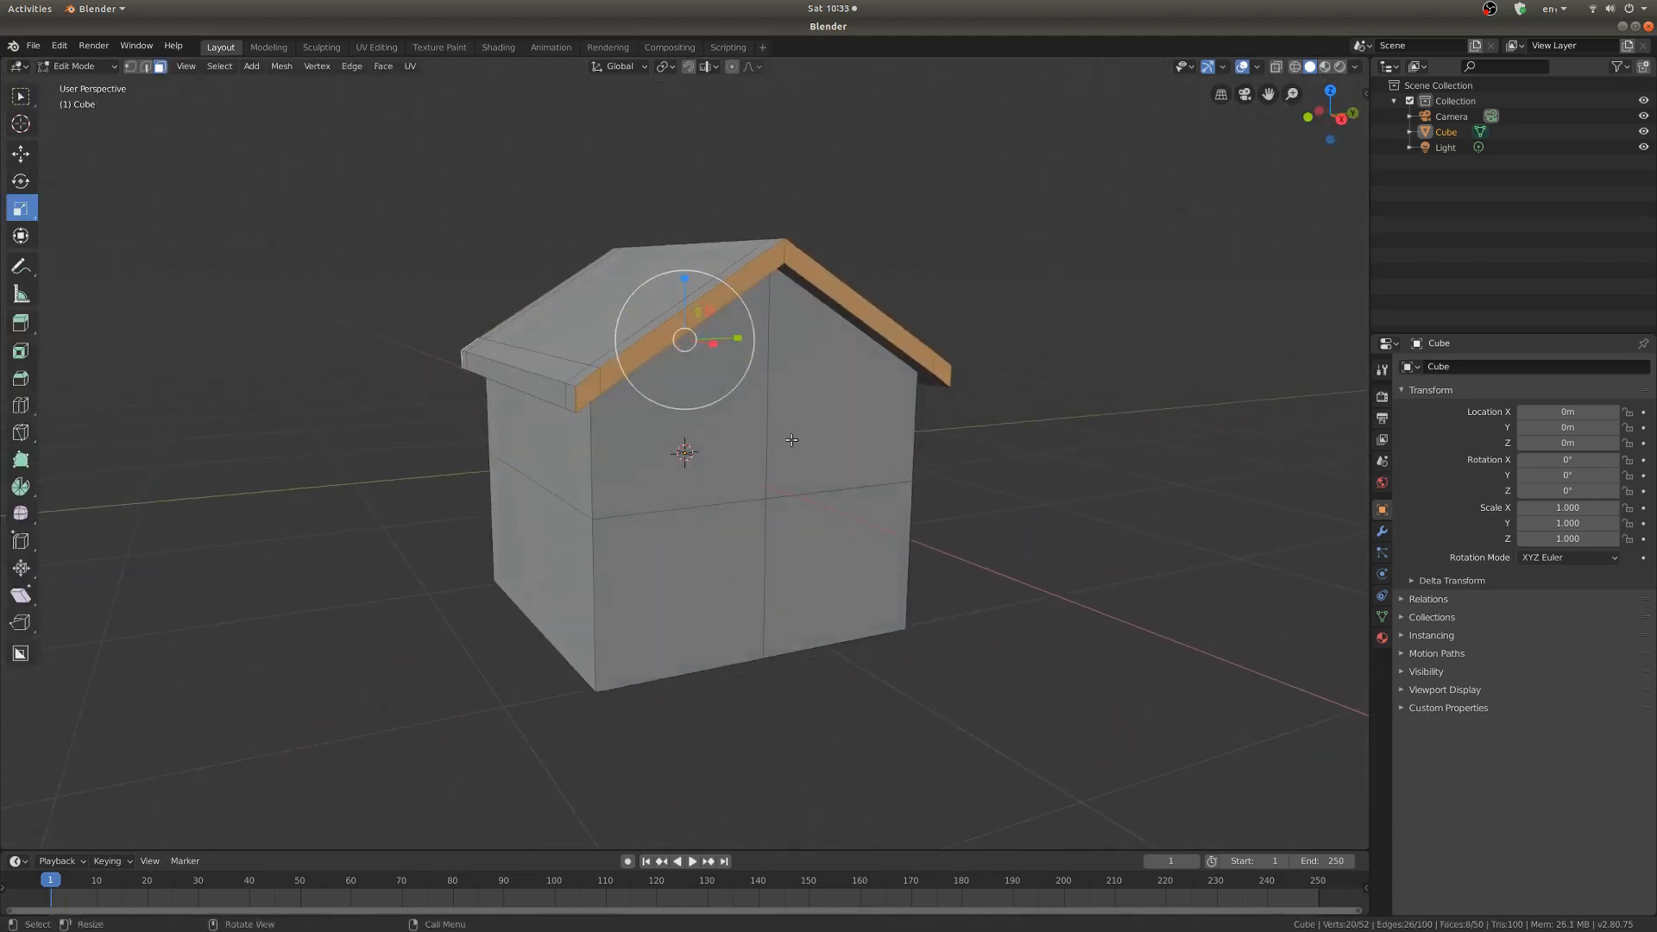
{"action": "left_click", "coordinate": [681, 592]}
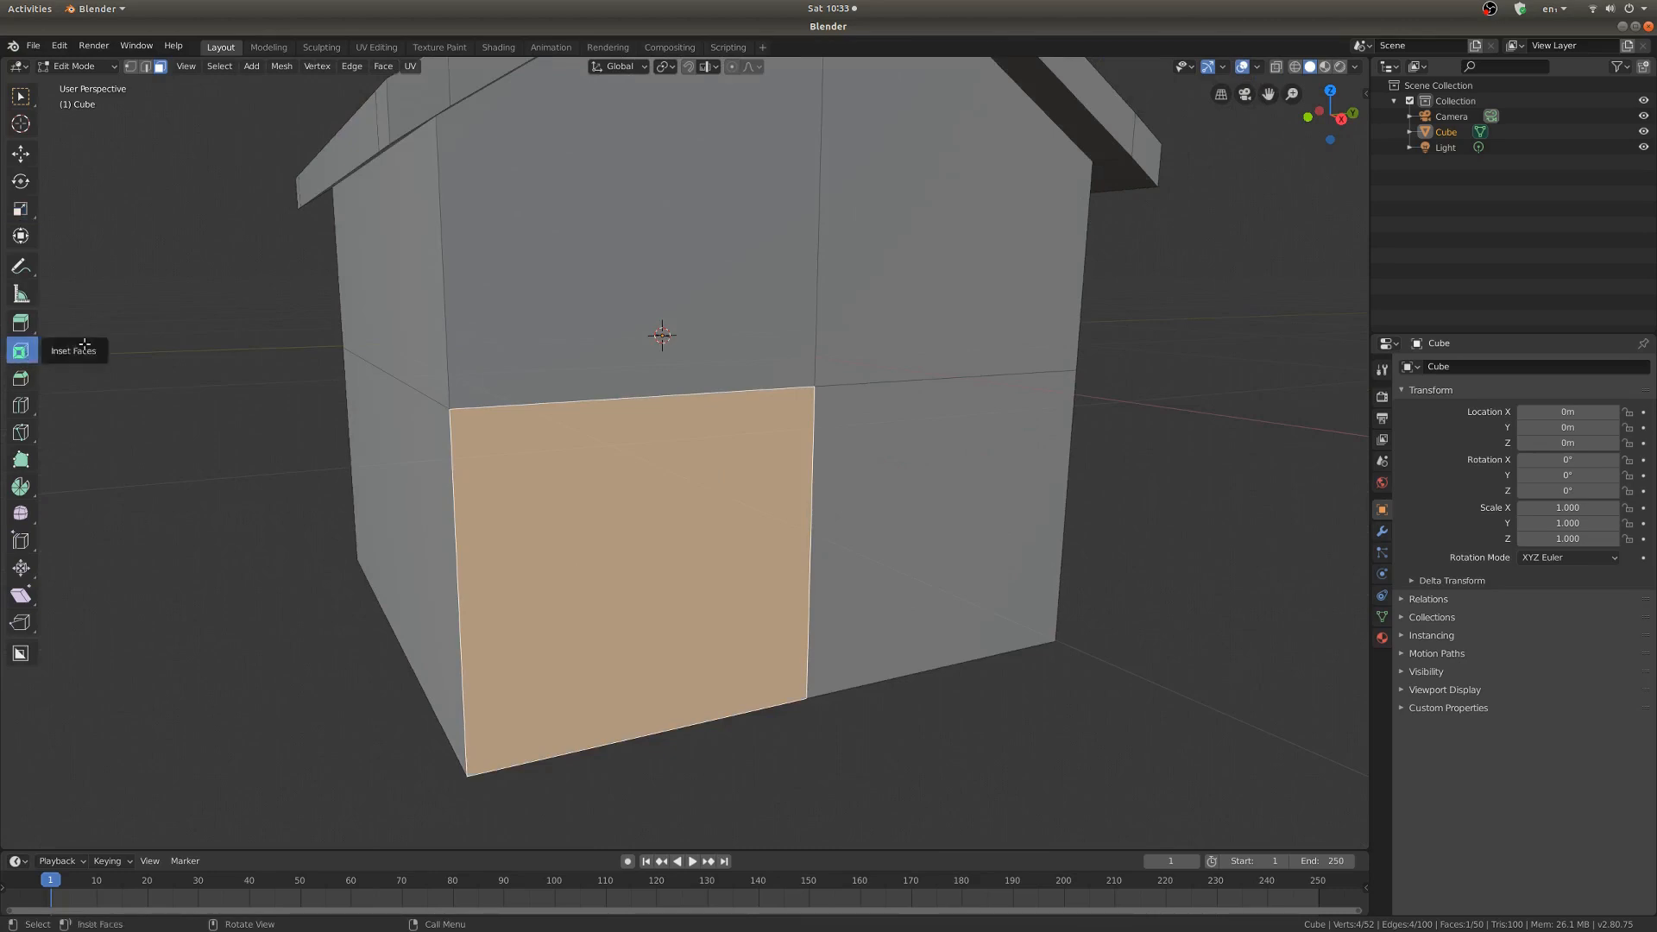
{"action": "mouse_move", "coordinate": [899, 392]}
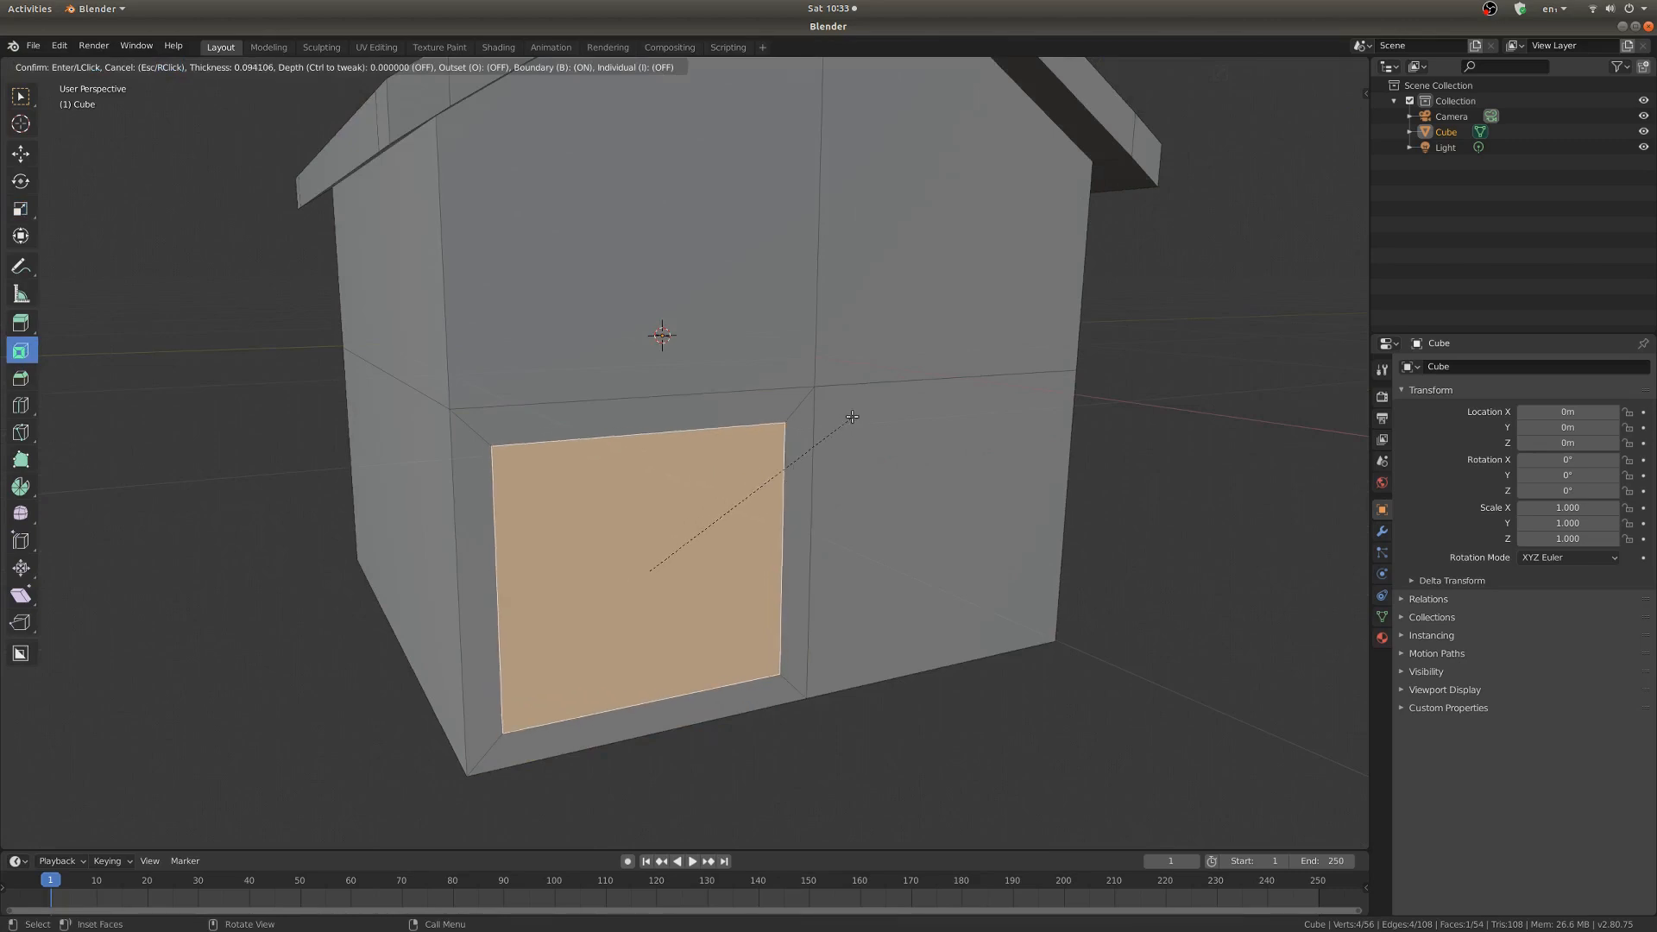
{"action": "mouse_move", "coordinate": [856, 423]}
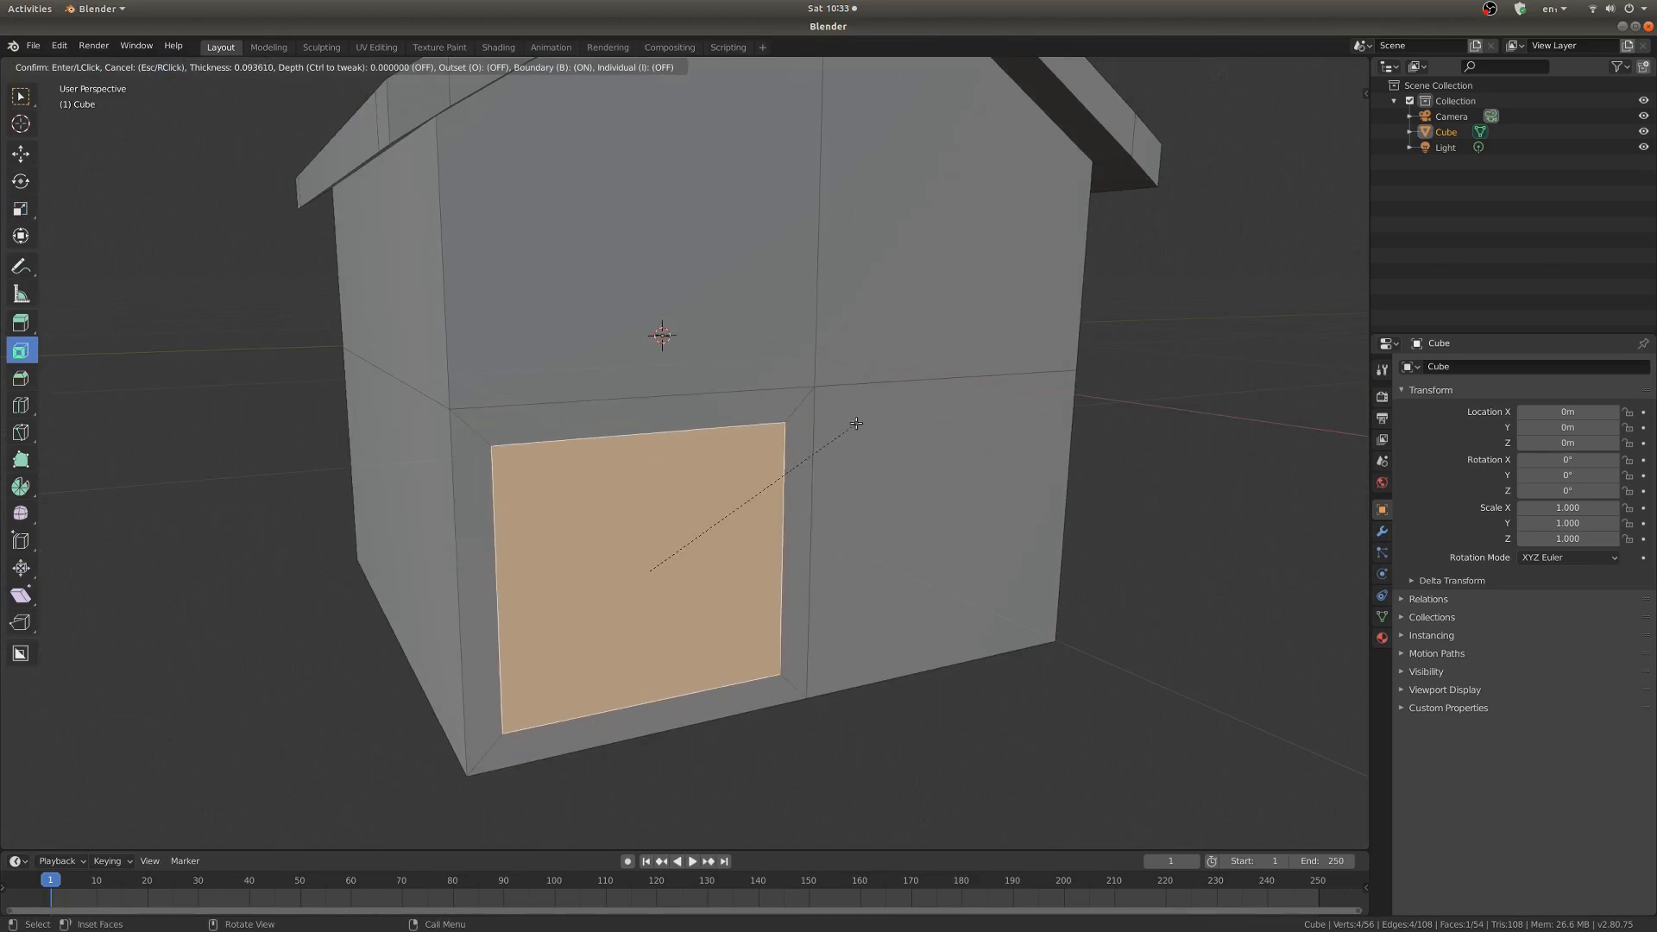
{"action": "mouse_move", "coordinate": [839, 445]}
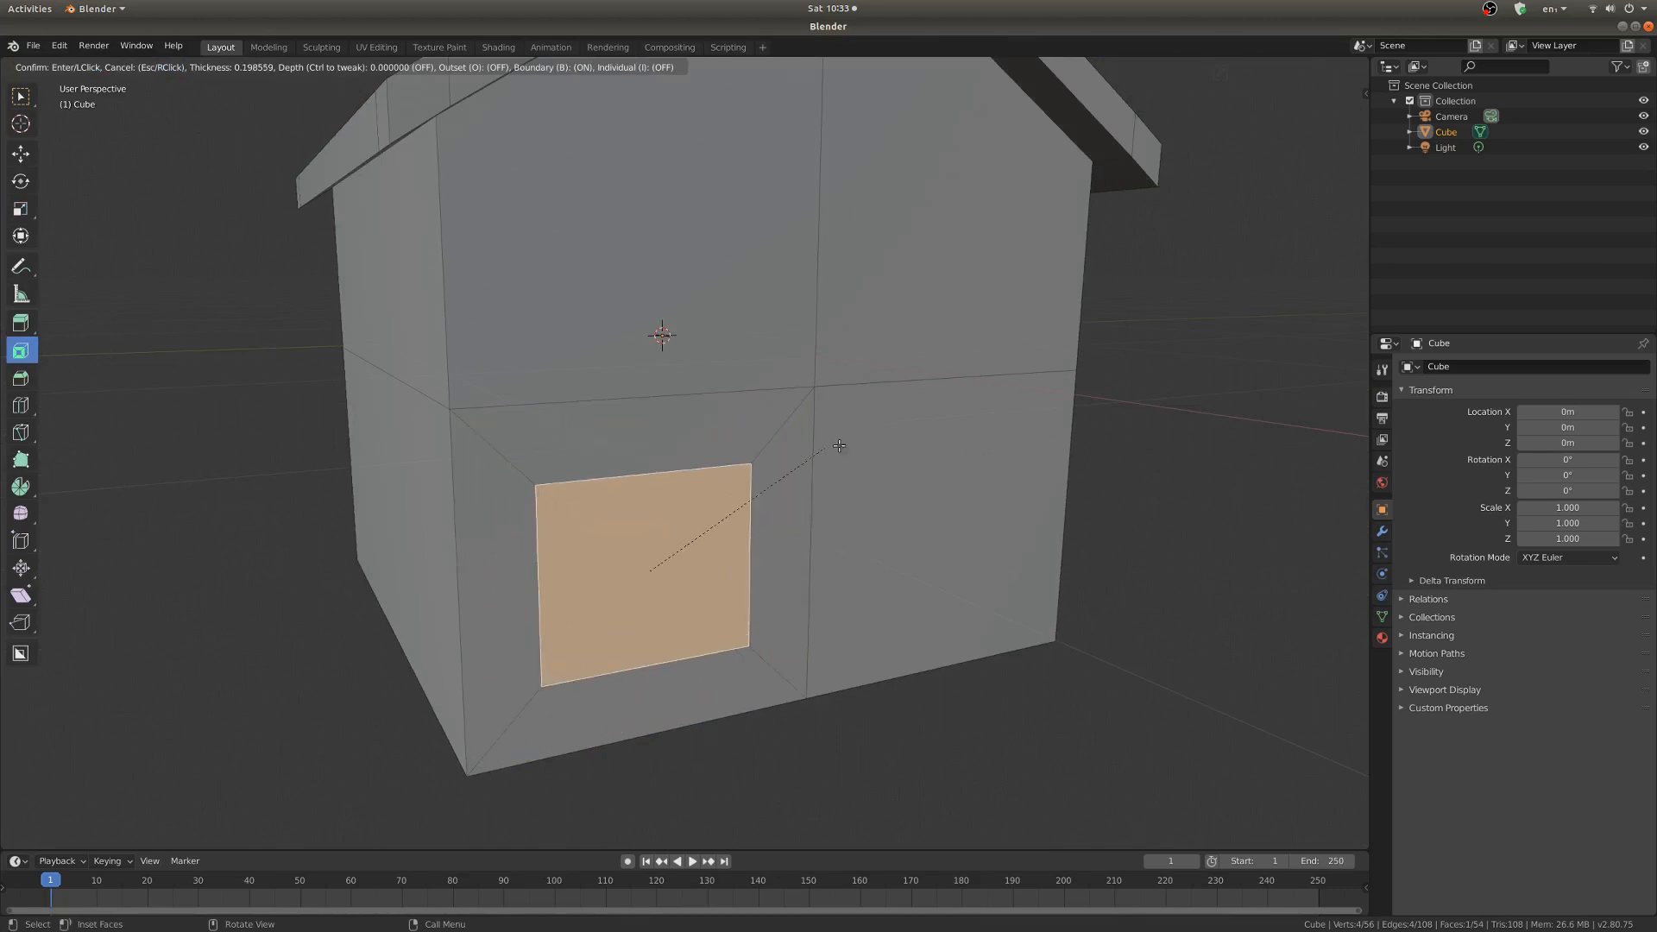
{"action": "mouse_move", "coordinate": [887, 459]}
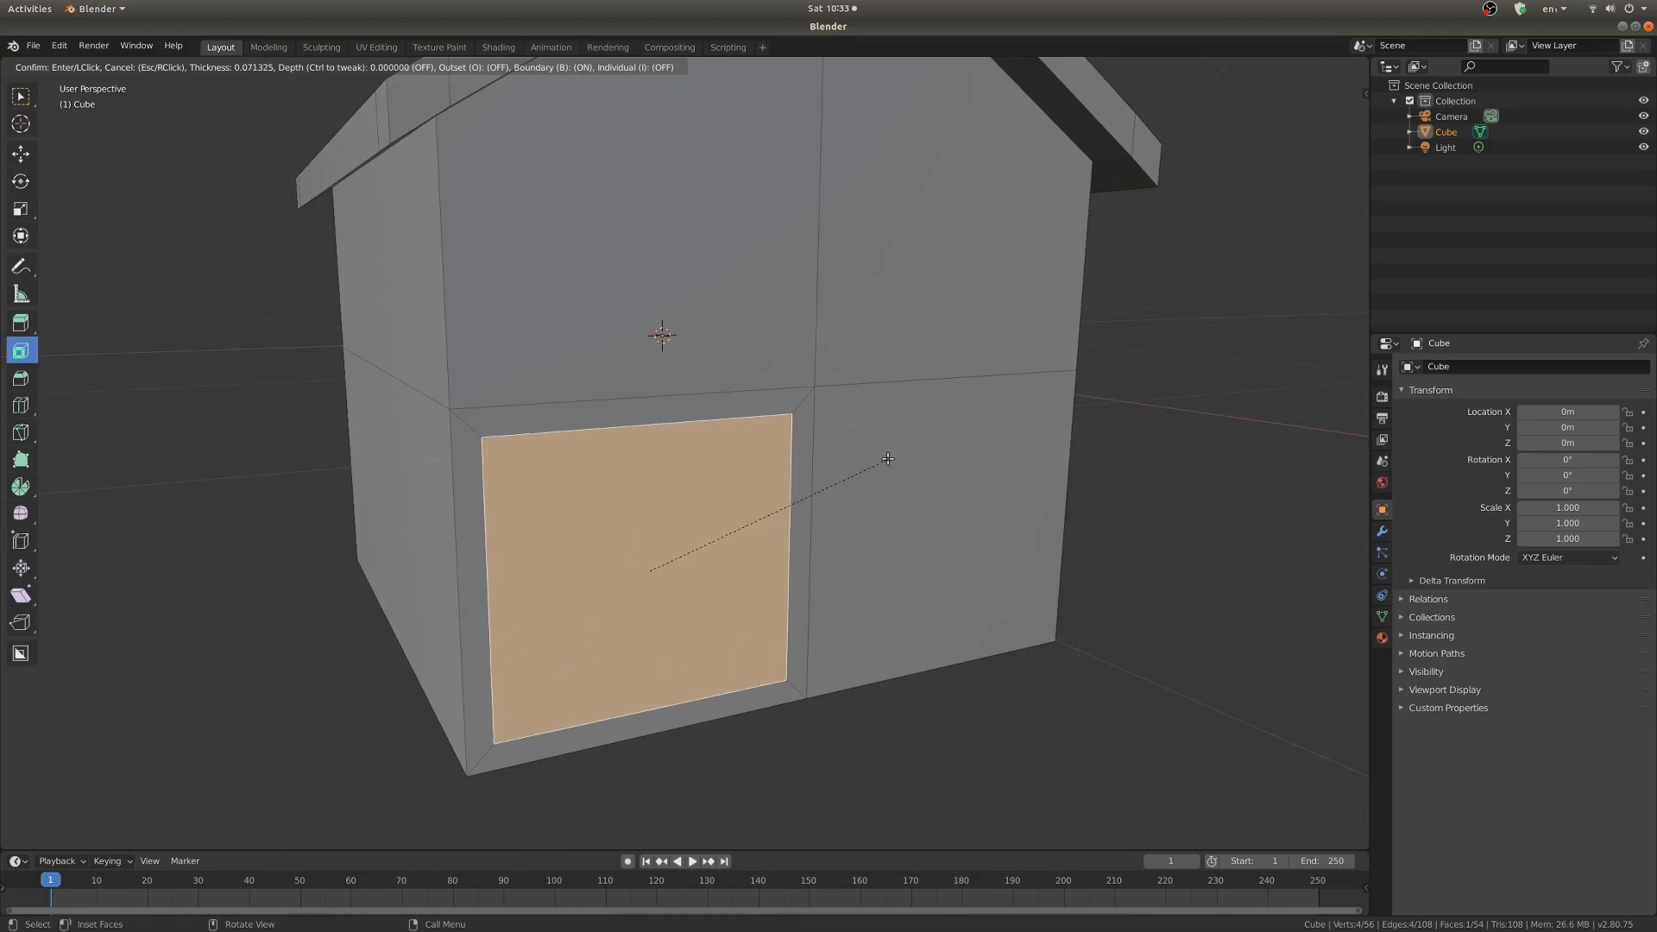
{"action": "mouse_move", "coordinate": [893, 459]}
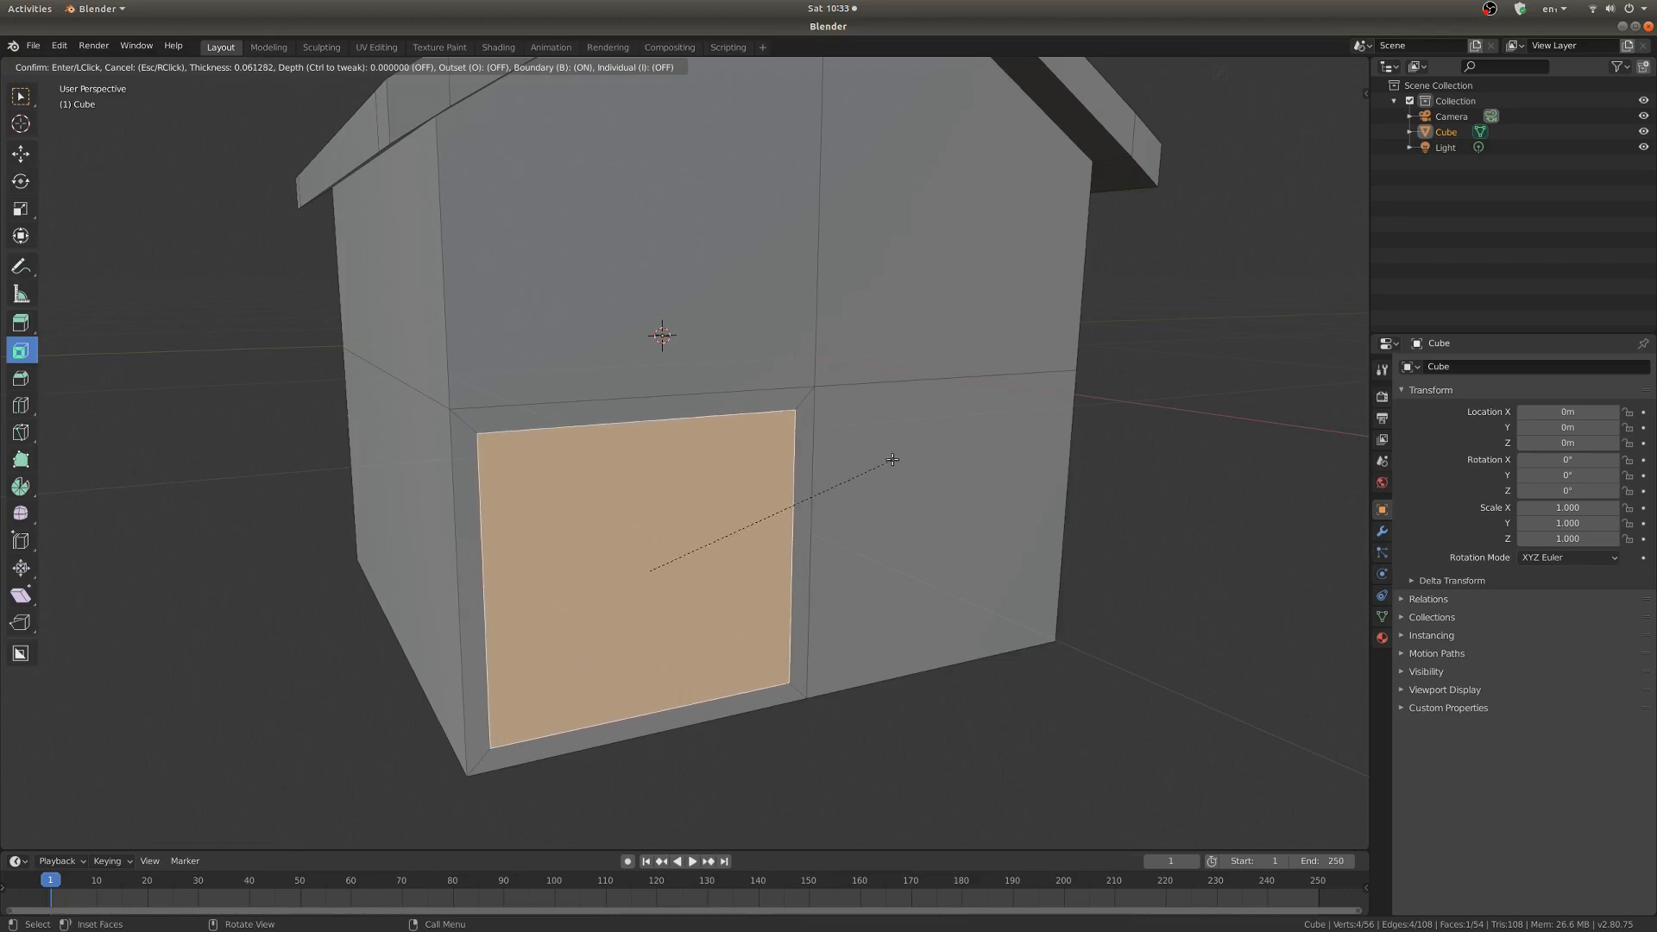
{"action": "mouse_move", "coordinate": [877, 465]}
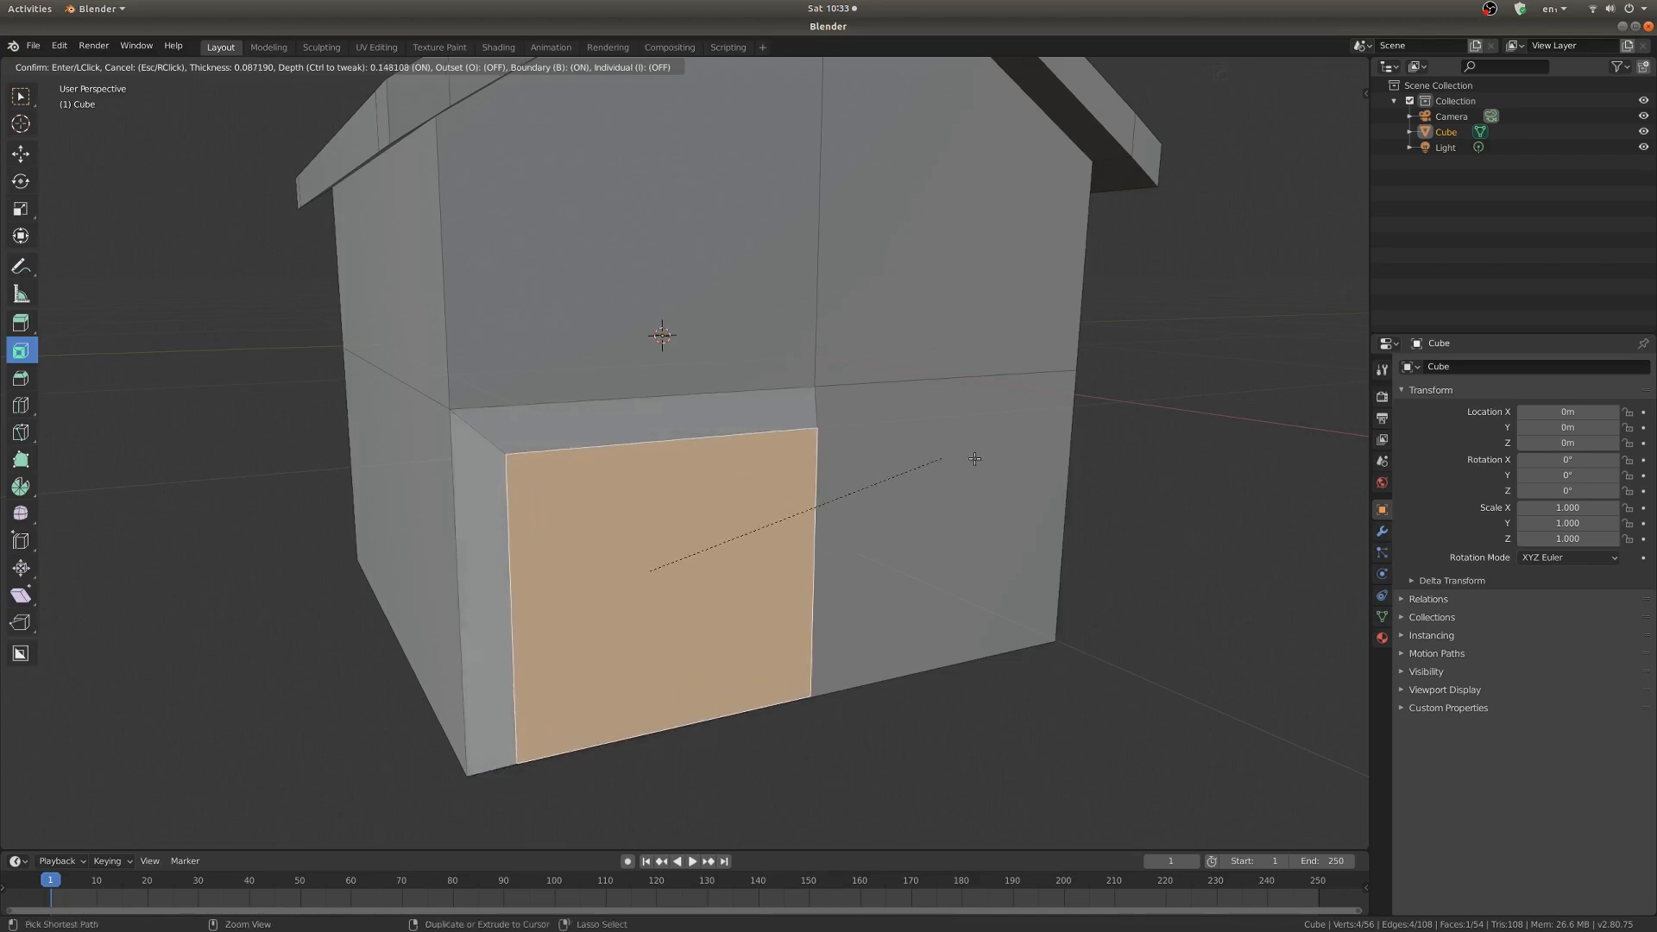
{"action": "mouse_move", "coordinate": [953, 478]}
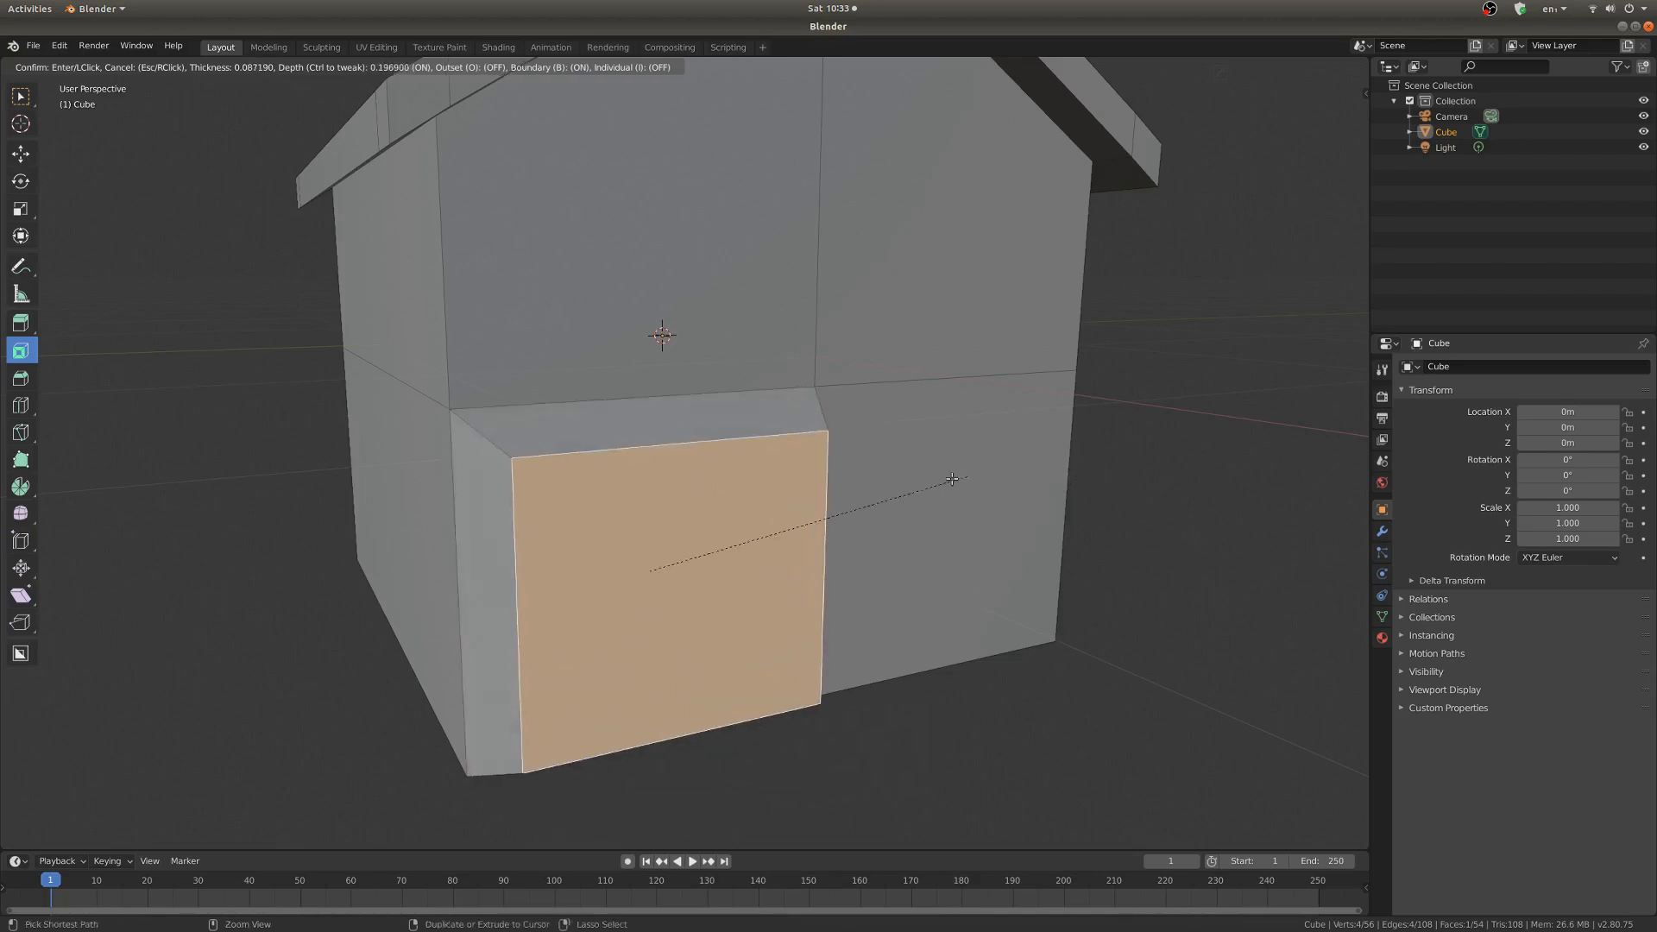
{"action": "mouse_move", "coordinate": [870, 482]}
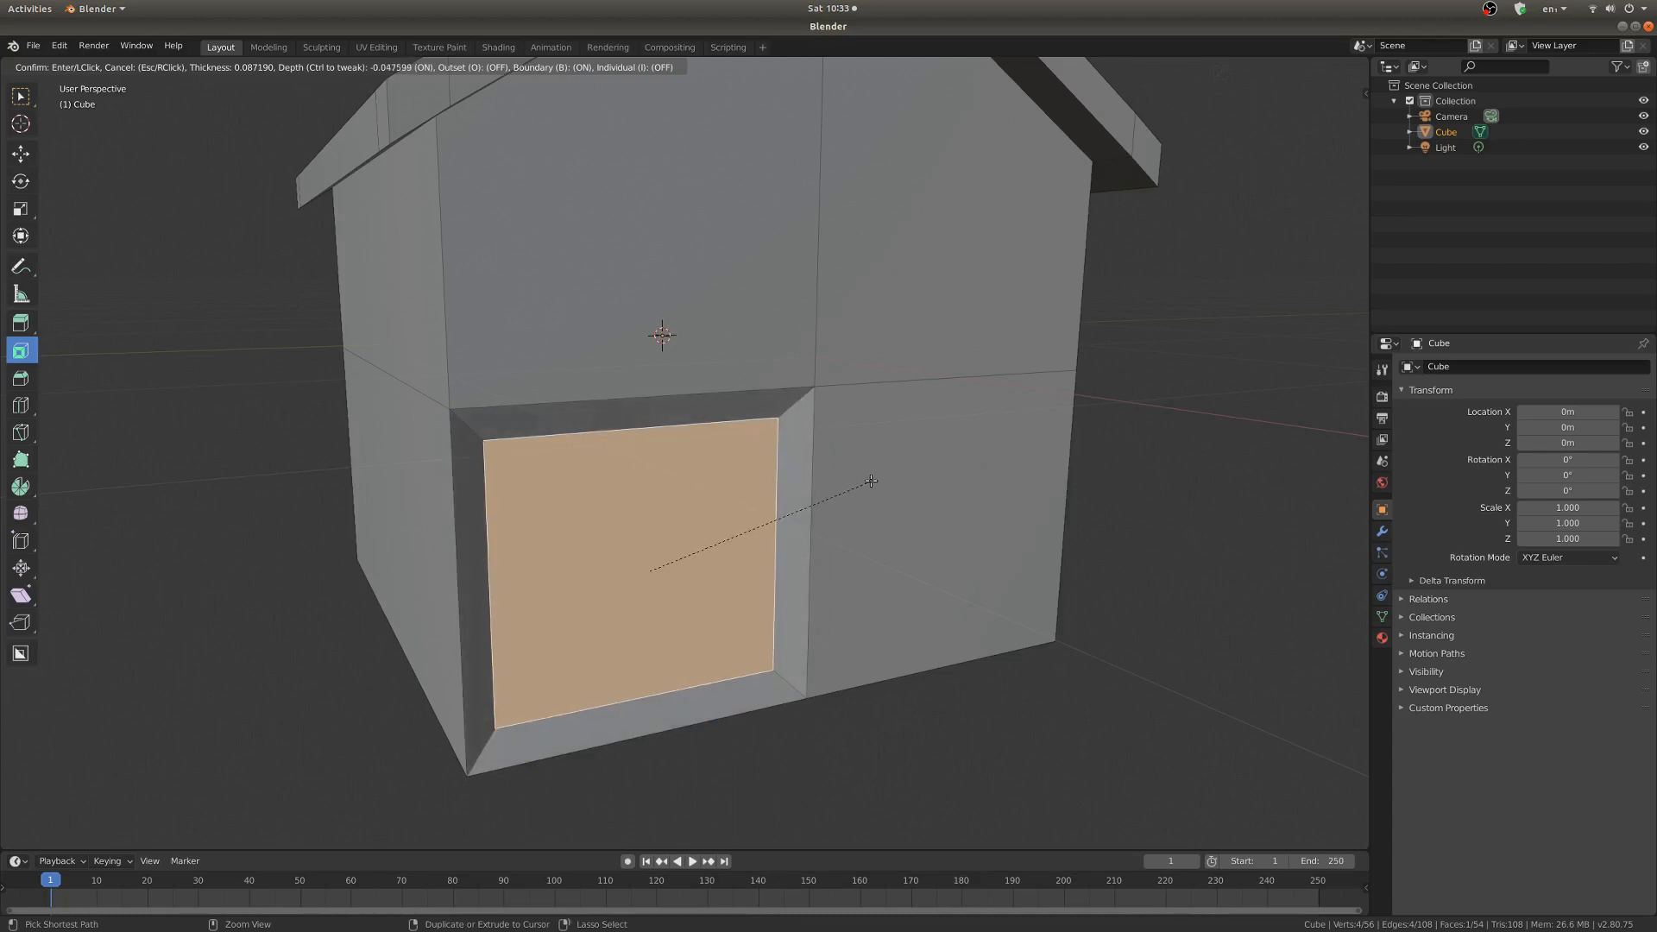
Step: Confirm the inset of the lower front wall face for the door panel
{"action": "left_click", "coordinate": [870, 482]}
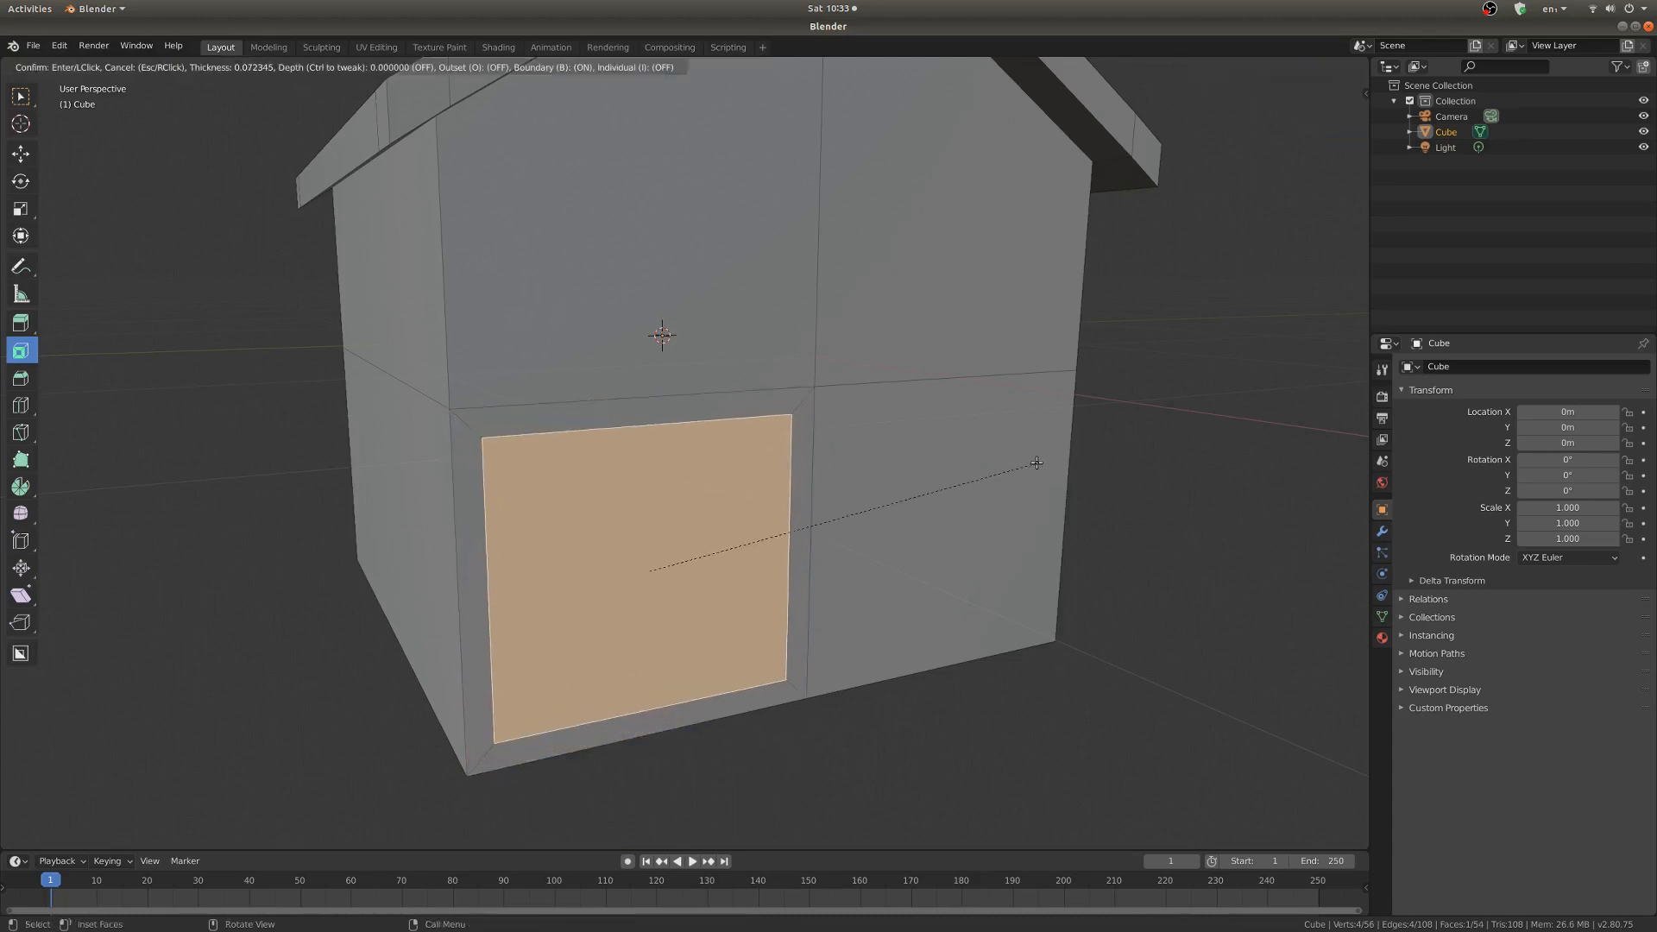
{"action": "mouse_move", "coordinate": [845, 488]}
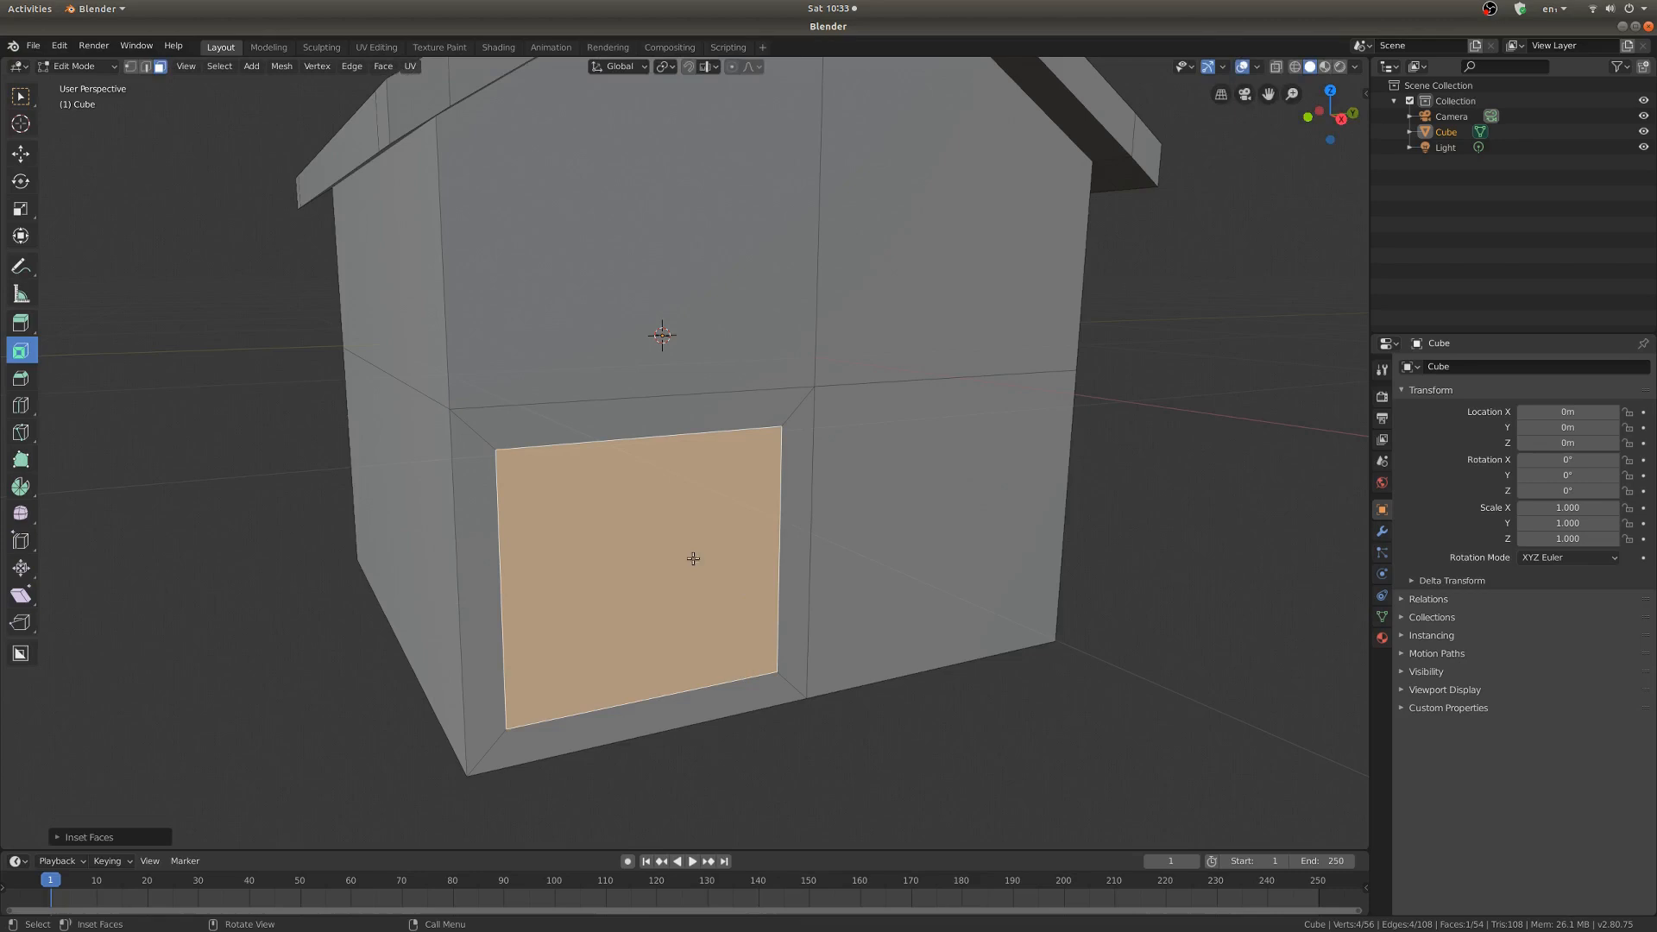
Step: Move and scale the door face into a tall narrow door, then return to Object Mode
{"action": "left_click", "coordinate": [21, 154]}
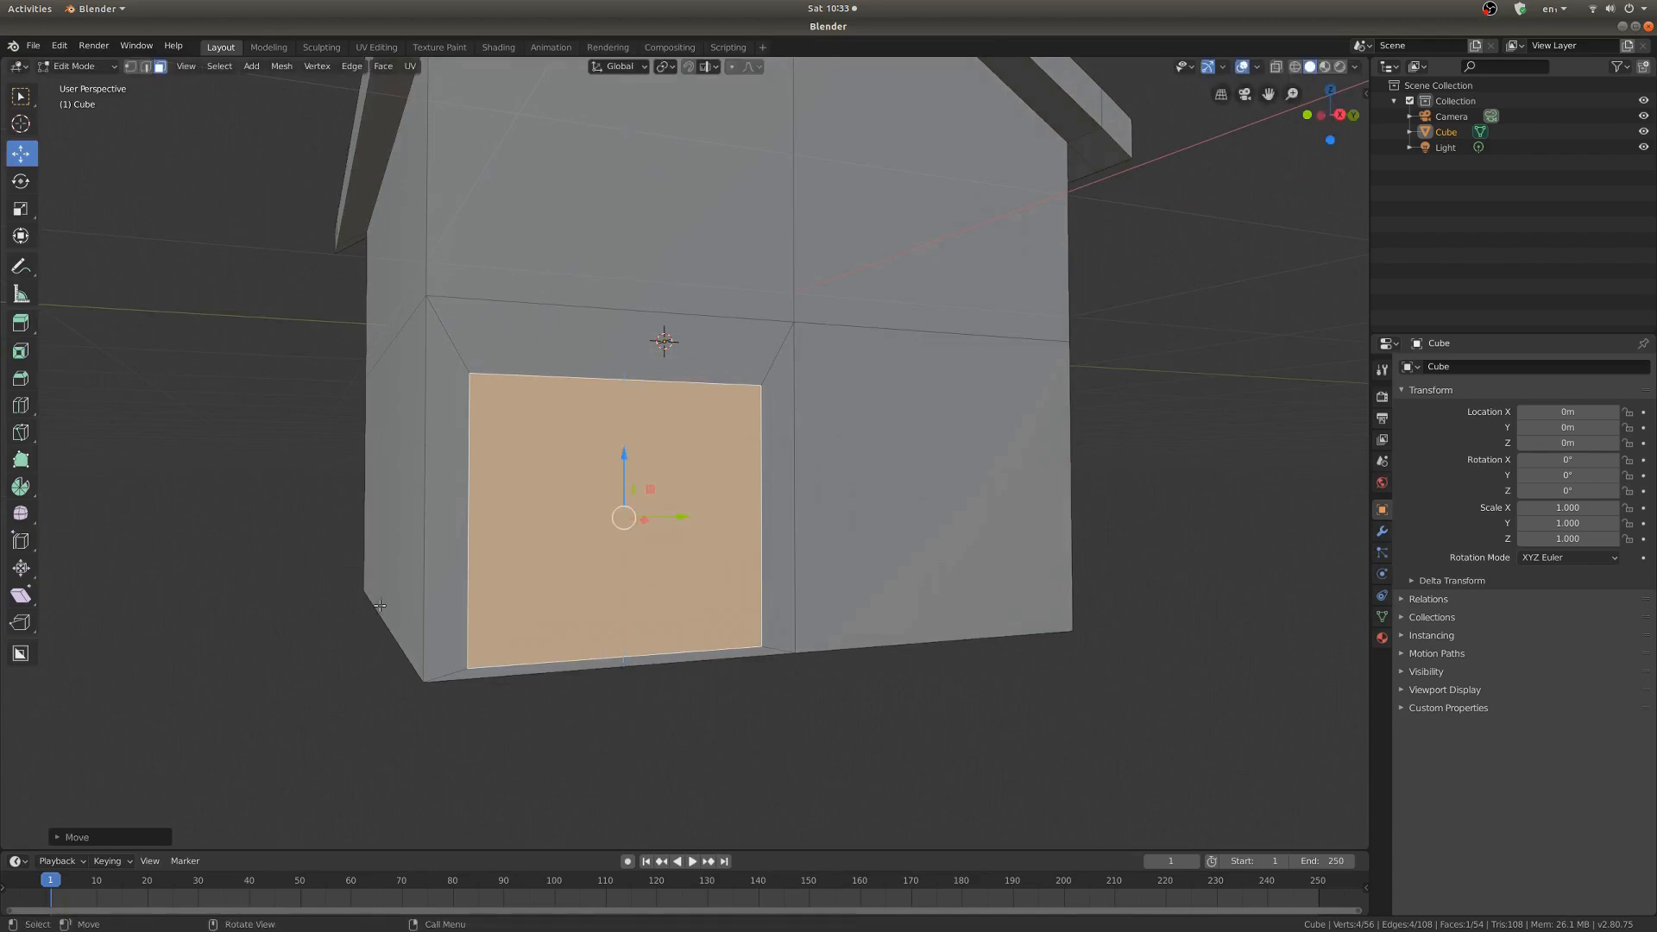
{"action": "left_click", "coordinate": [20, 207]}
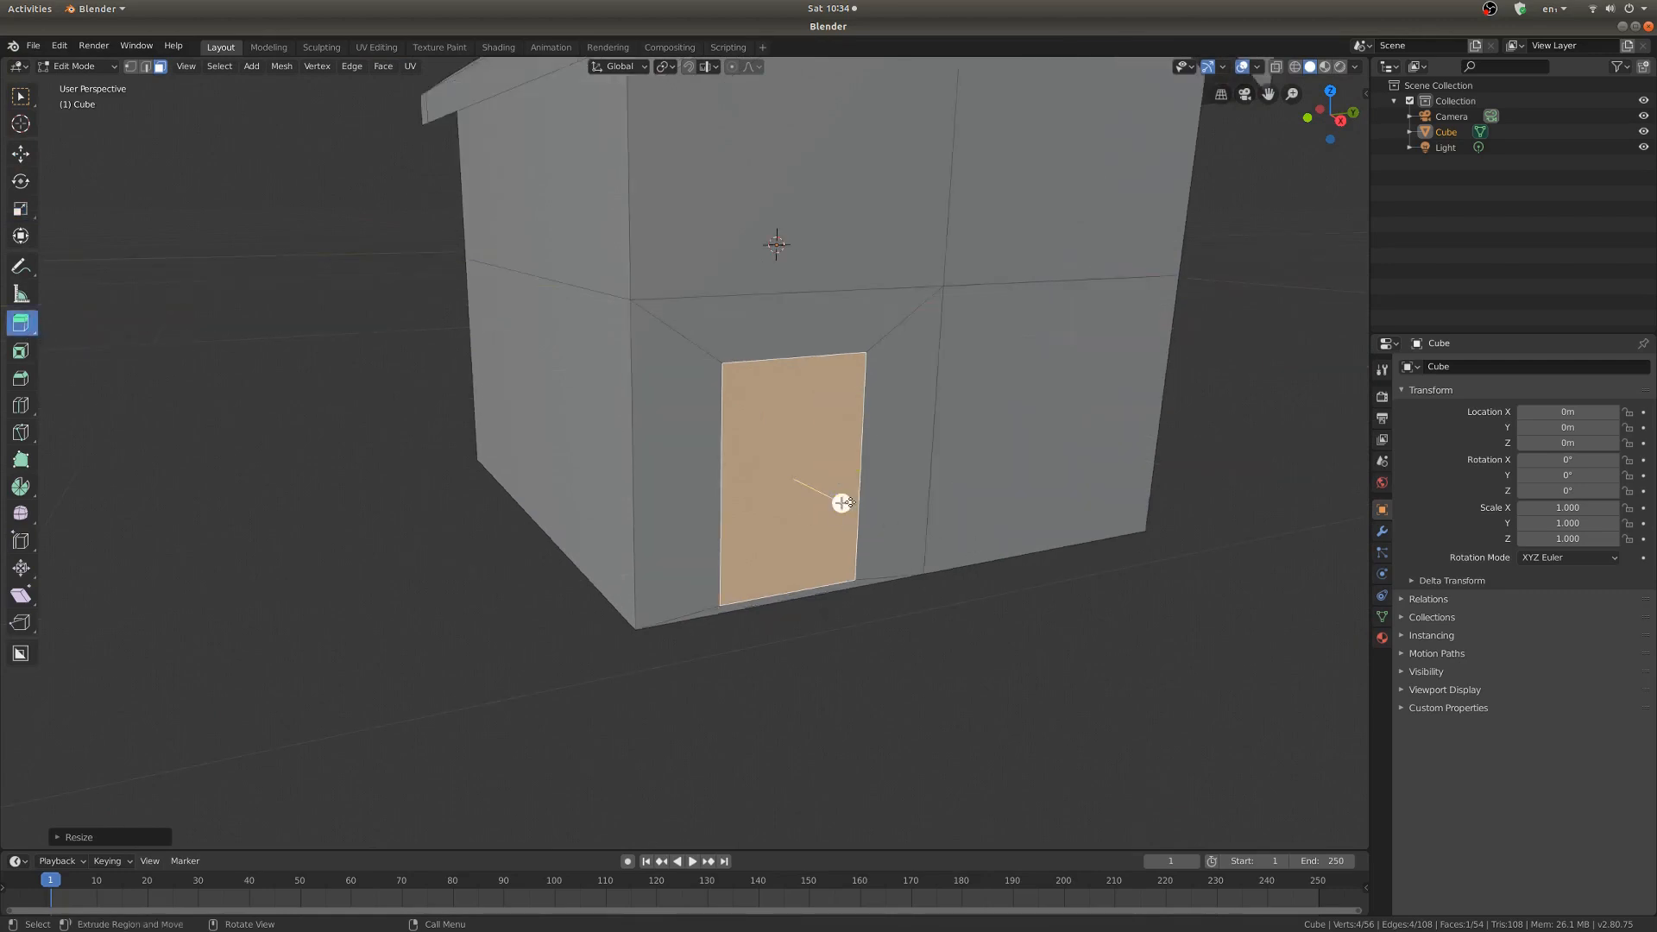
{"action": "key", "text": "Tab"}
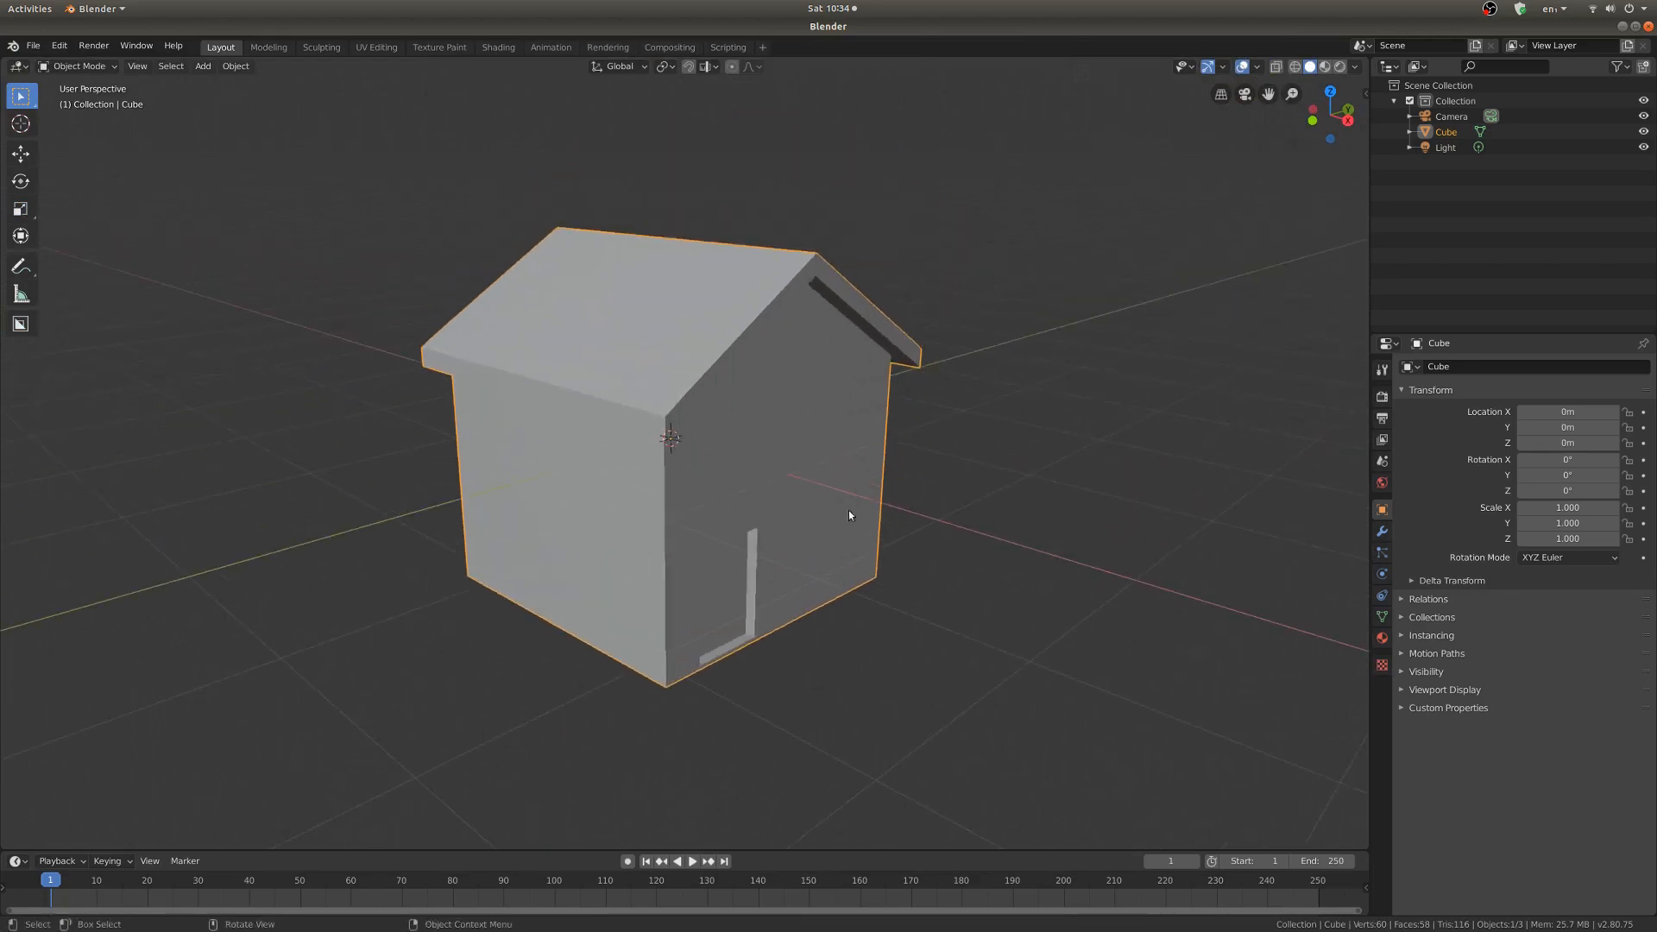
{"action": "mouse_move", "coordinate": [875, 456]}
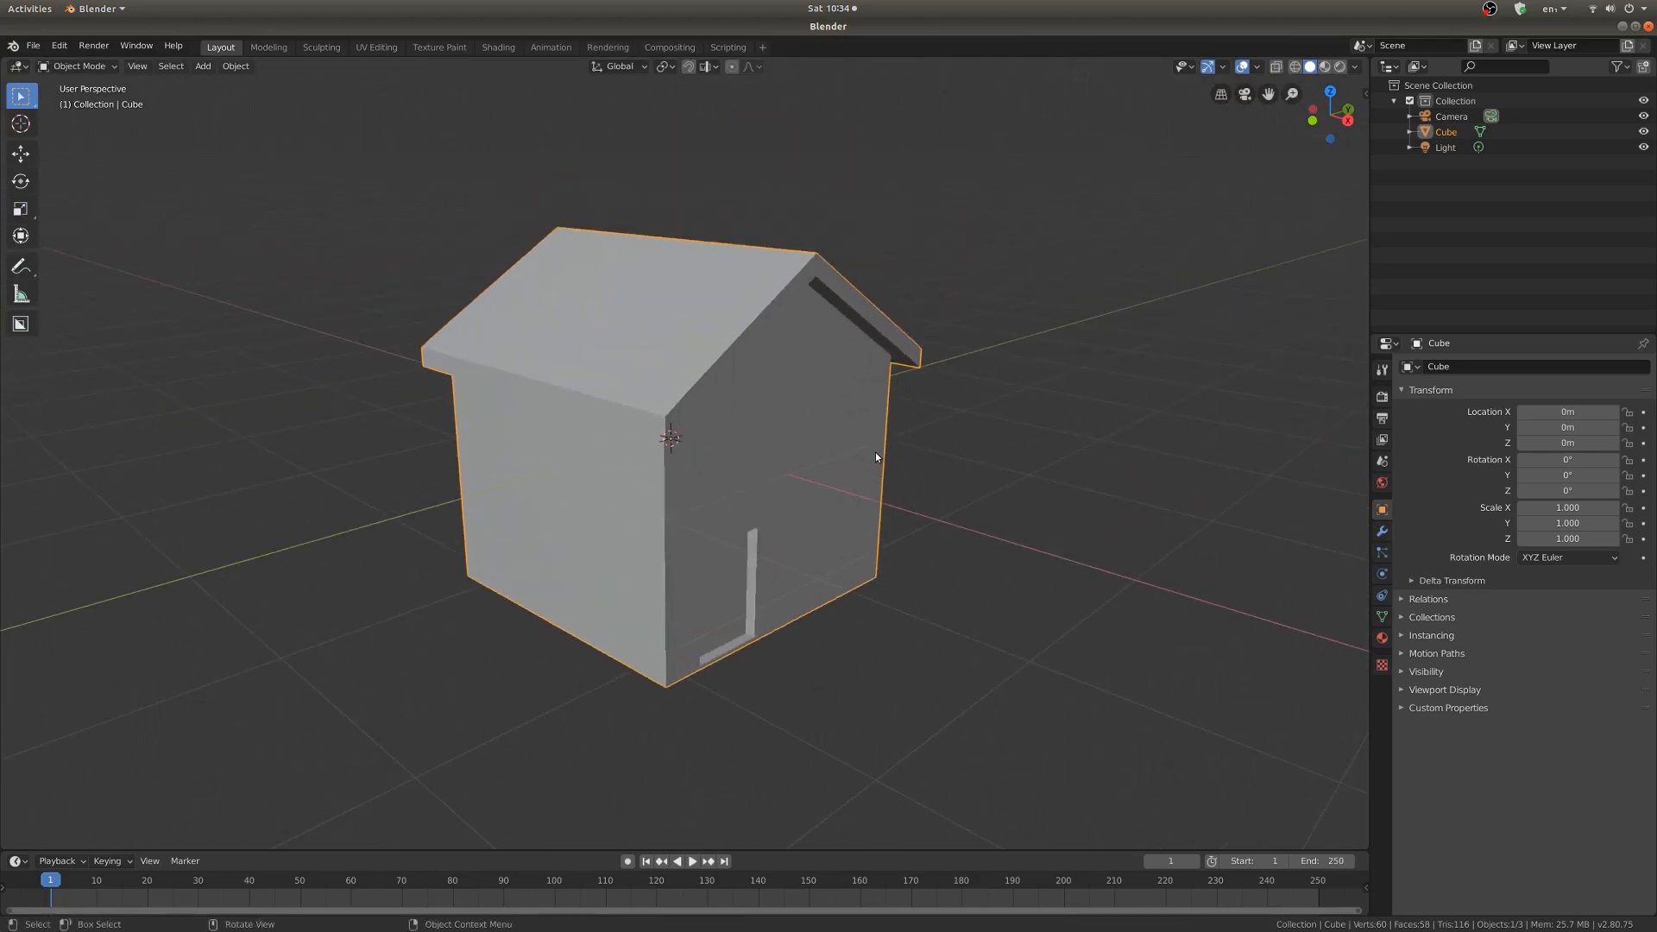